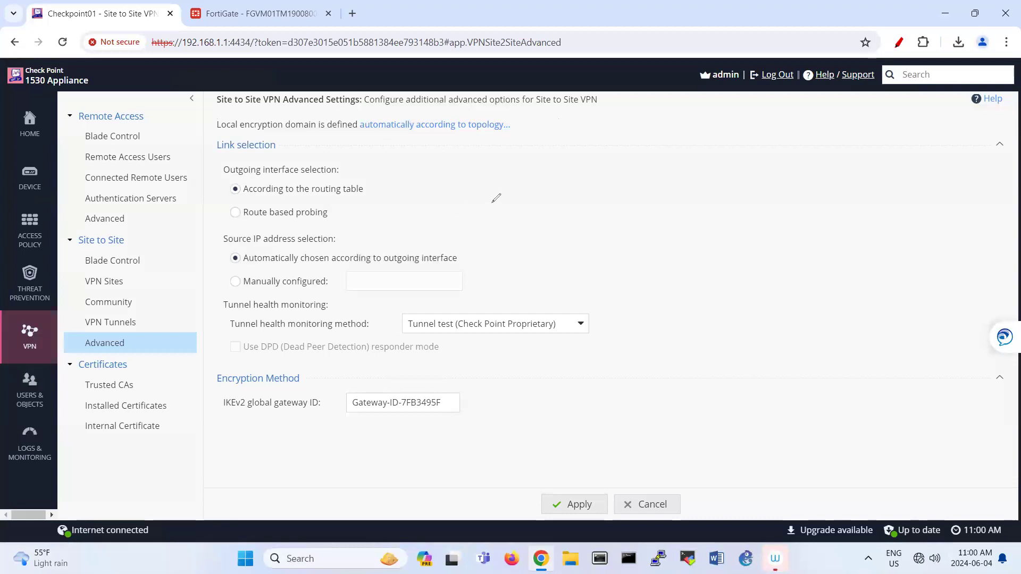
Step: Show the Site to Site Blade Control page with Site to Site VPN switched On
drag(503, 197, 567, 180)
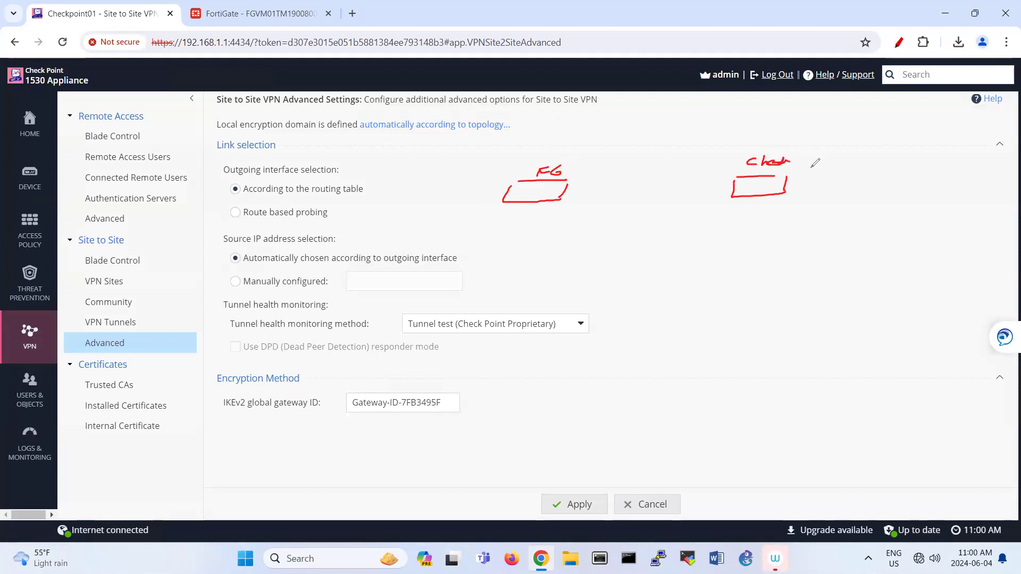
mouse_move(768, 213)
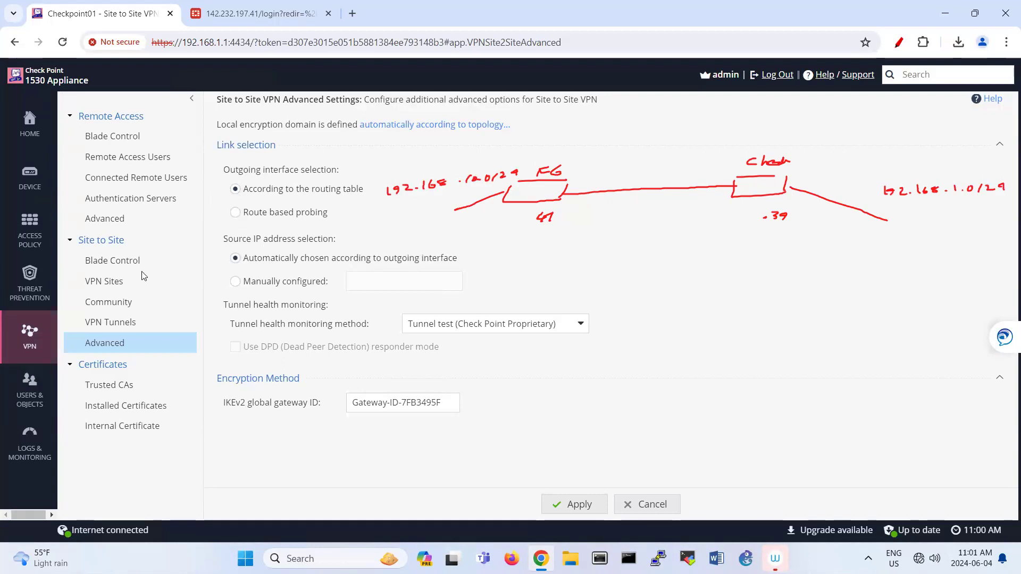
mouse_move(137, 269)
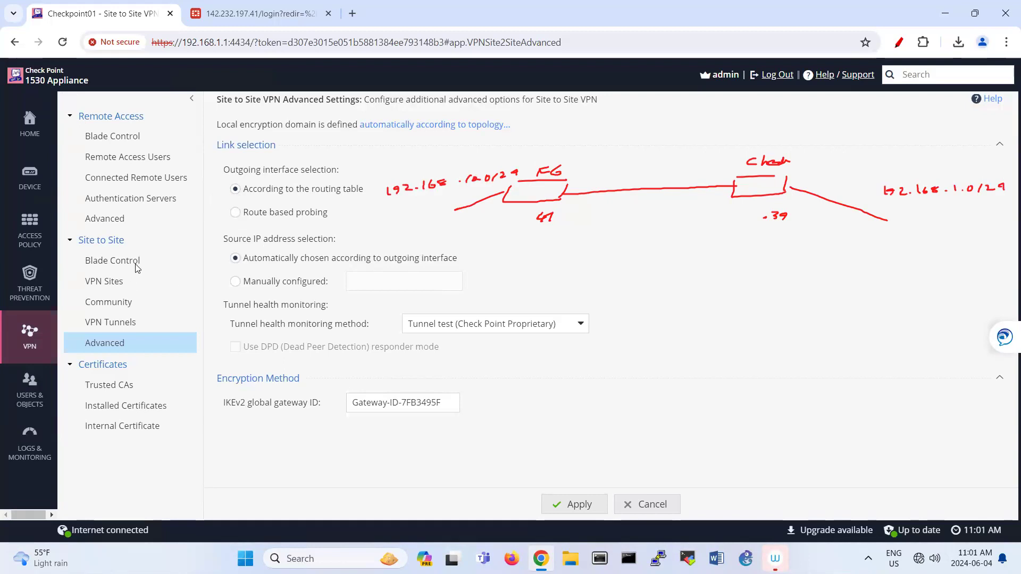
click(112, 261)
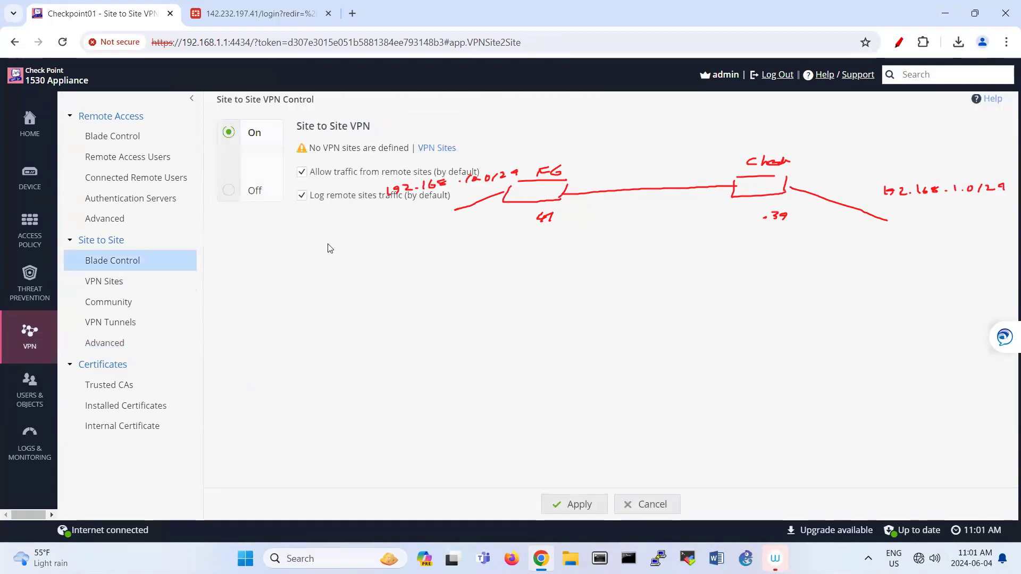
mouse_move(658, 233)
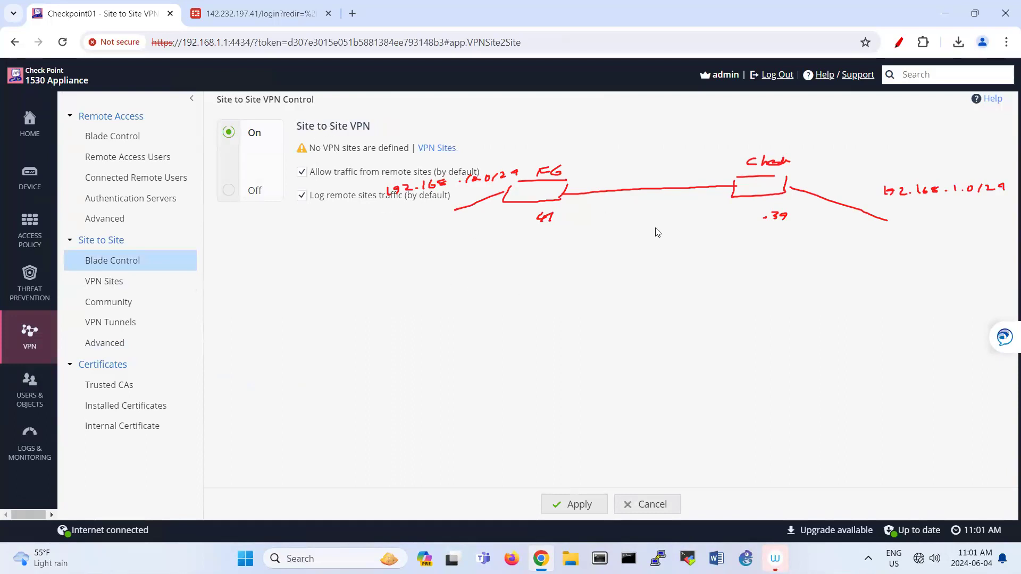
mouse_move(633, 259)
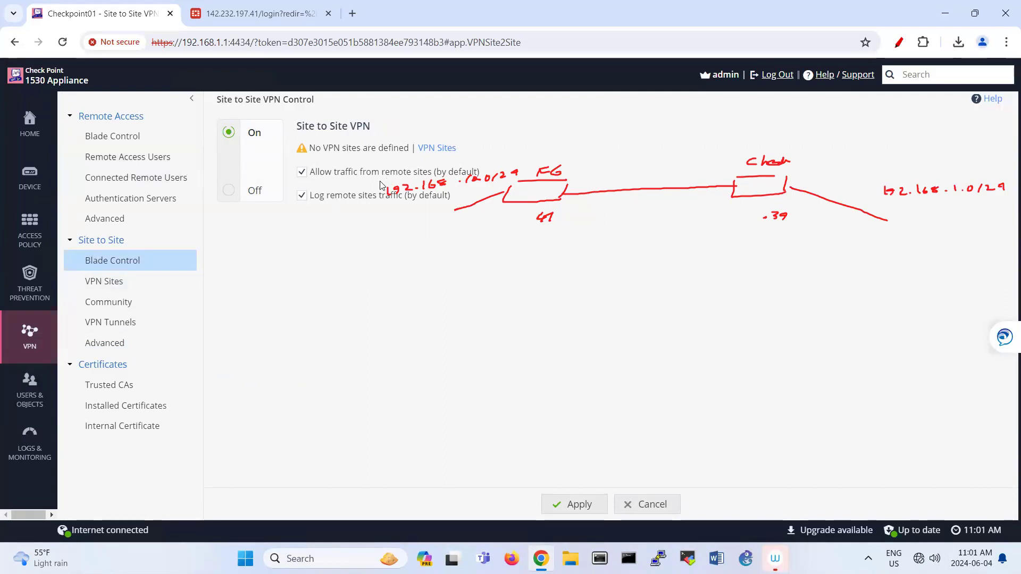
mouse_move(262, 183)
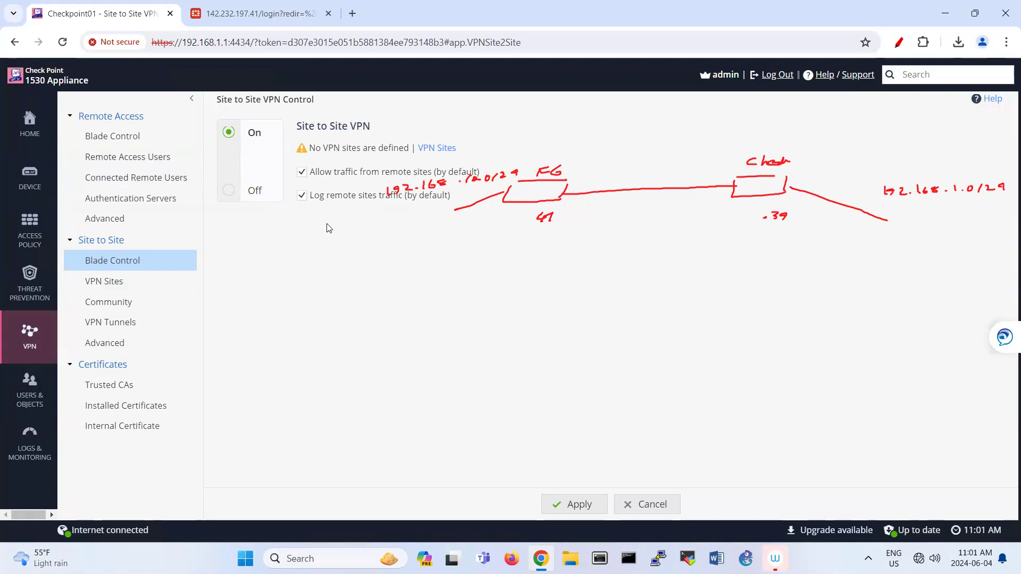
Step: Add a new VPN site named FortiGate with remote gateway IP 142.232.197.41
click(105, 280)
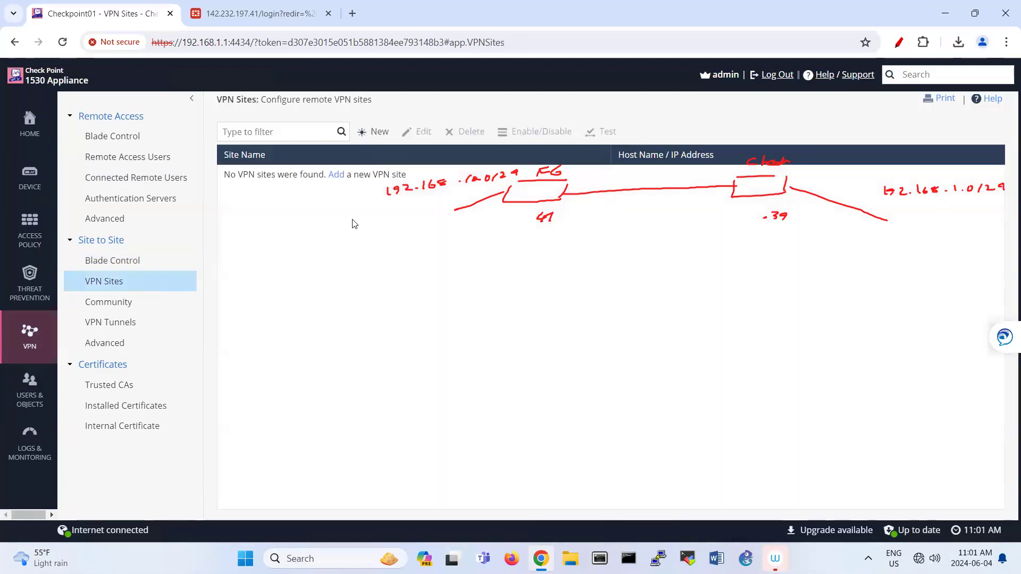
mouse_move(335, 183)
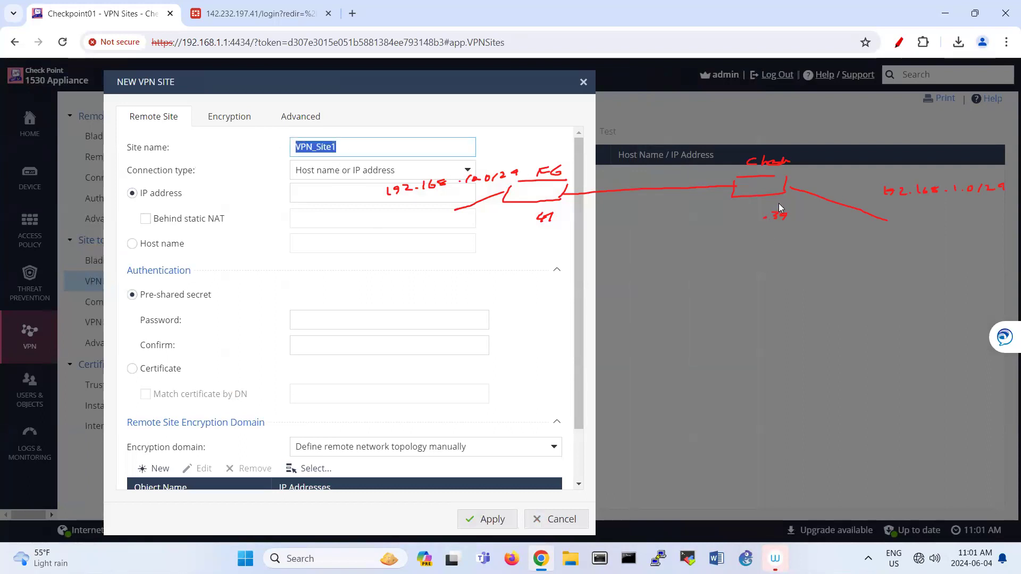
mouse_move(554, 188)
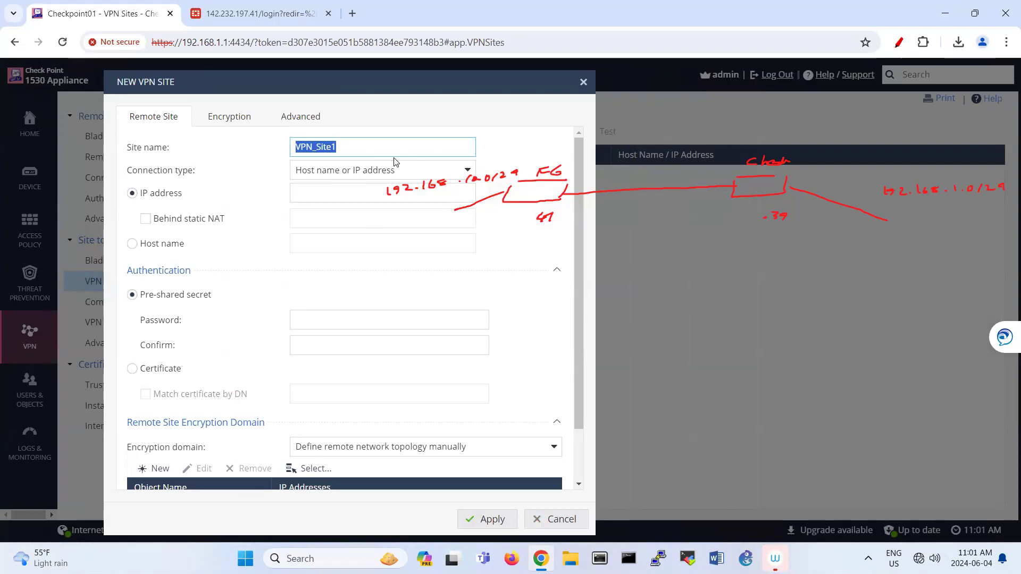
text(FortiGat)
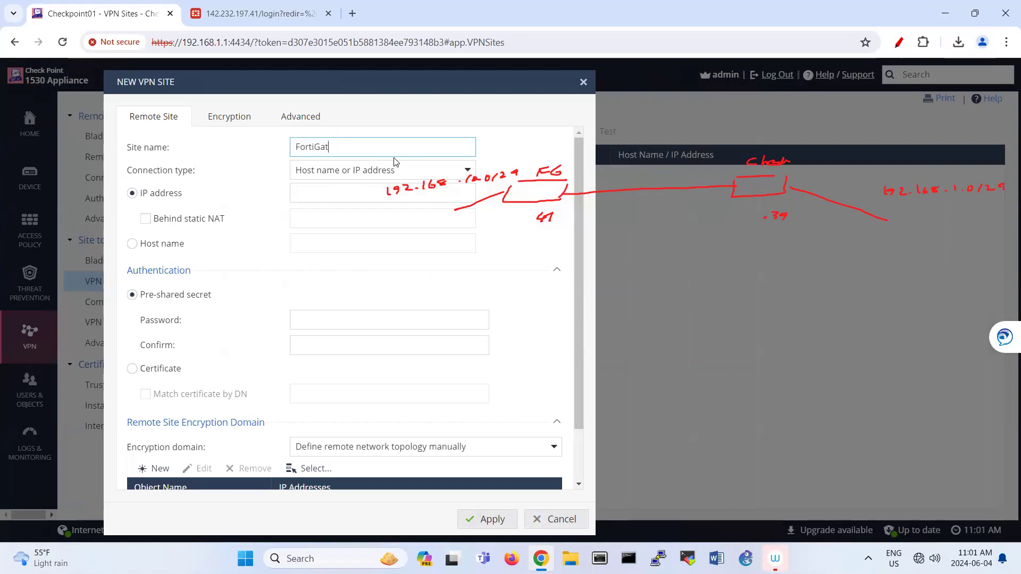
text(e)
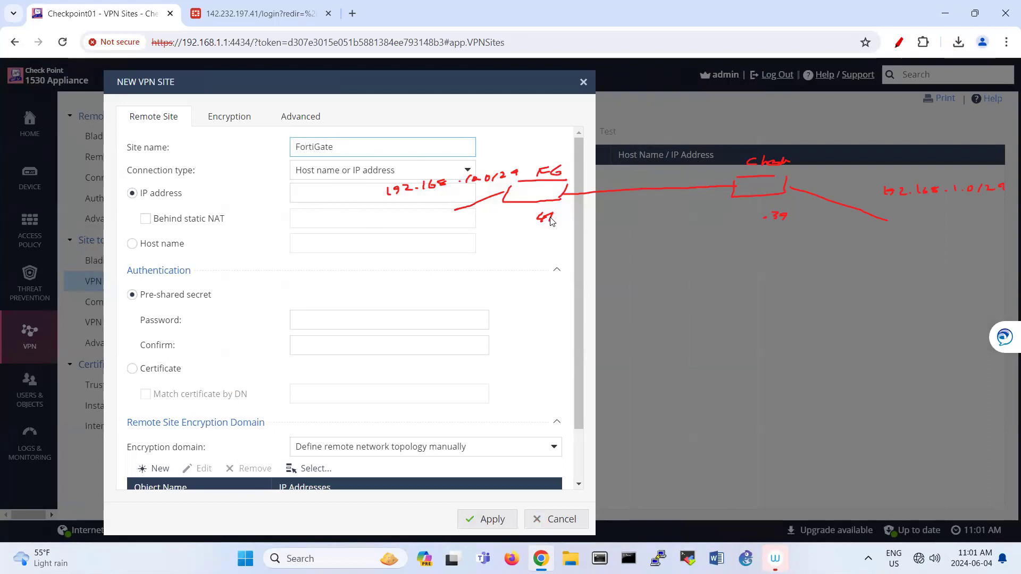
click(382, 193)
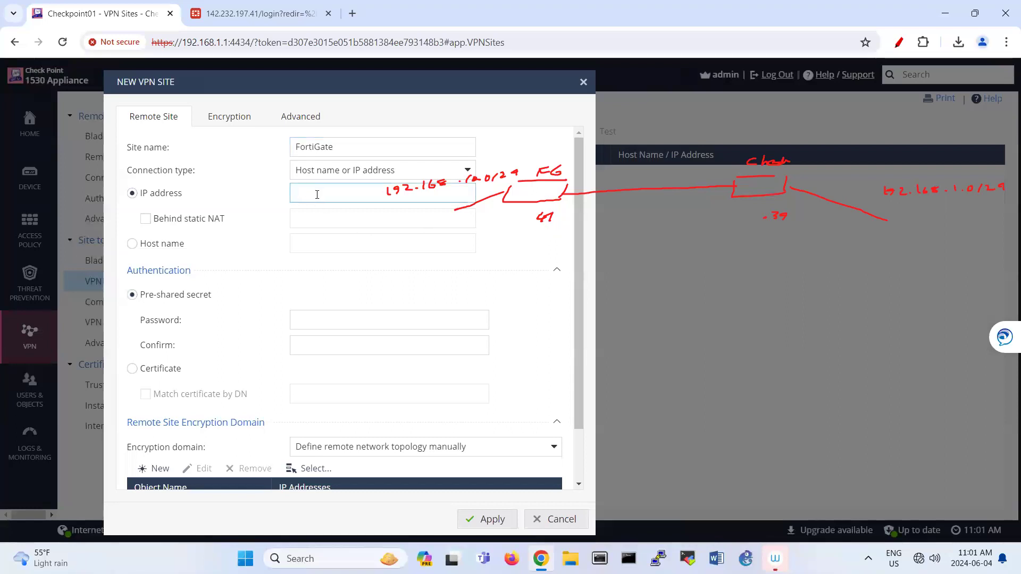
text(142.232.197)
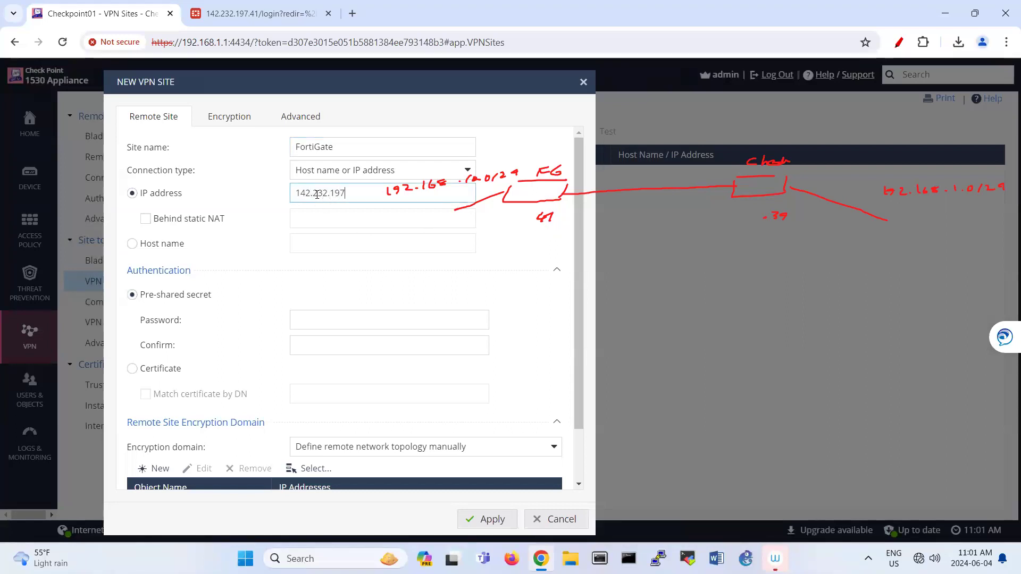
text(.41)
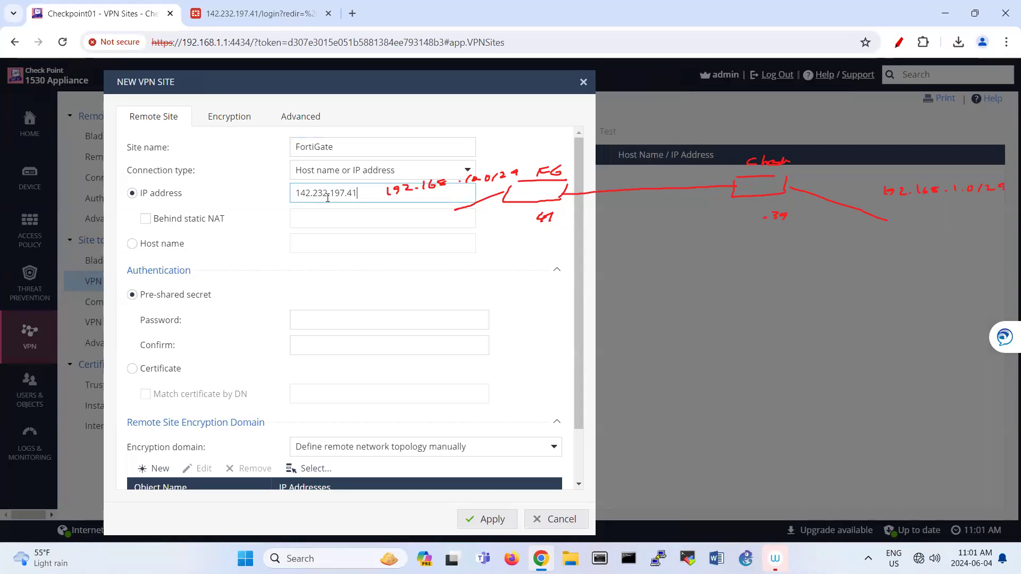
mouse_move(233, 253)
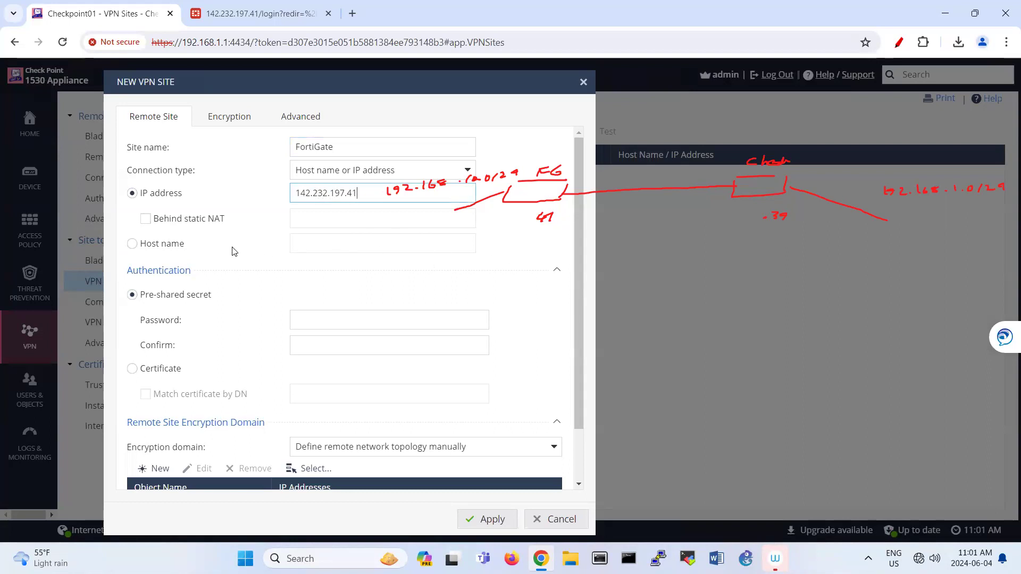
mouse_move(409, 262)
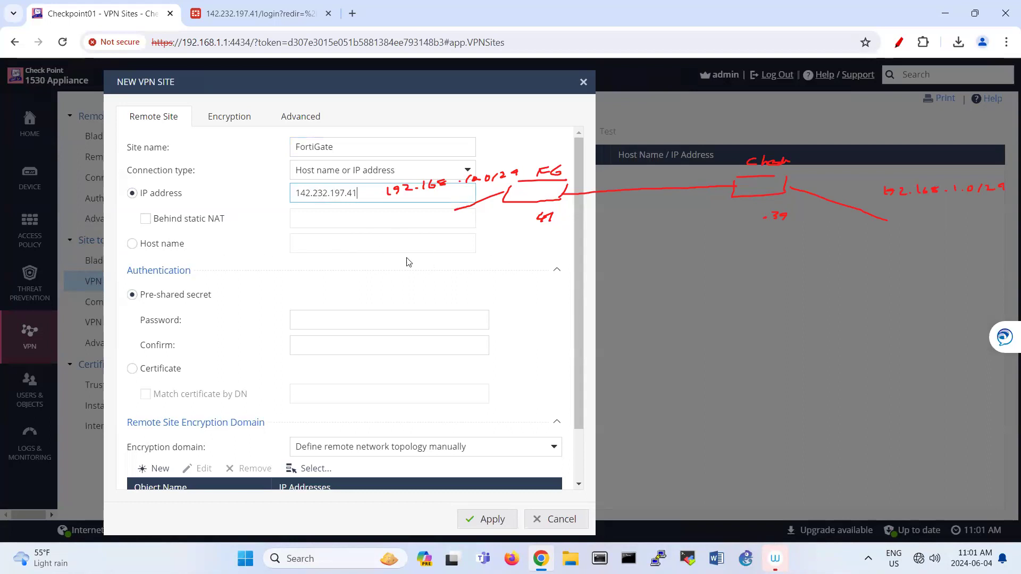
mouse_move(591, 204)
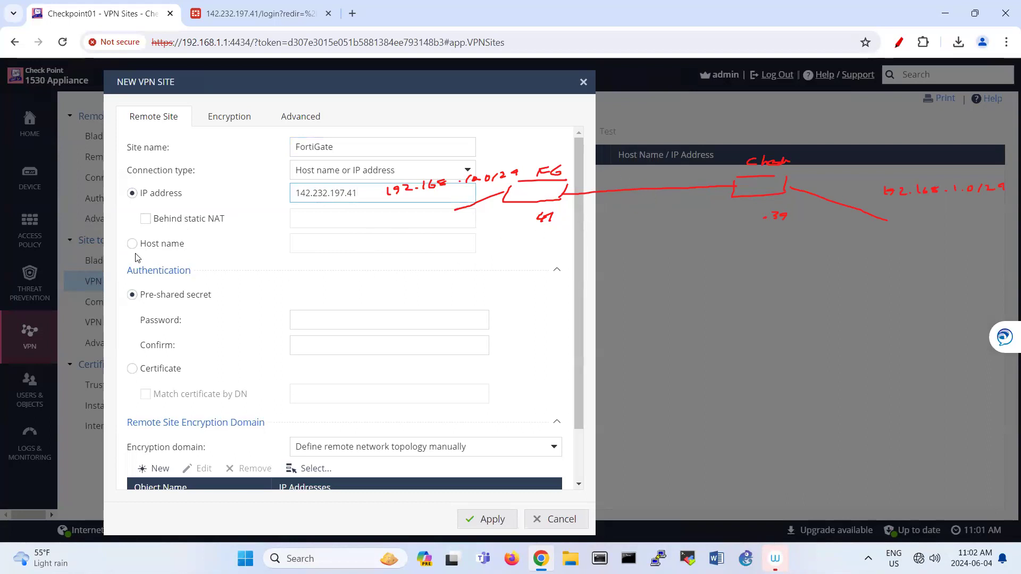
mouse_move(260, 248)
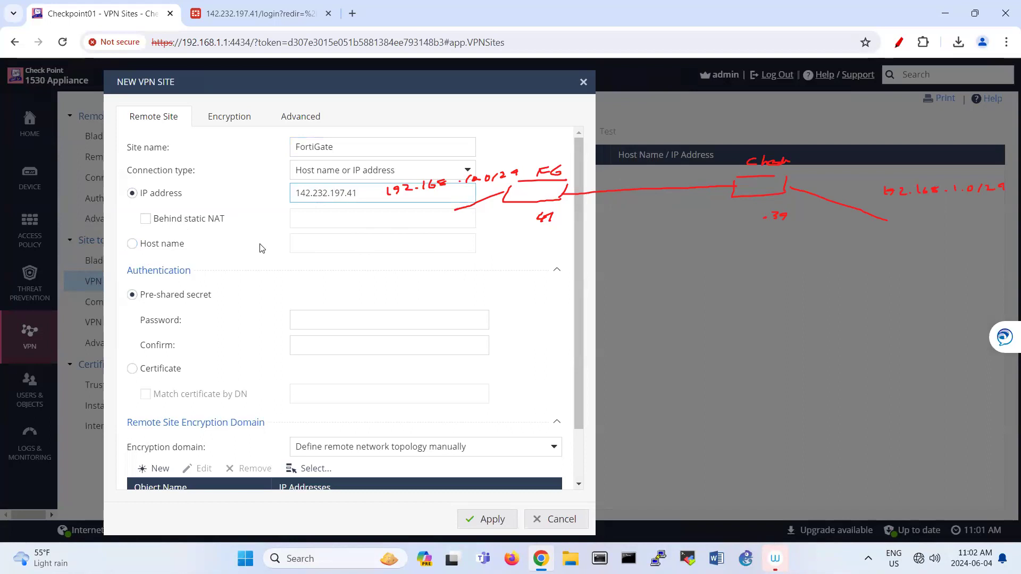
mouse_move(288, 319)
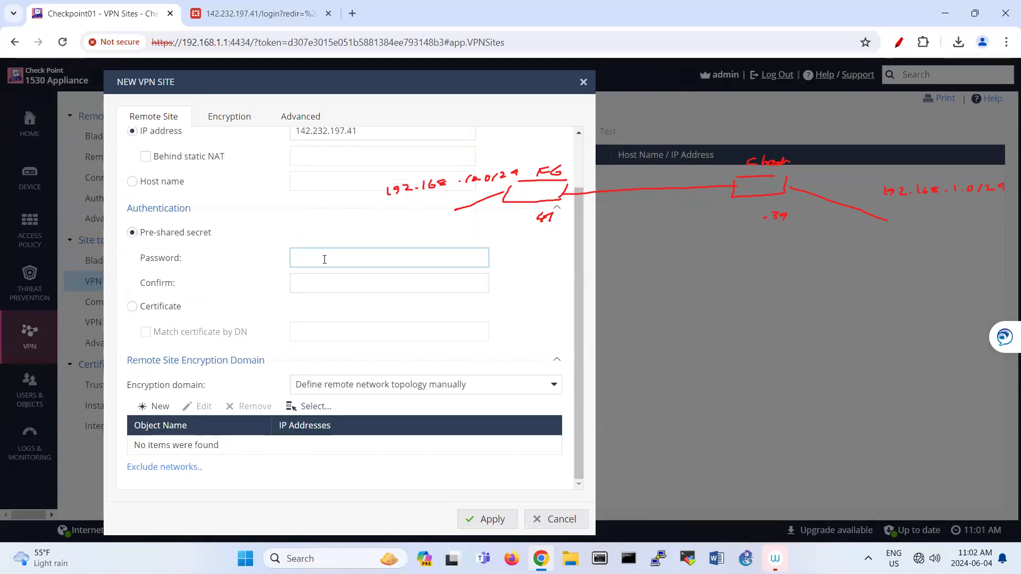
Step: Enter and confirm the pre-shared secret for the FortiGate site
text(password)
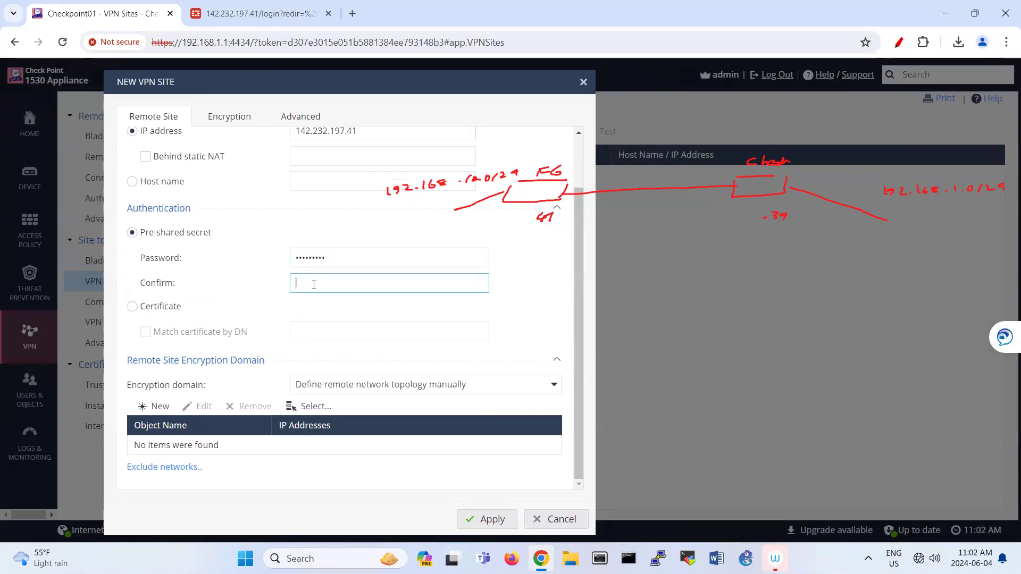
text(•••••)
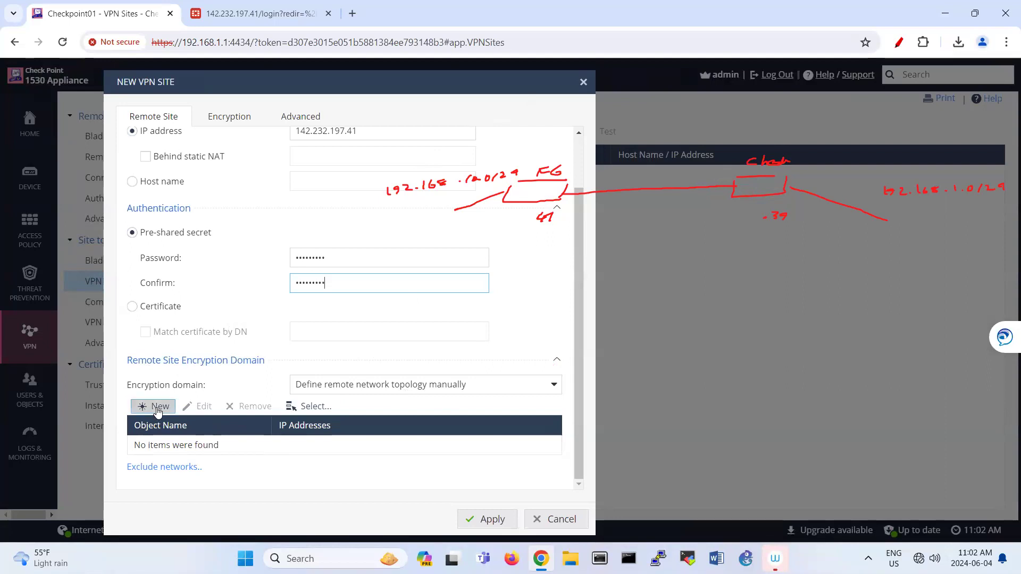
Step: Create network object Network_FG, 192.168.10.0 mask 255.255.255.0, for the remote encryption domain
click(153, 406)
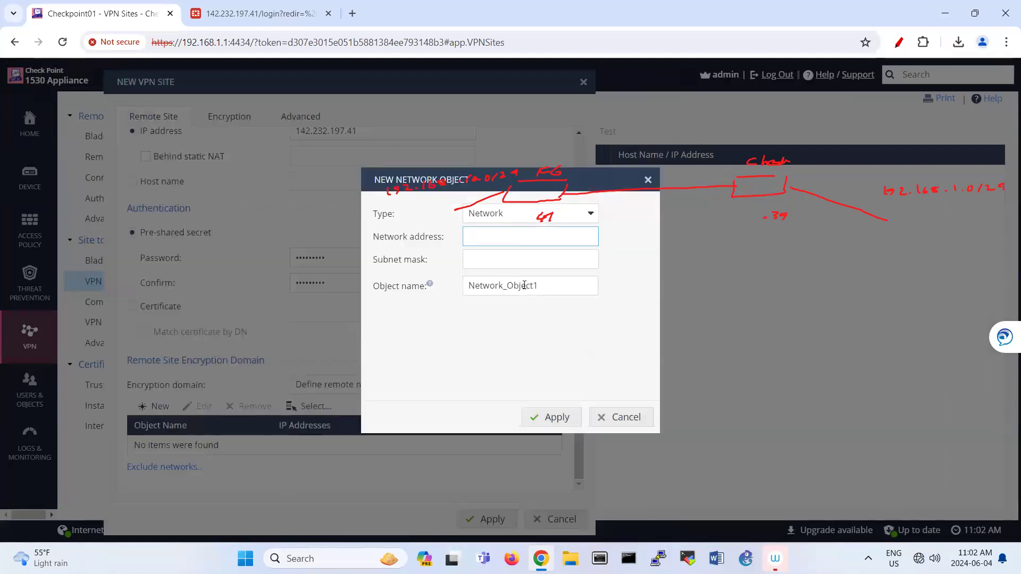
text(192.168.10)
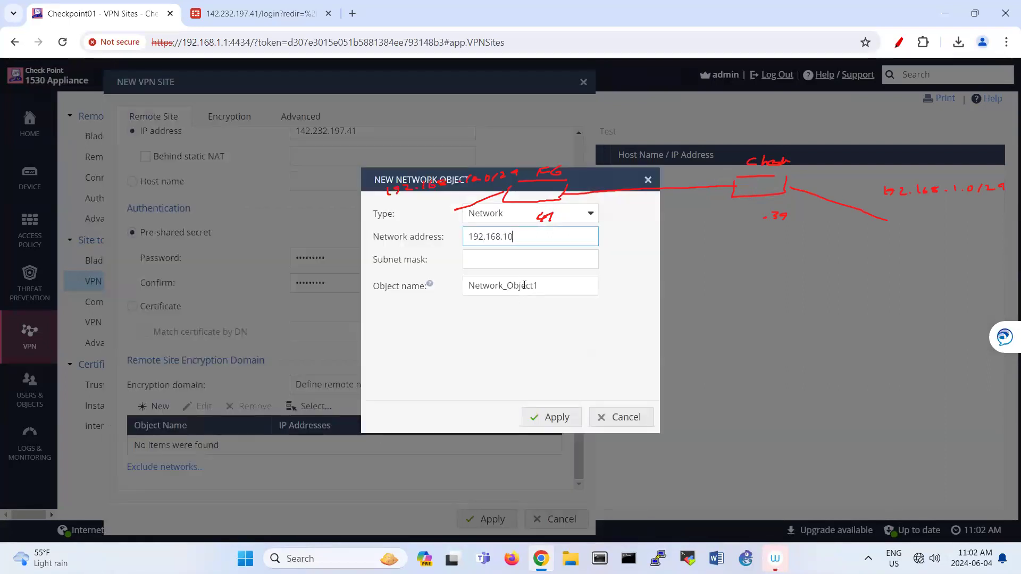
text(.0/24)
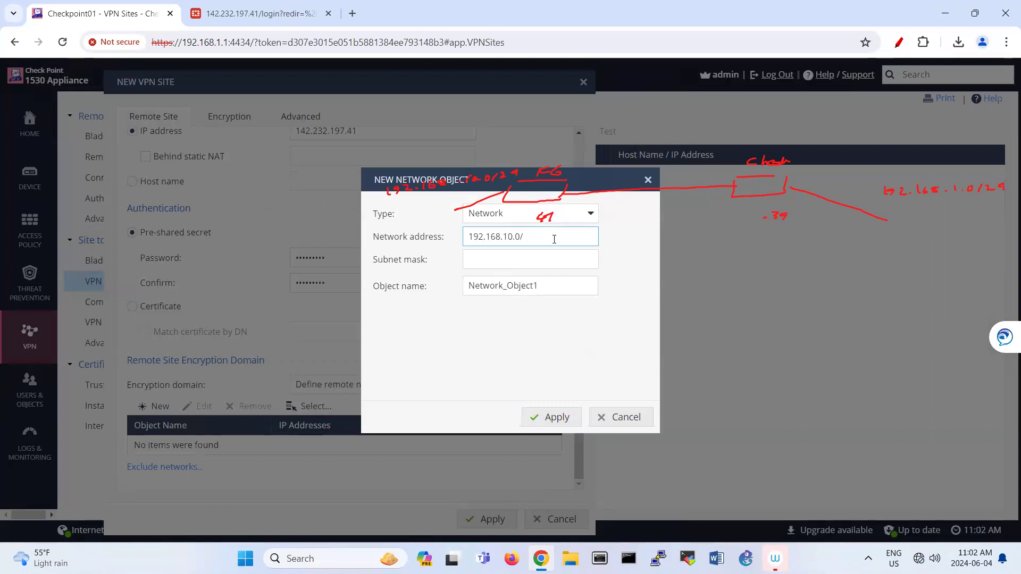
text(255.255.255.0)
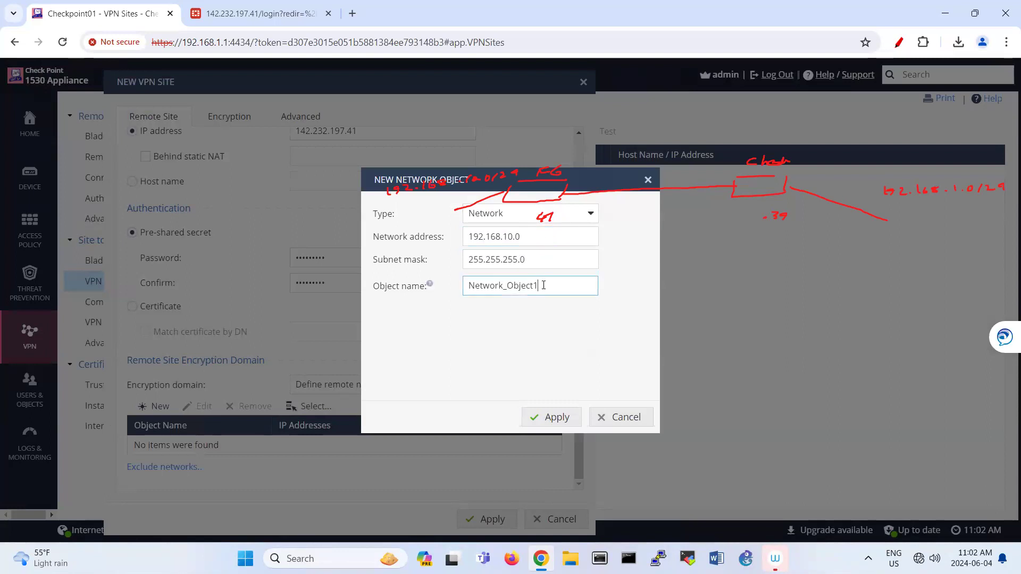
double_click(516, 285)
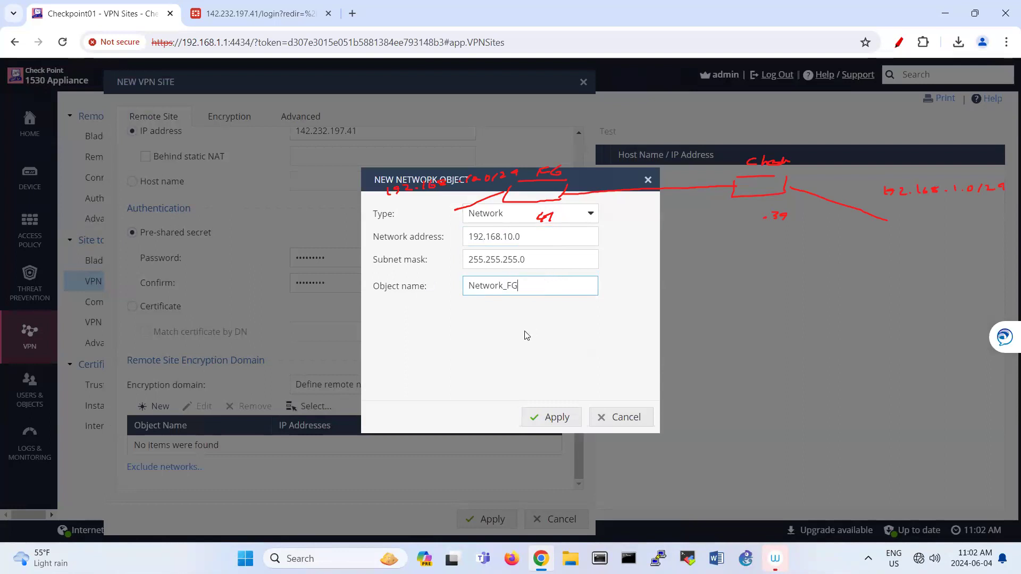
click(550, 417)
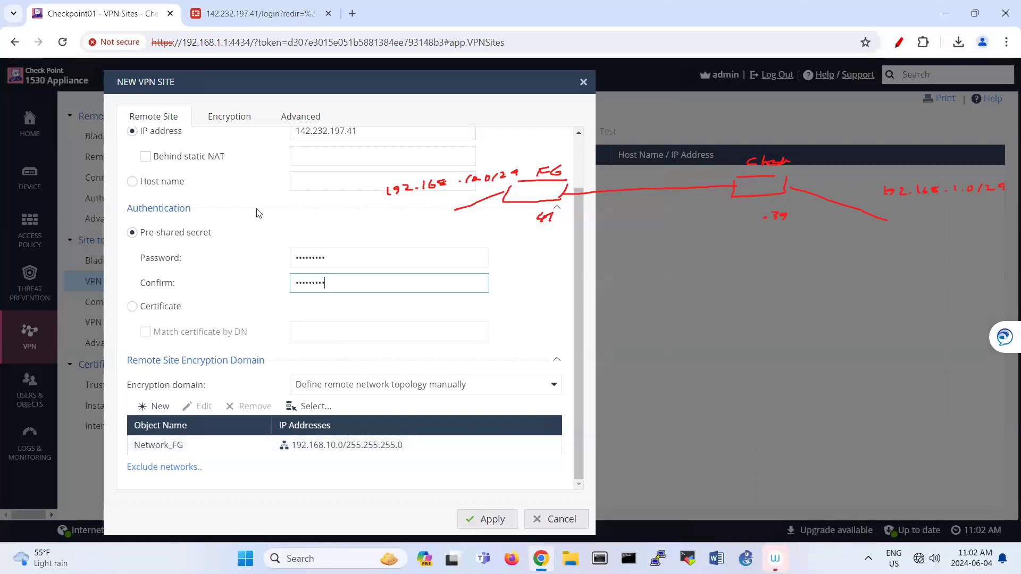
mouse_move(274, 187)
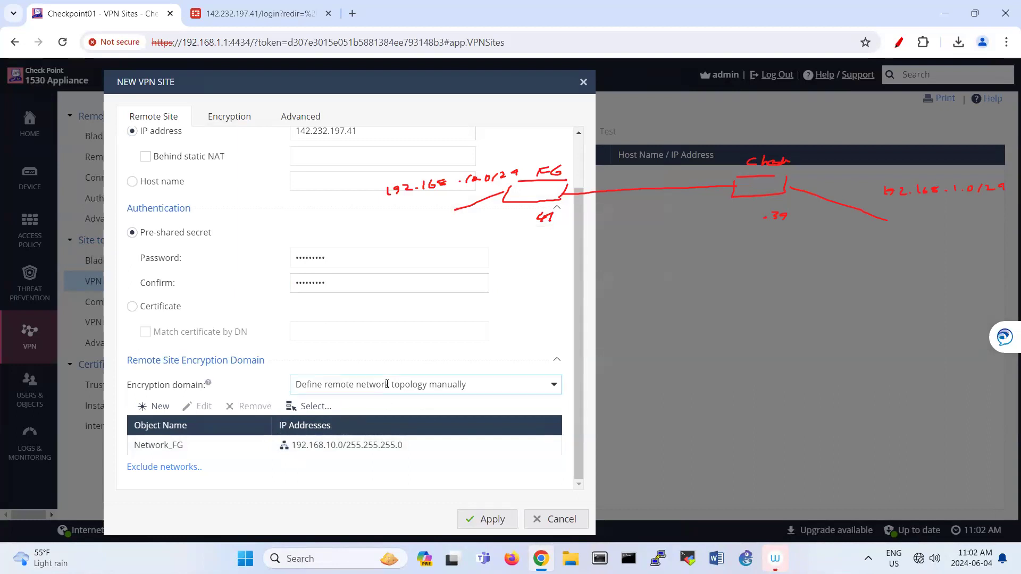
click(553, 384)
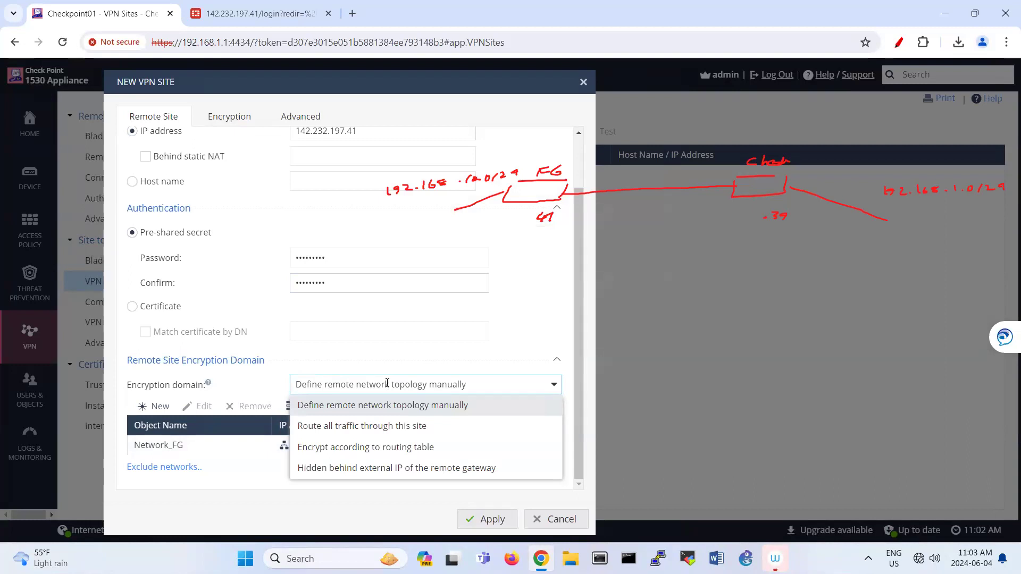
mouse_move(471, 417)
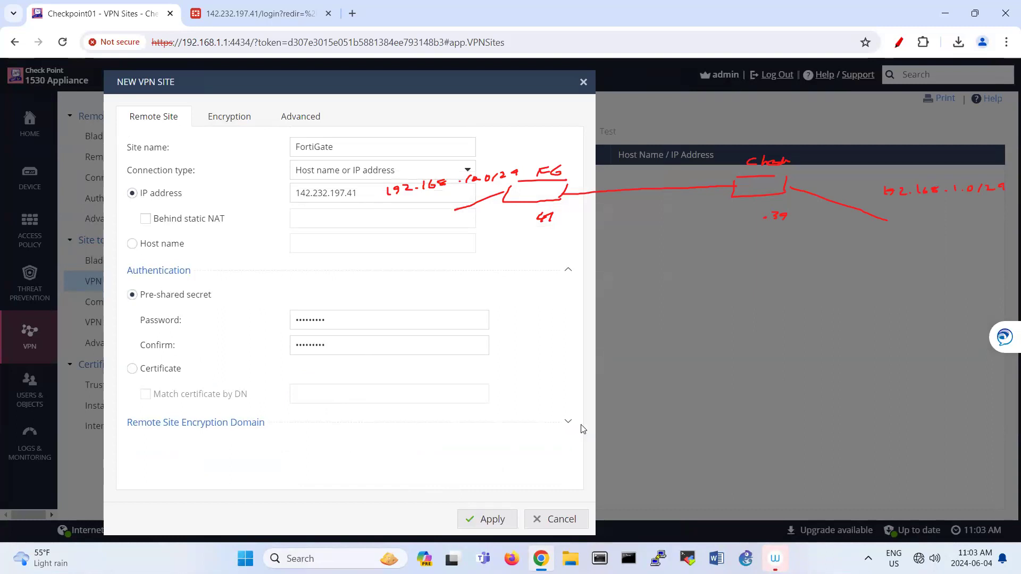
scroll(down, 3)
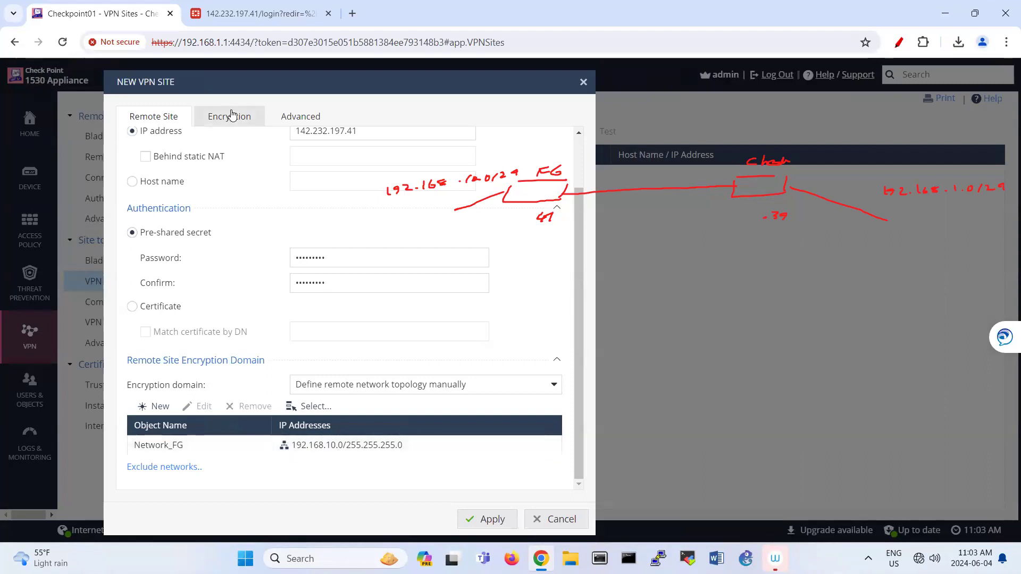
Step: Enable Perfect Forward Secrecy (Group 2, 1024 bit) on the FortiGate site's Encryption tab
click(230, 116)
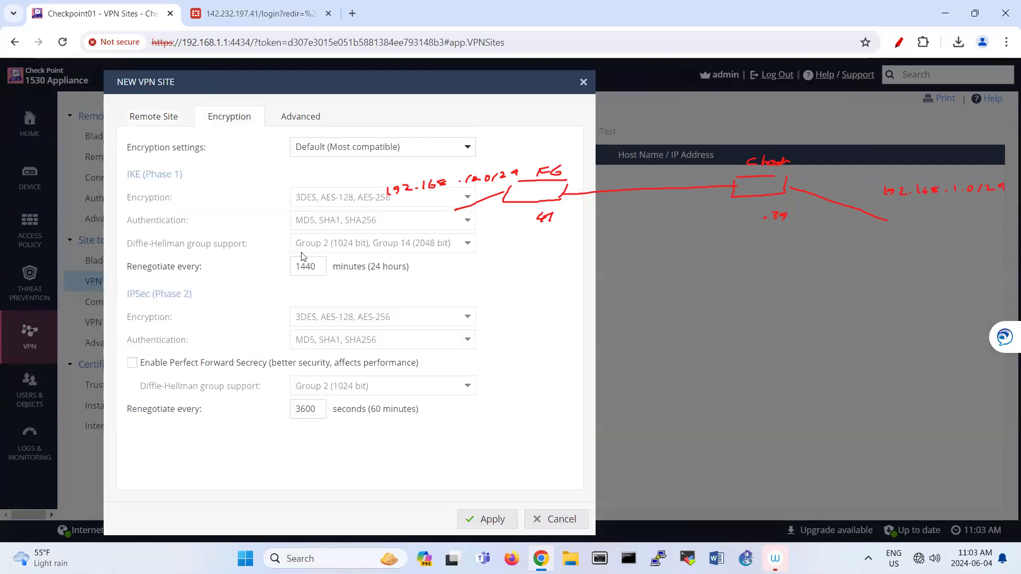
mouse_move(339, 230)
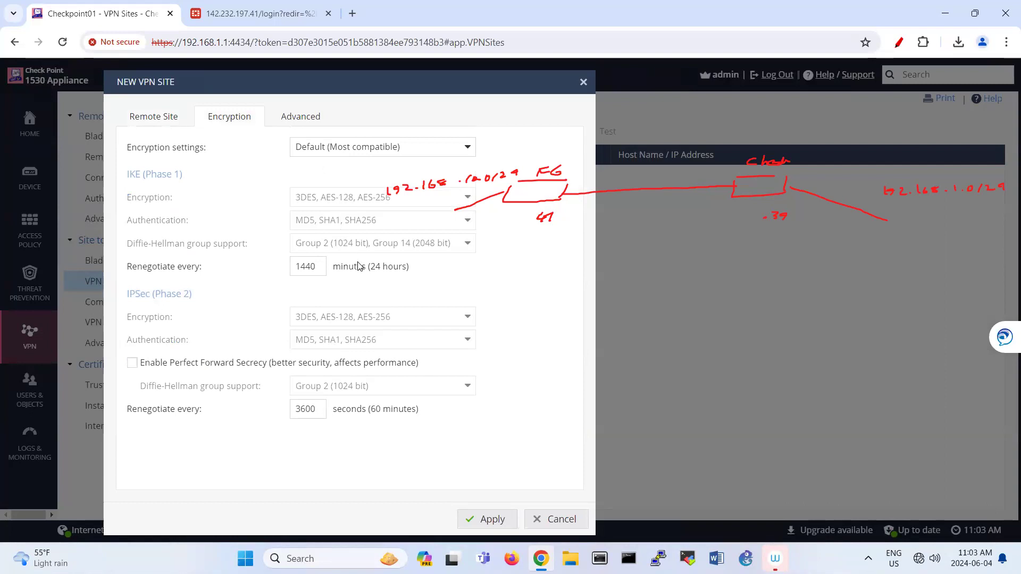
mouse_move(330, 207)
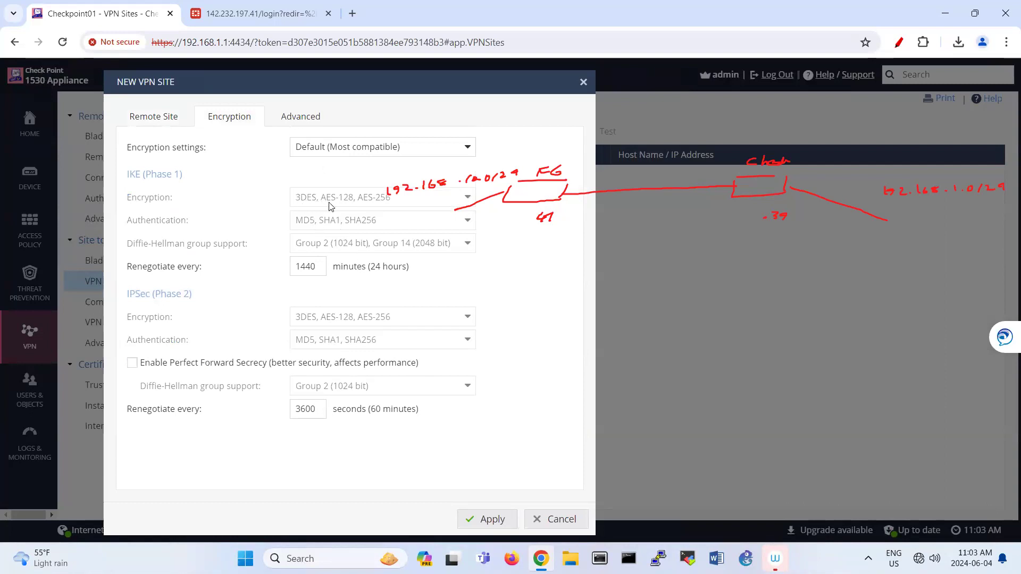
mouse_move(353, 398)
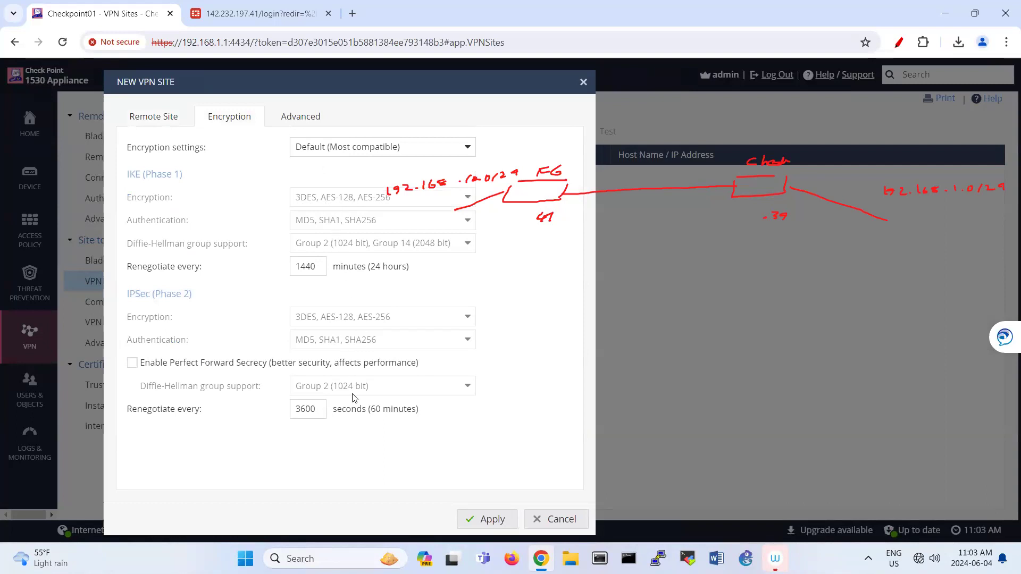
mouse_move(367, 348)
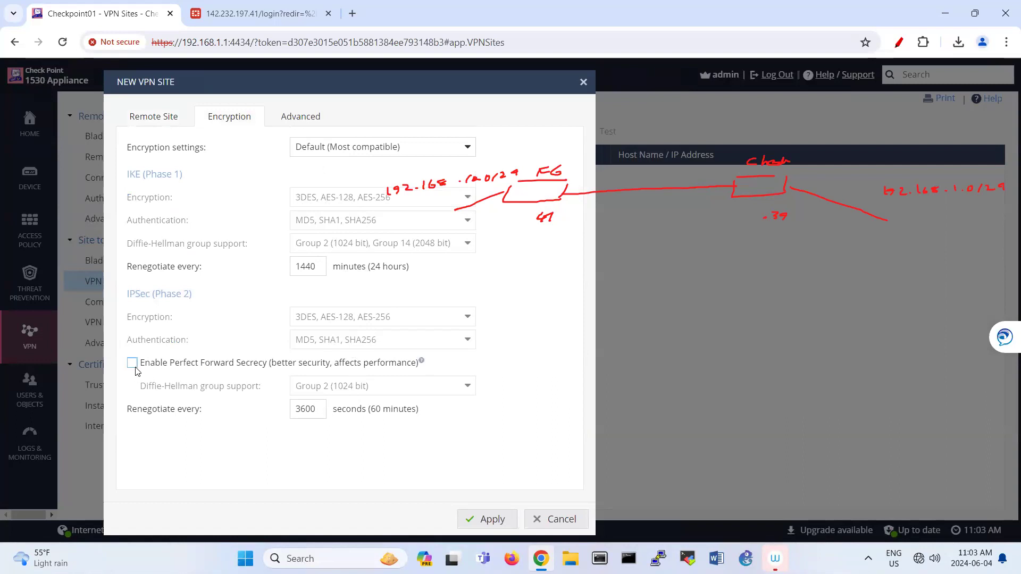
click(133, 363)
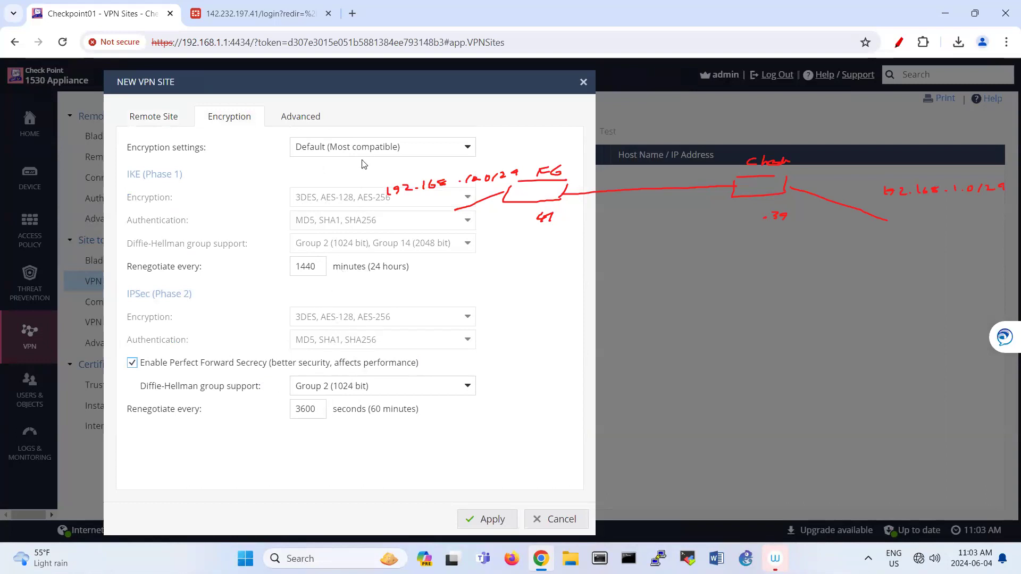
click(383, 146)
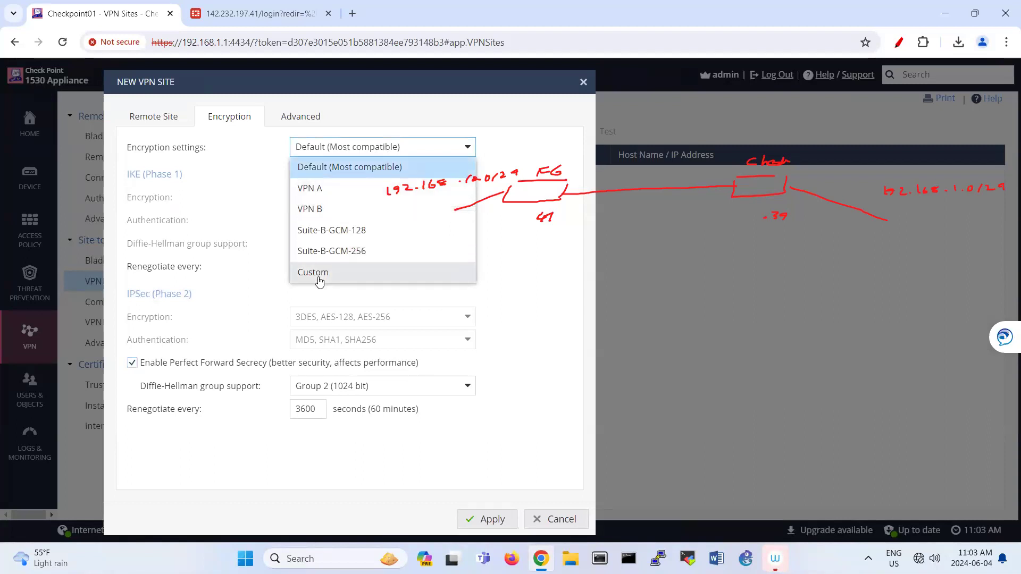
Step: Switch to custom encryption and set Phase 1 to AES-128, MD5, DH Group 14
click(312, 273)
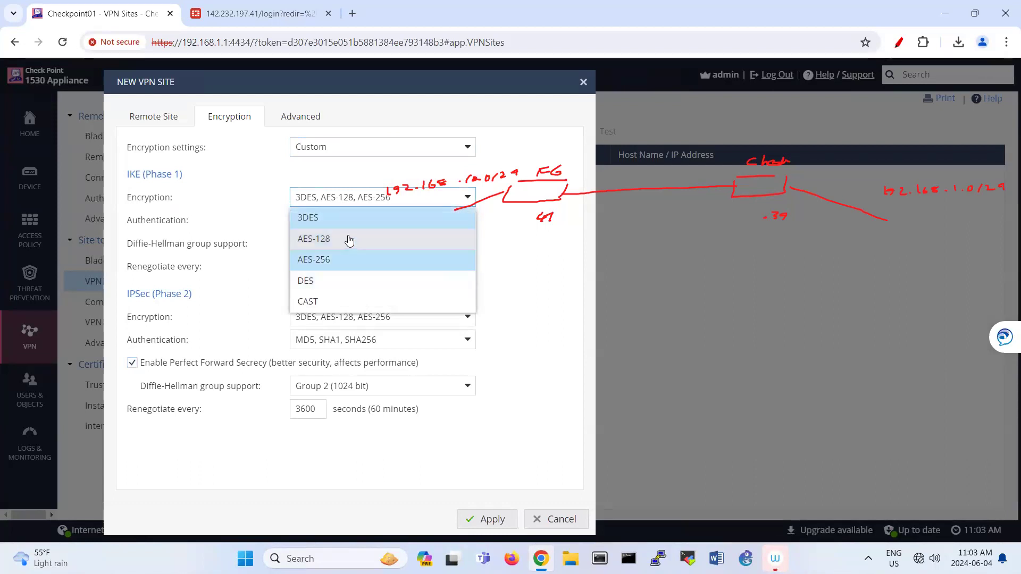
click(314, 238)
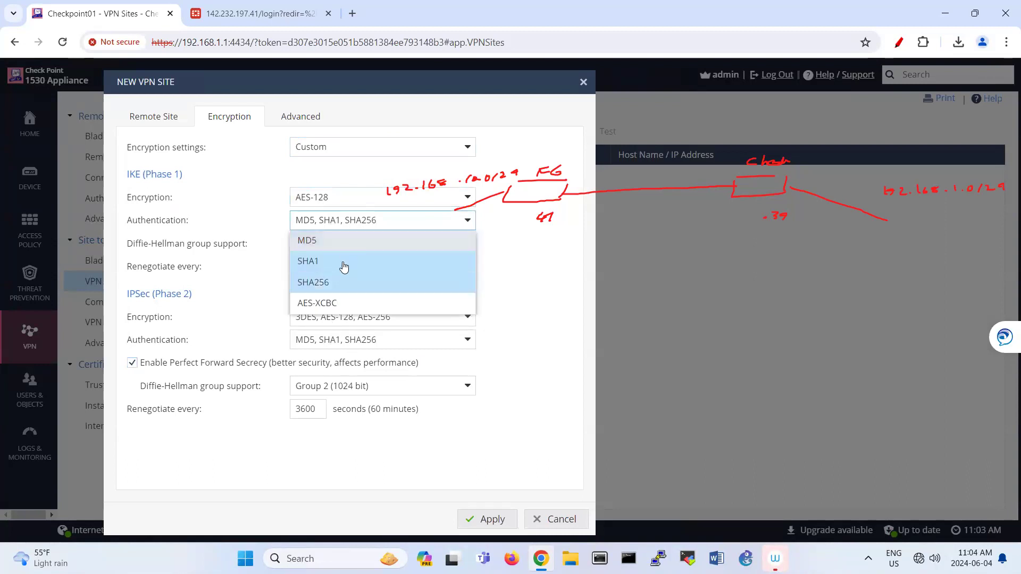
click(307, 240)
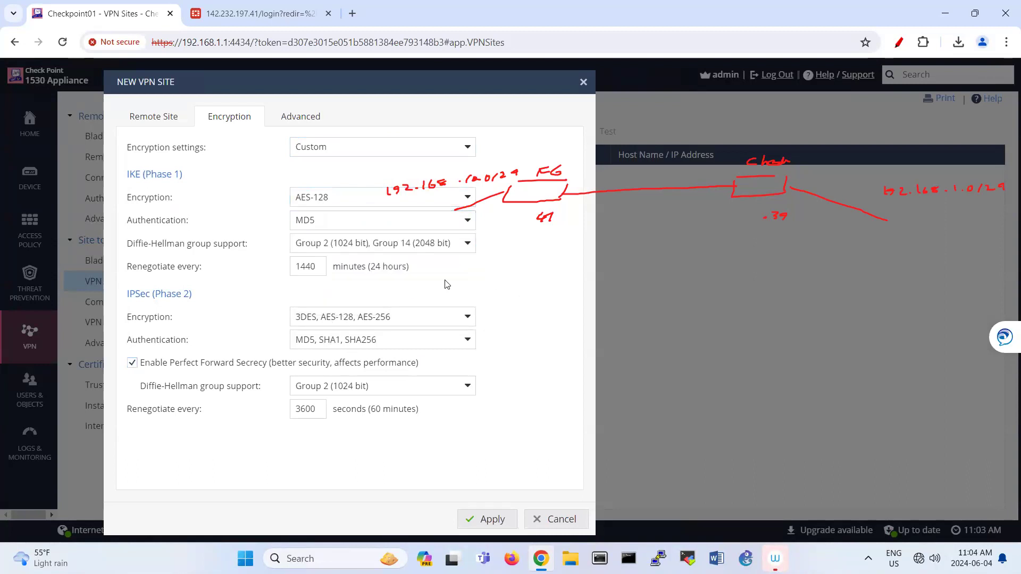
mouse_move(414, 248)
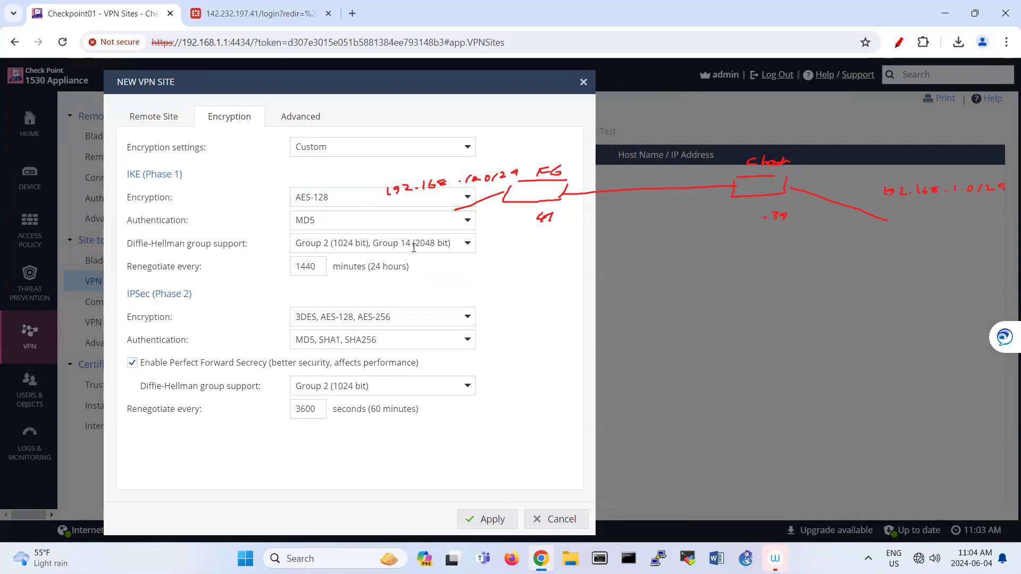
click(382, 243)
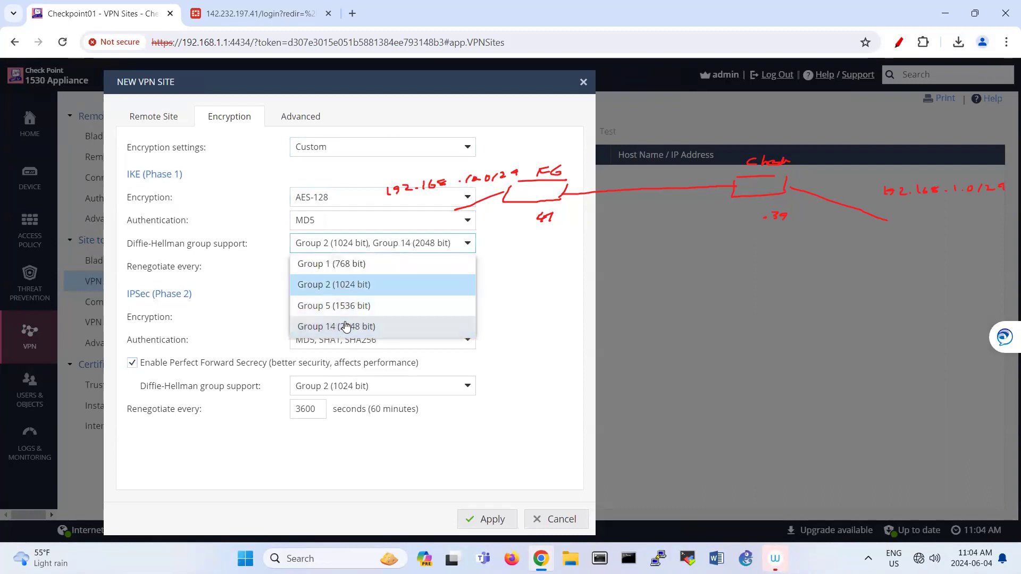
click(336, 326)
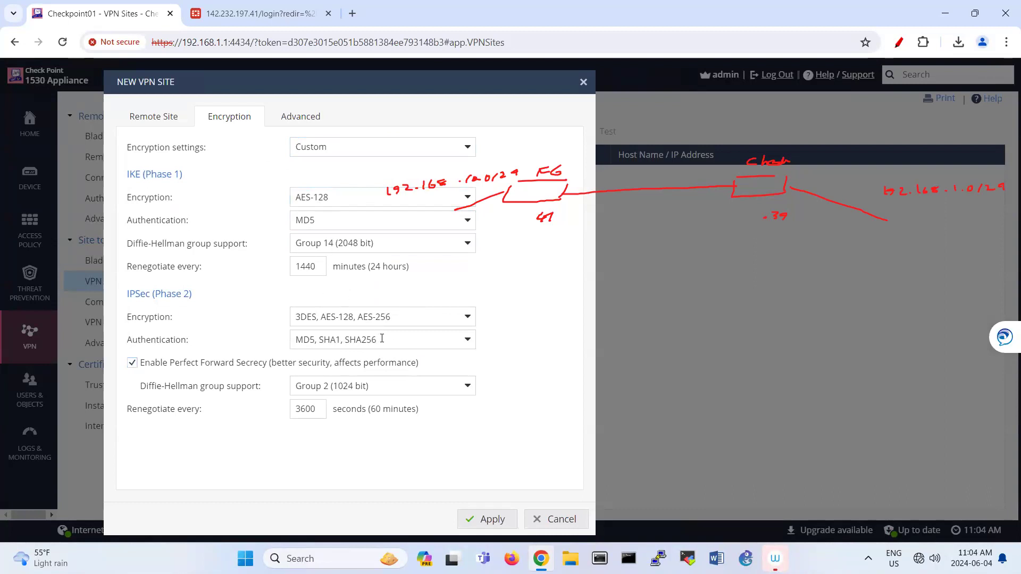
Step: Set Phase 2 encryption to AES-128 with MD5 authentication
click(382, 316)
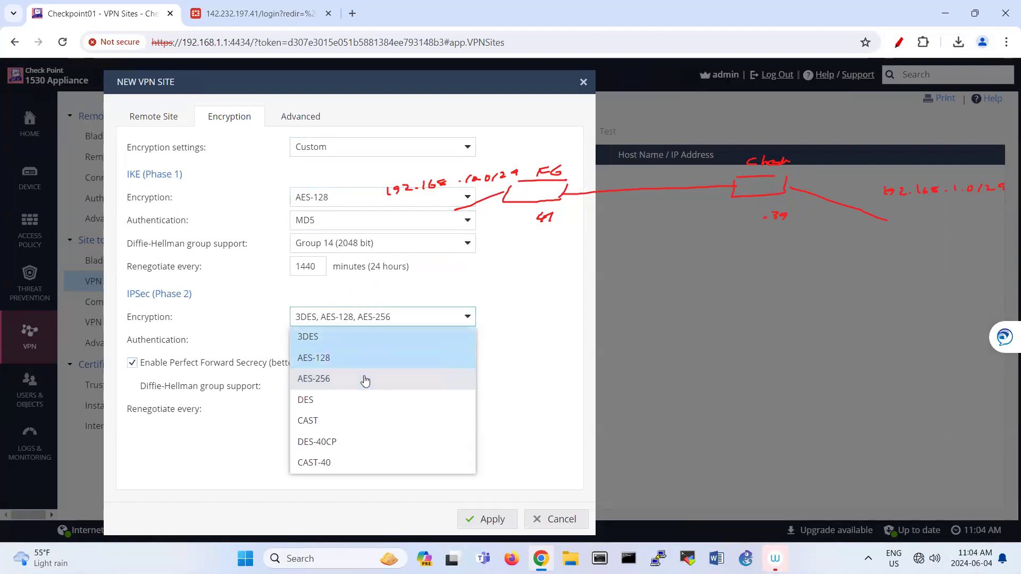
click(313, 358)
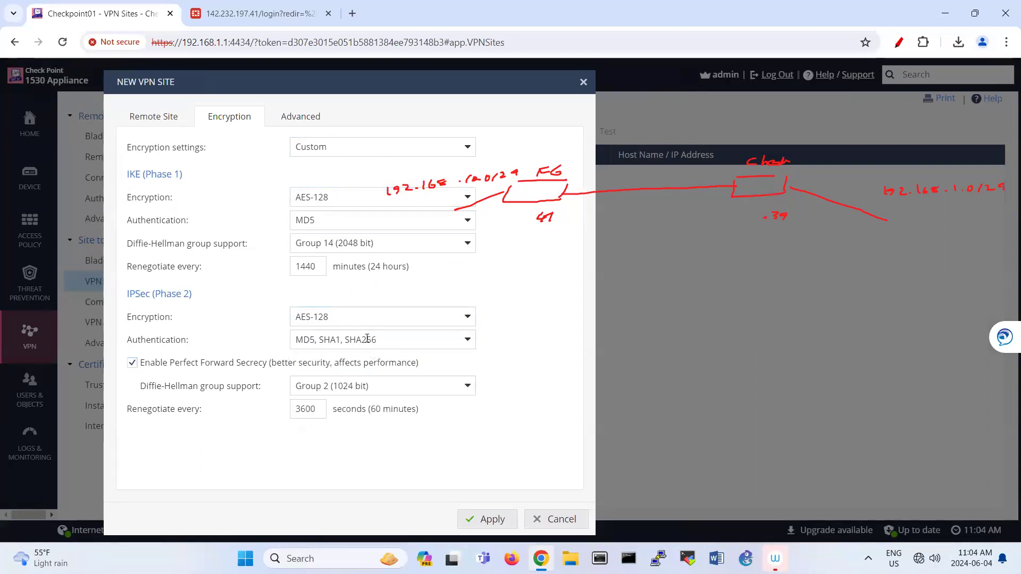
click(382, 339)
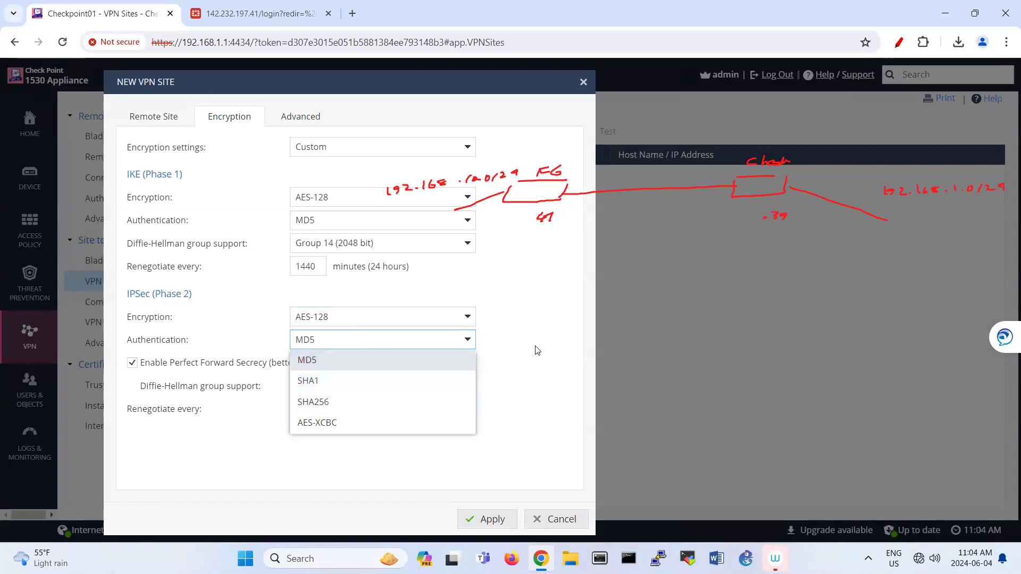
click(383, 386)
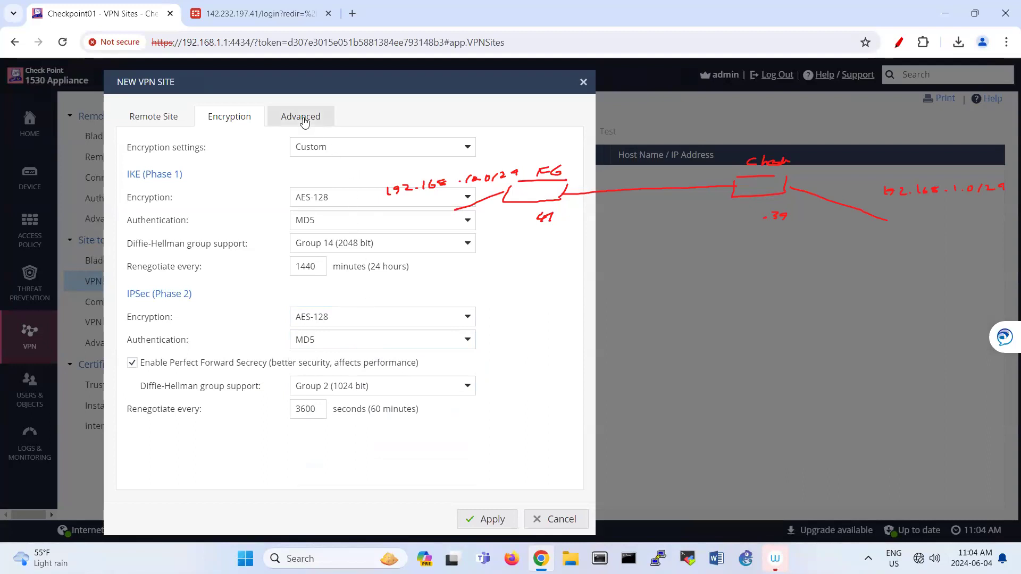
Step: Mark the remote gateway as non-Check Point, select IKEv1, and save the FortiGate site
click(300, 116)
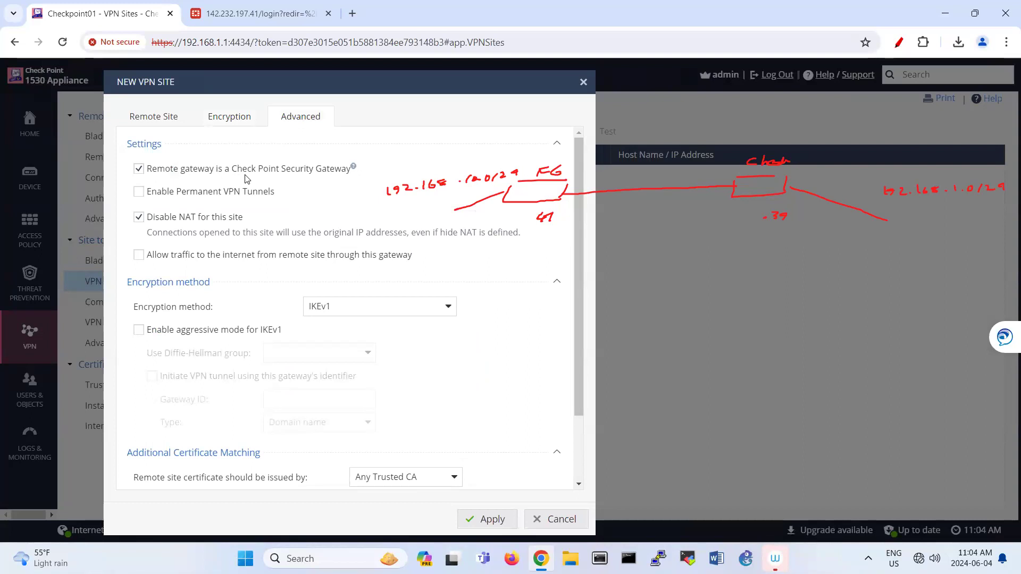
mouse_move(329, 179)
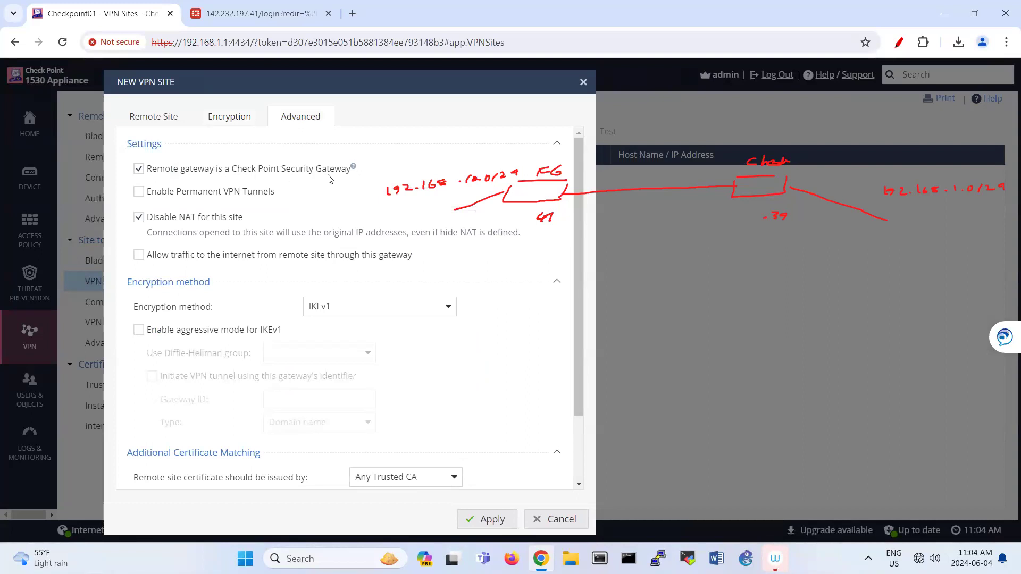
click(138, 168)
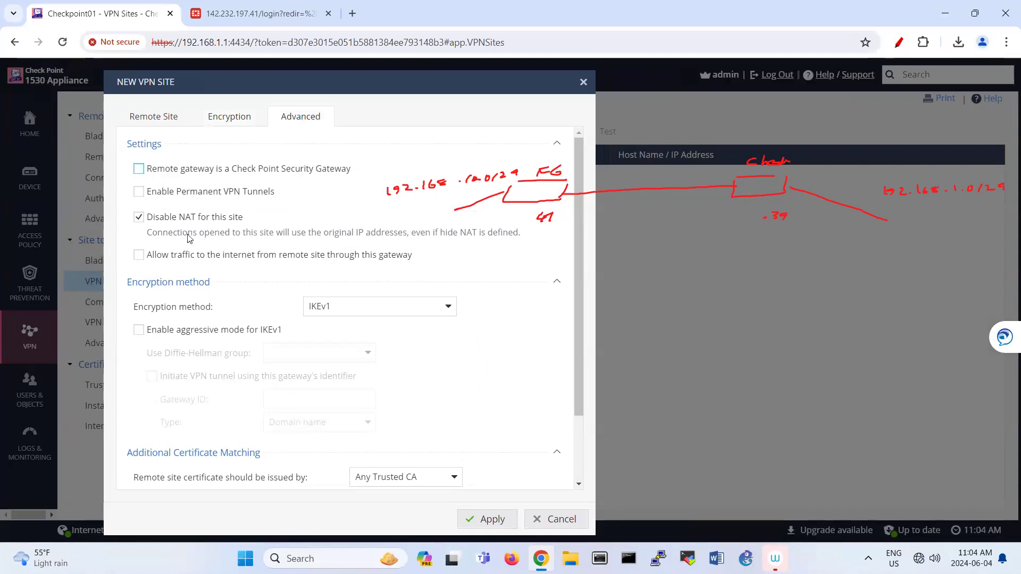
mouse_move(261, 200)
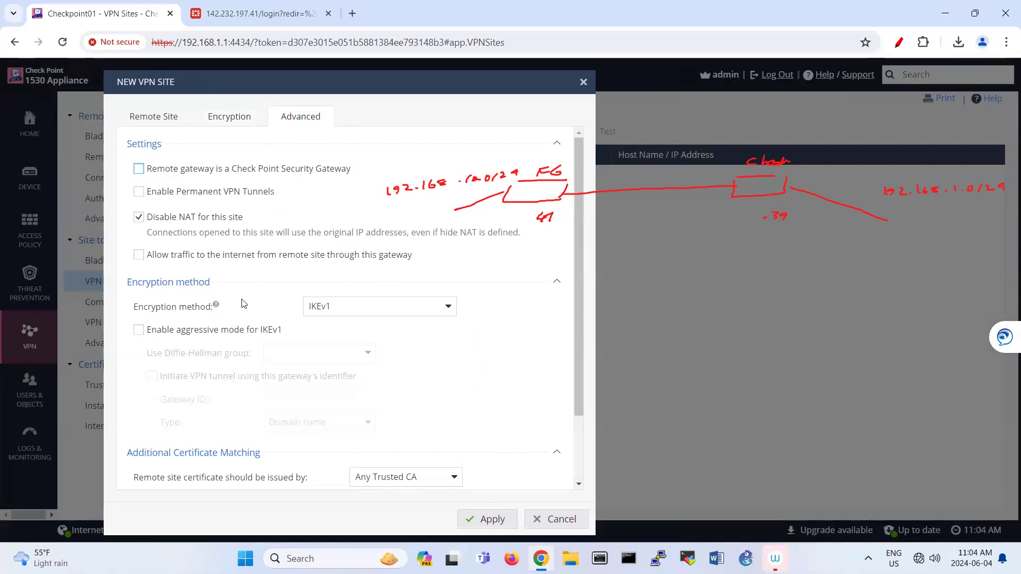
scroll(down, 3)
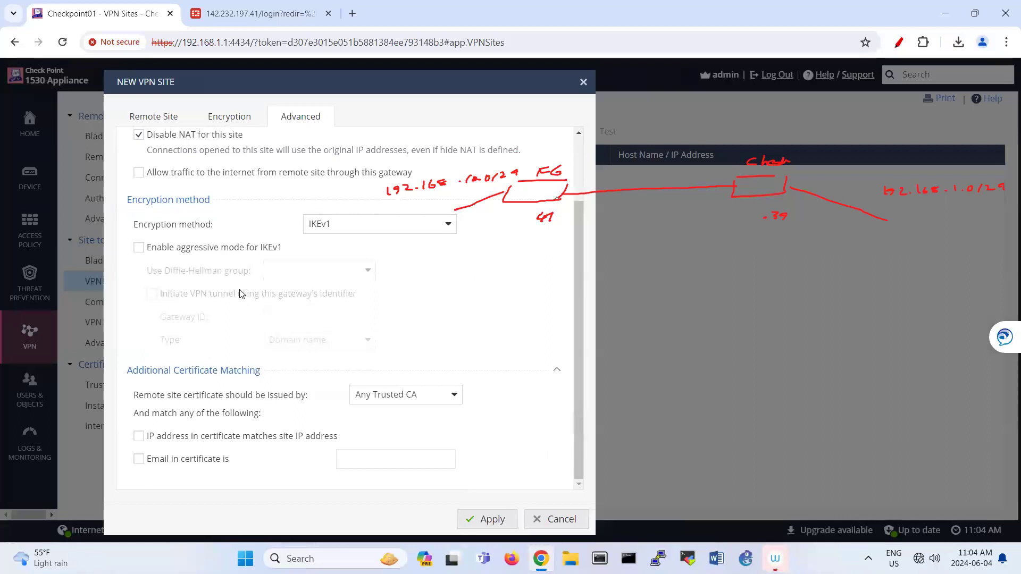
mouse_move(380, 221)
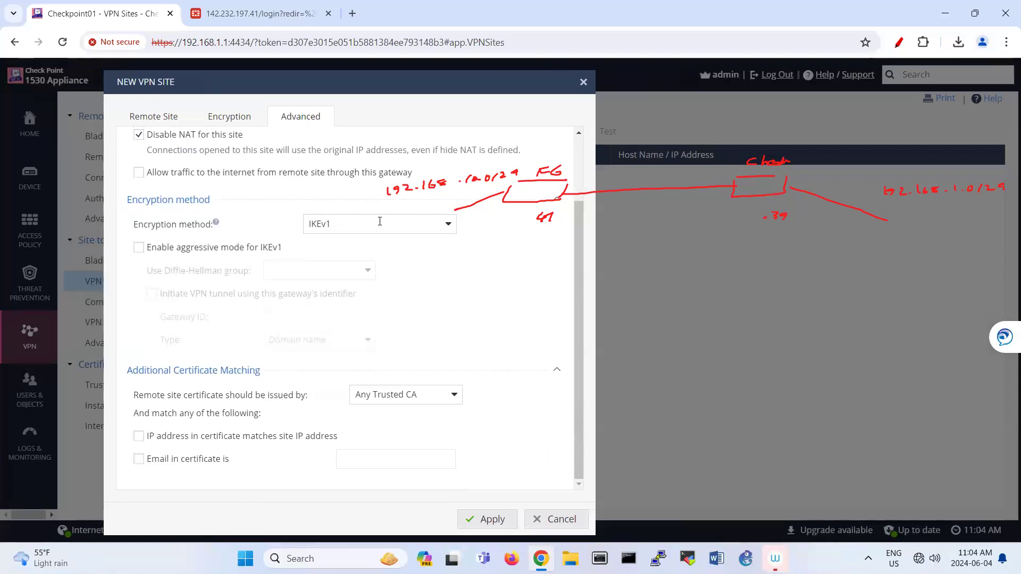
click(380, 224)
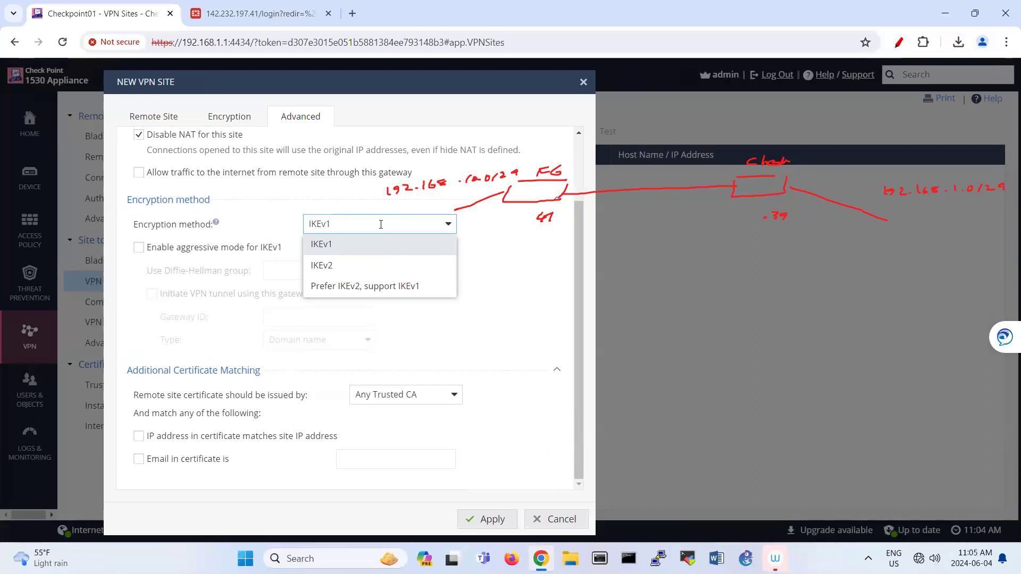
click(321, 244)
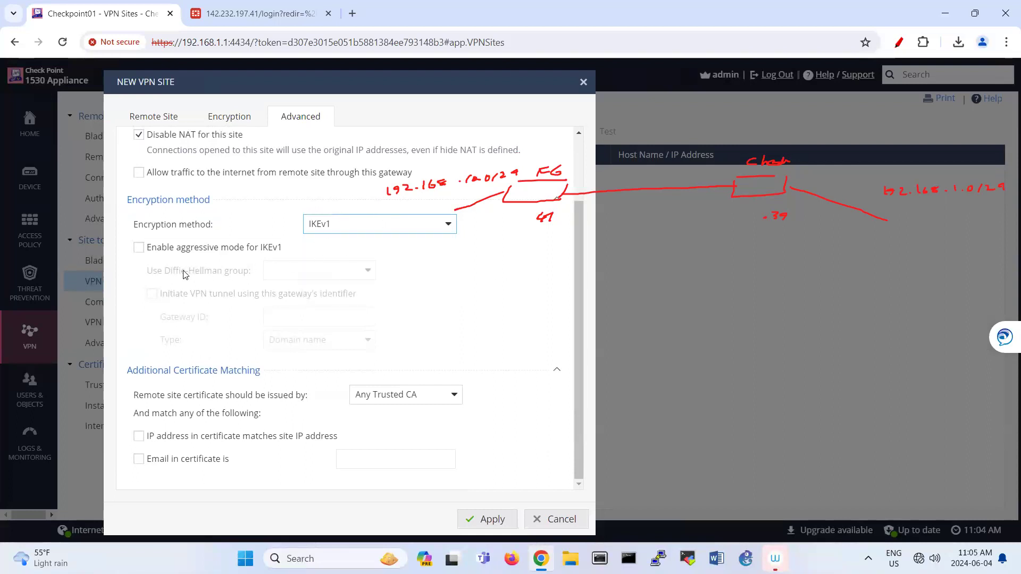
mouse_move(278, 250)
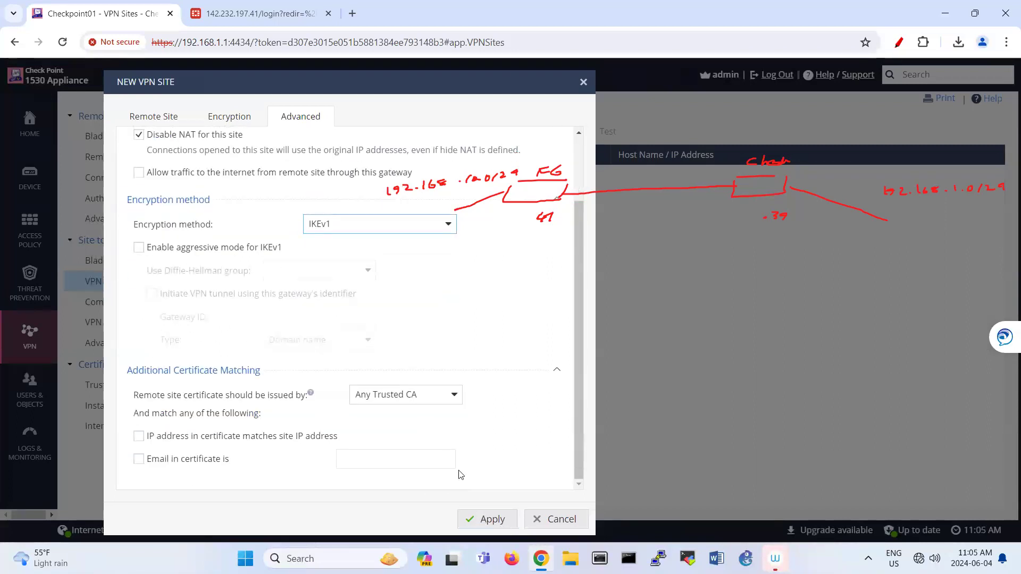
click(487, 519)
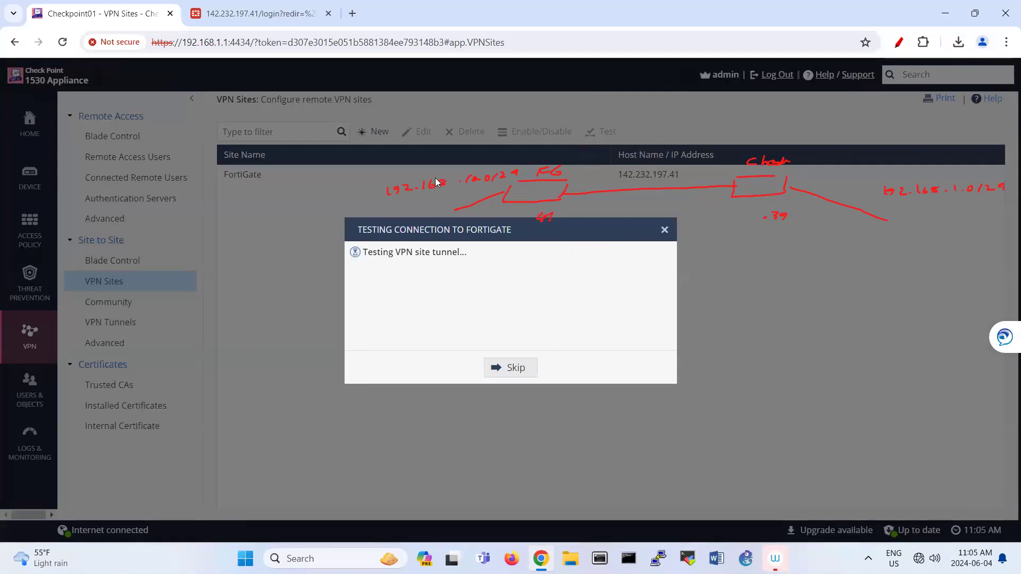
mouse_move(64, 418)
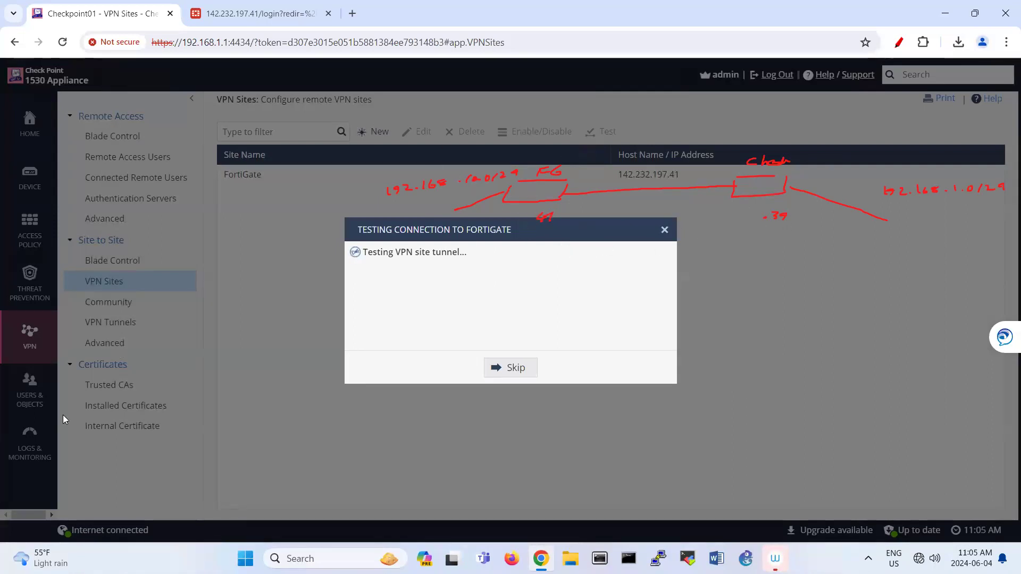
mouse_move(760, 257)
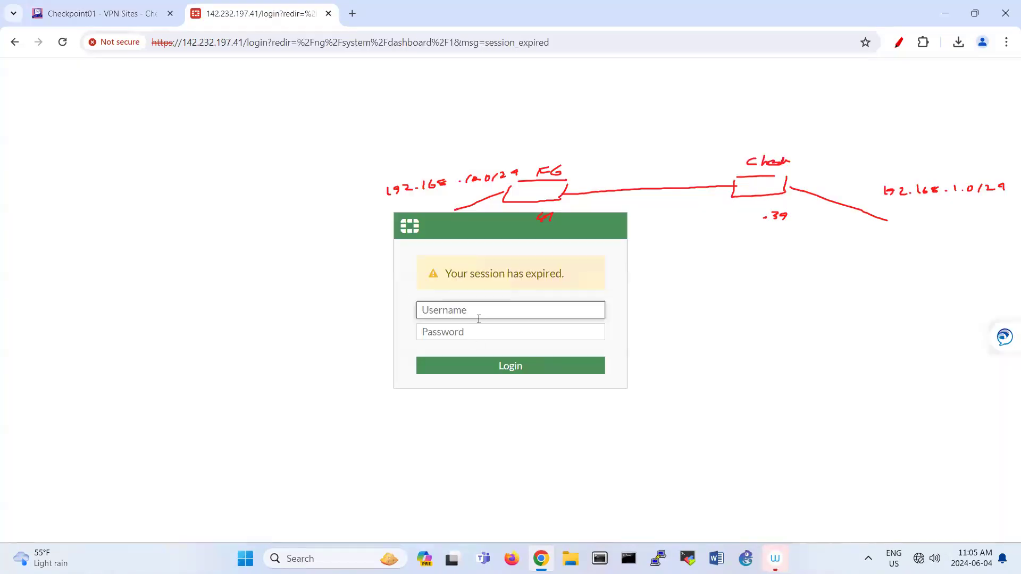
Step: Log in as admin, postpone the startup prompts, and launch the IPsec Wizard
text(admin)
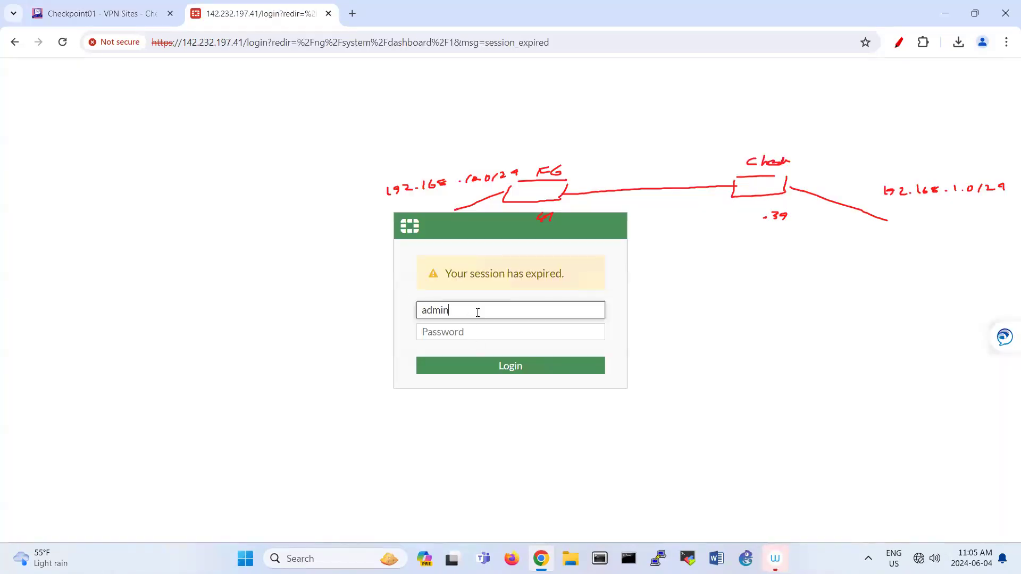
text(password)
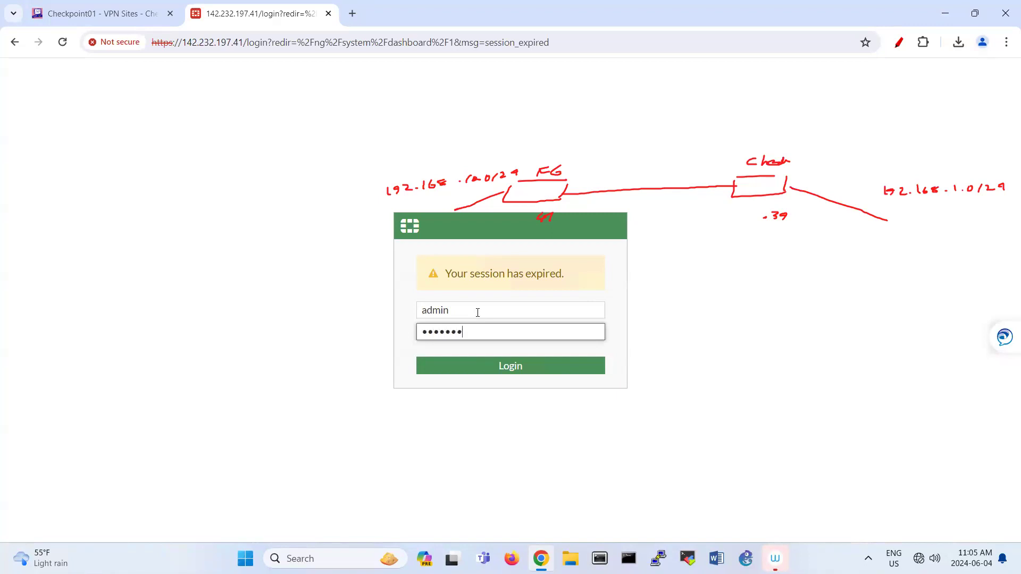
click(510, 365)
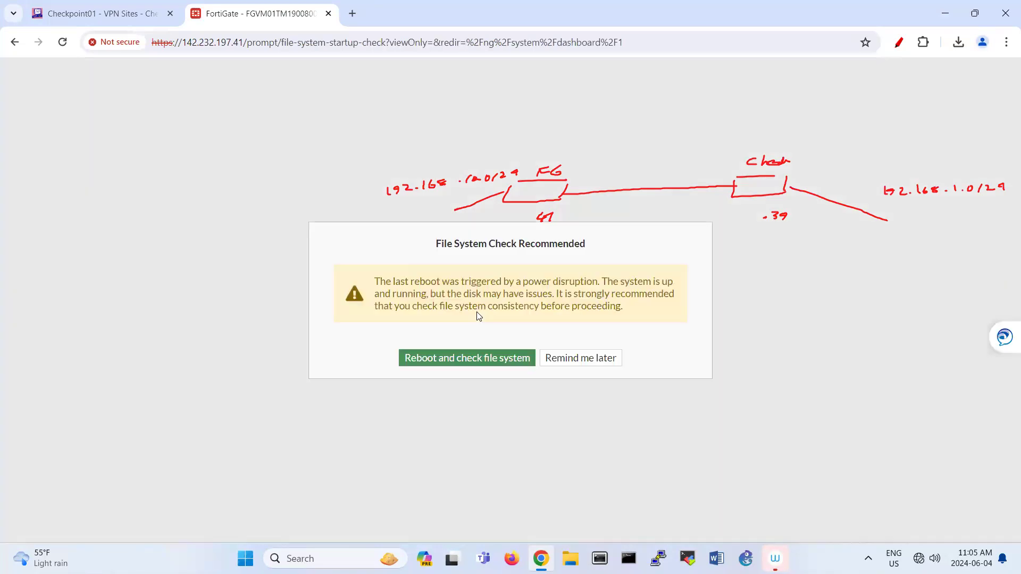
click(579, 357)
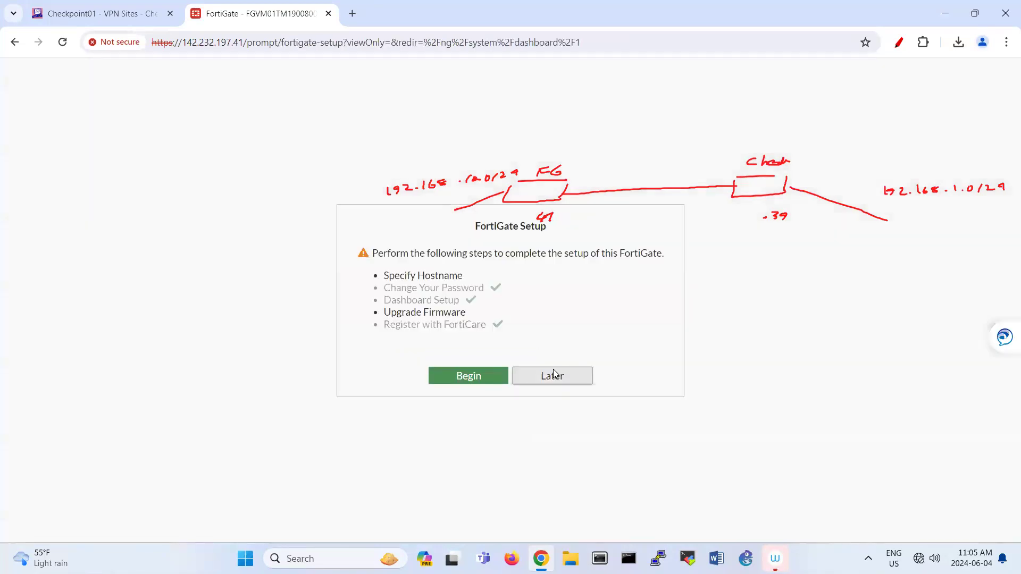
click(551, 376)
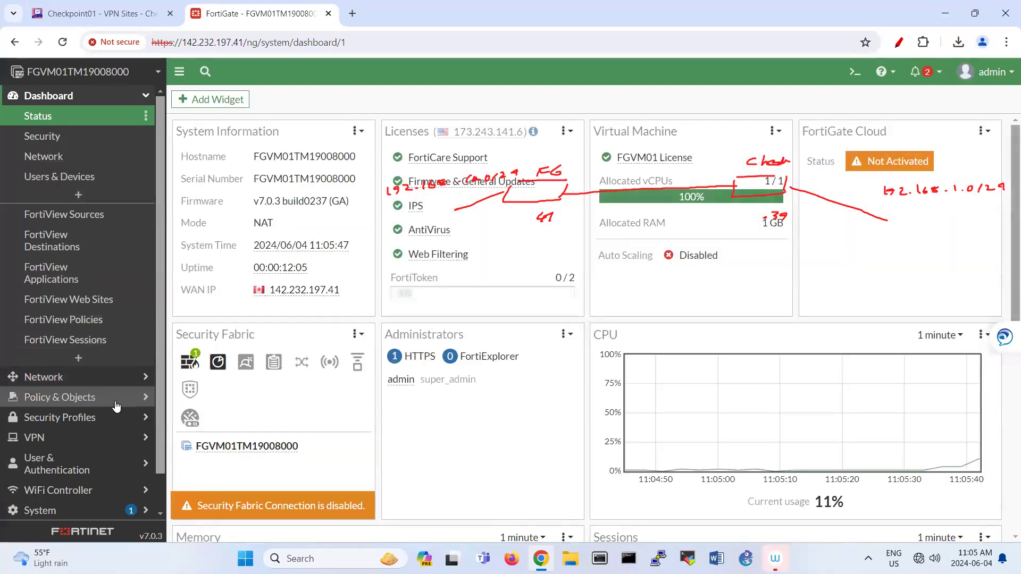
click(34, 437)
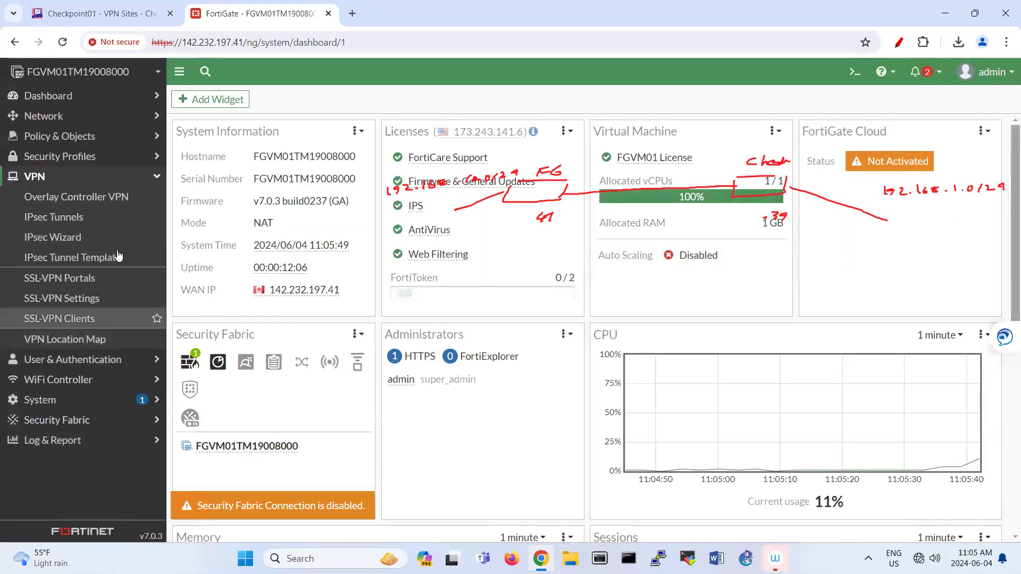
click(54, 237)
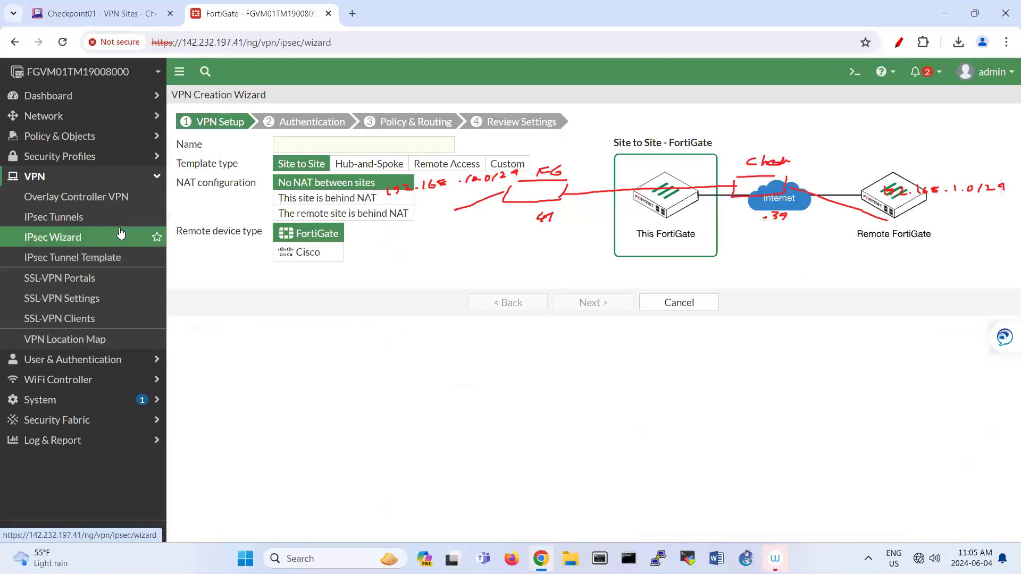
Step: Choose the Custom template, name the tunnel Checkpoint, and continue to its settings
click(363, 144)
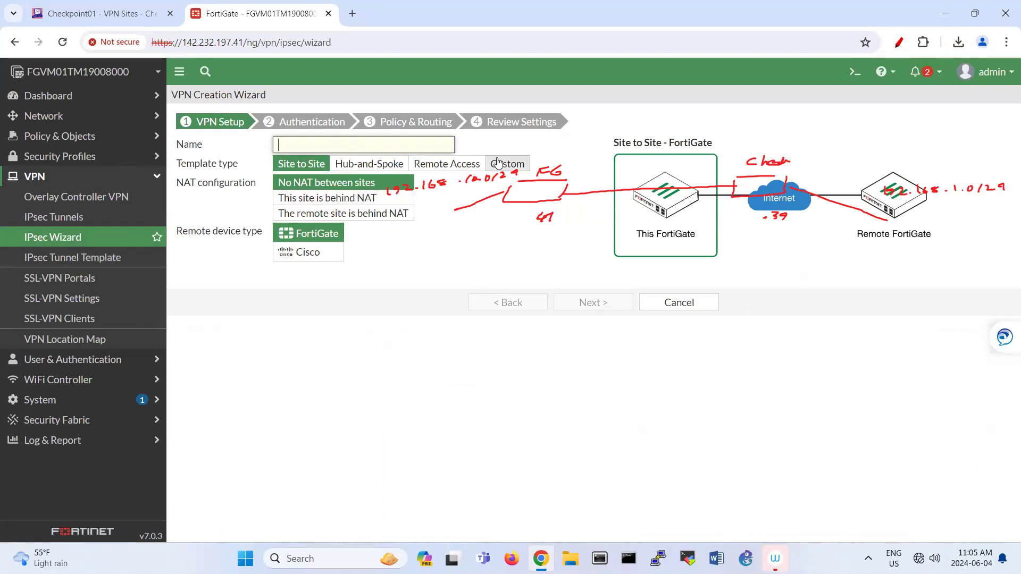
click(508, 164)
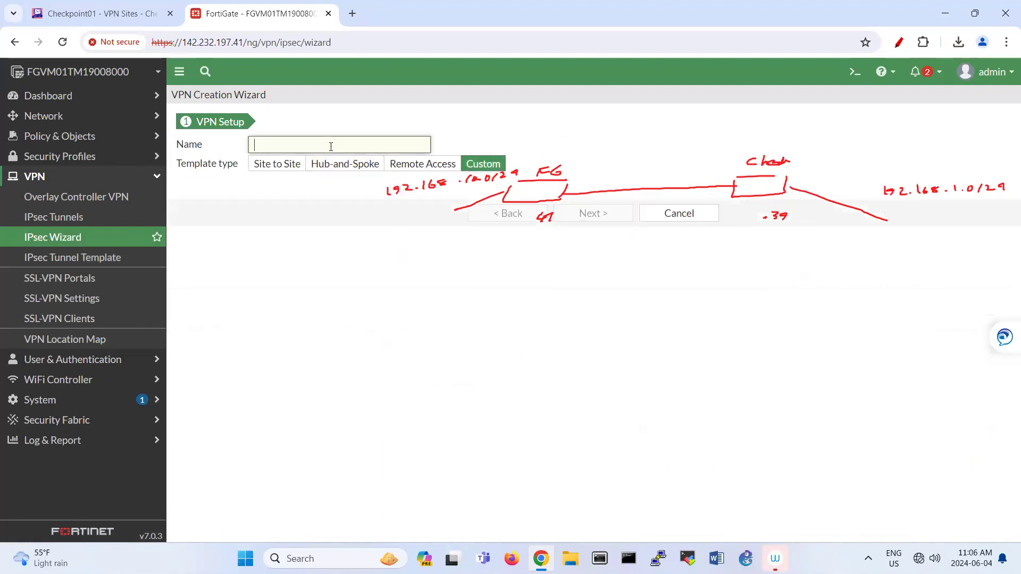
text(Checkpoint)
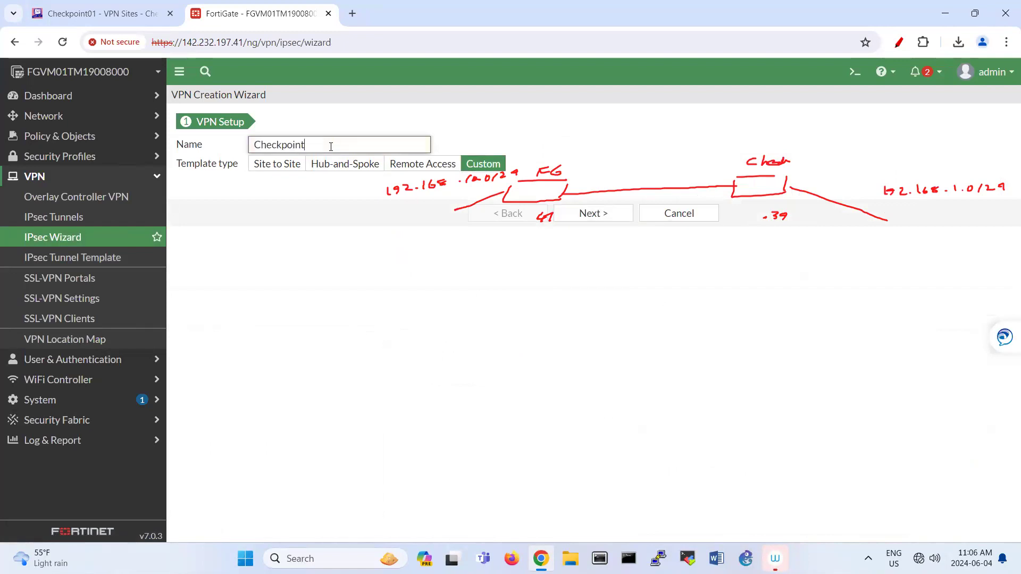
click(592, 213)
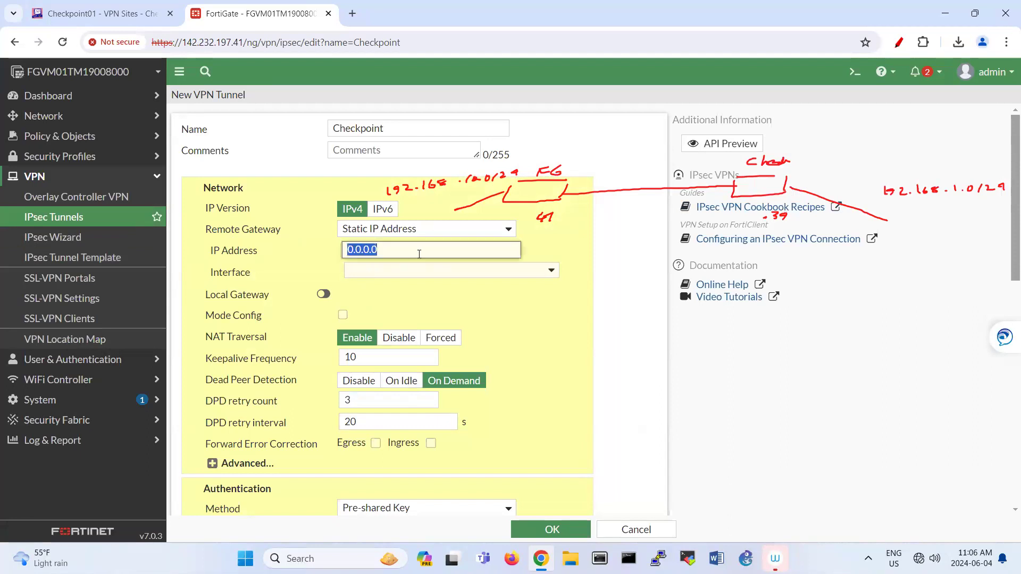
Step: Set the Checkpoint tunnel's remote gateway IP to 142.232.197.39 on interface port1
text(142.232.197.39)
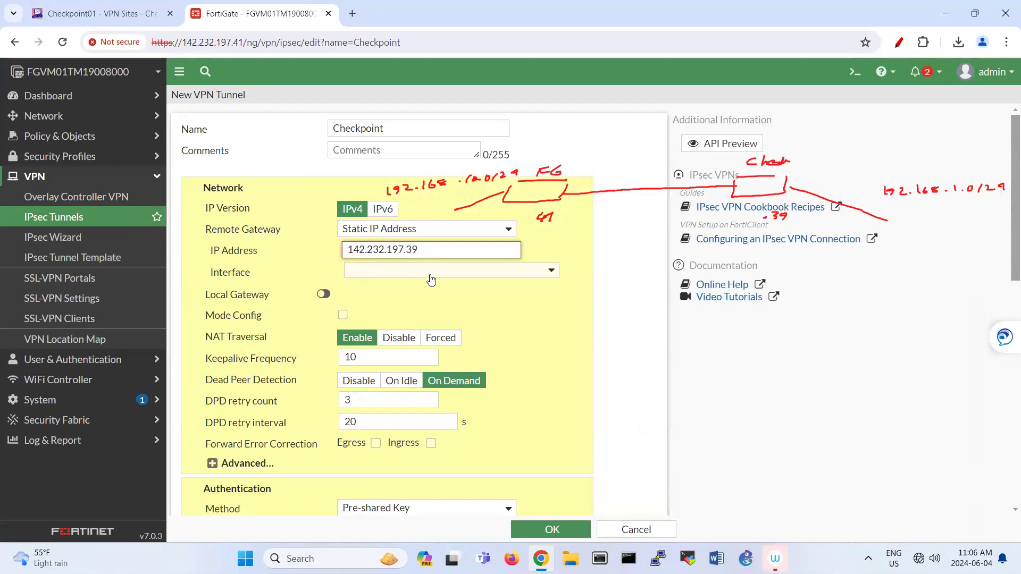
click(451, 270)
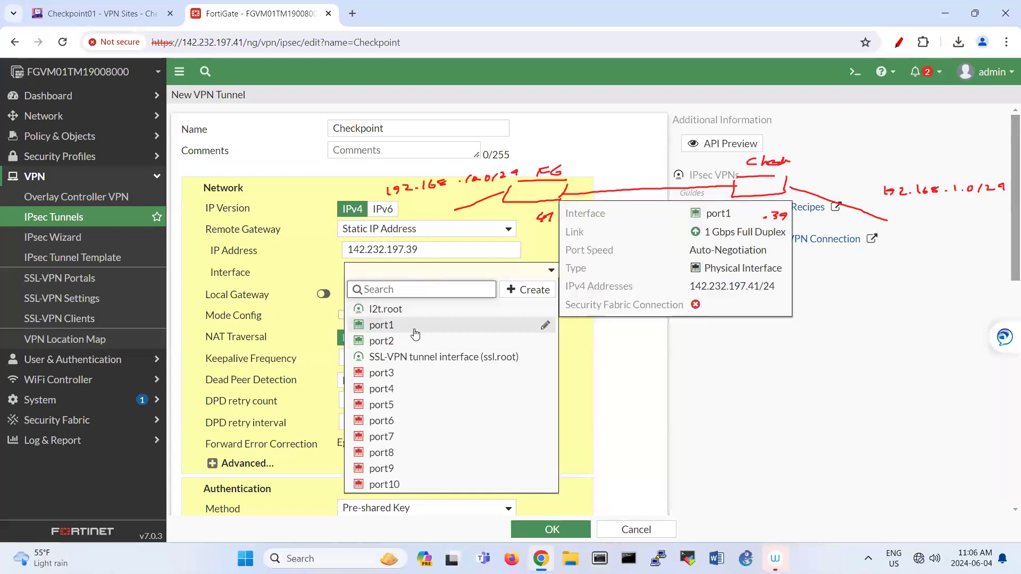
click(381, 325)
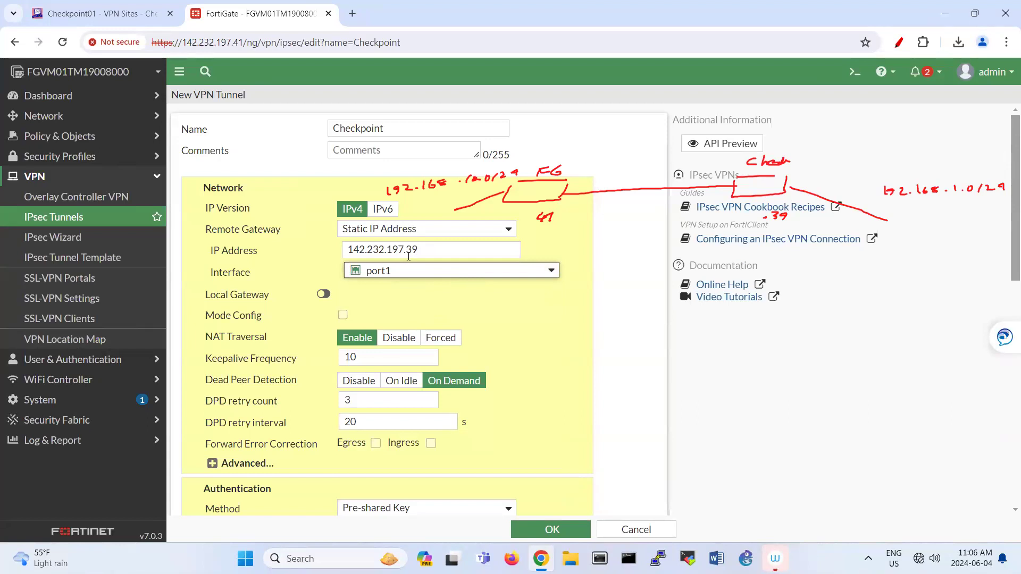
mouse_move(482, 203)
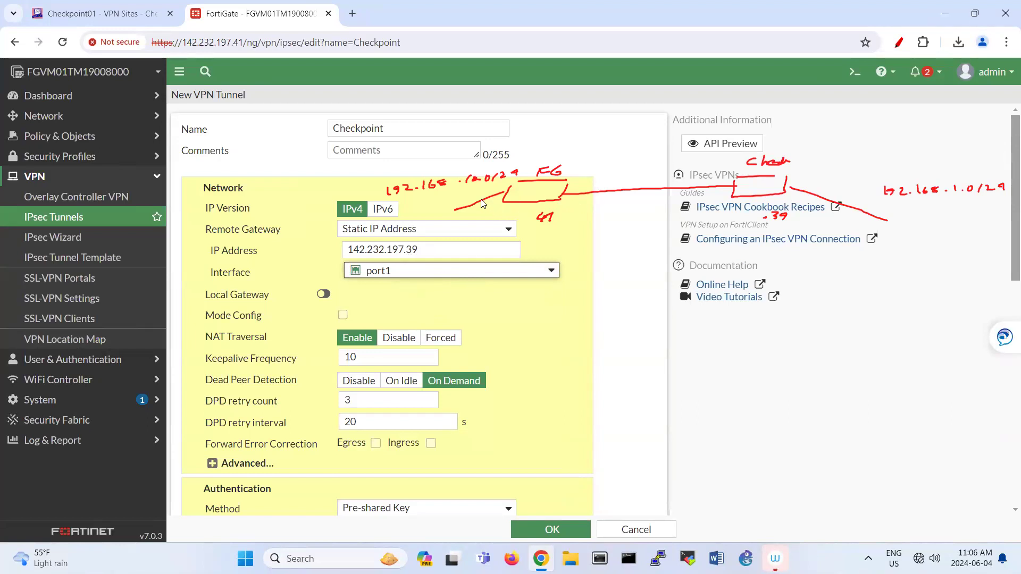
scroll(down, 3)
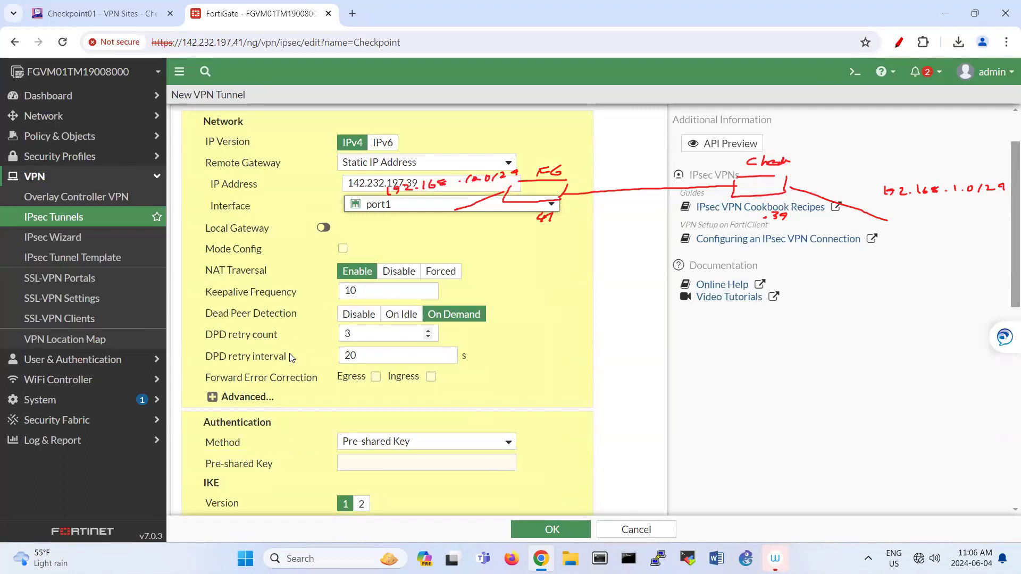
click(247, 396)
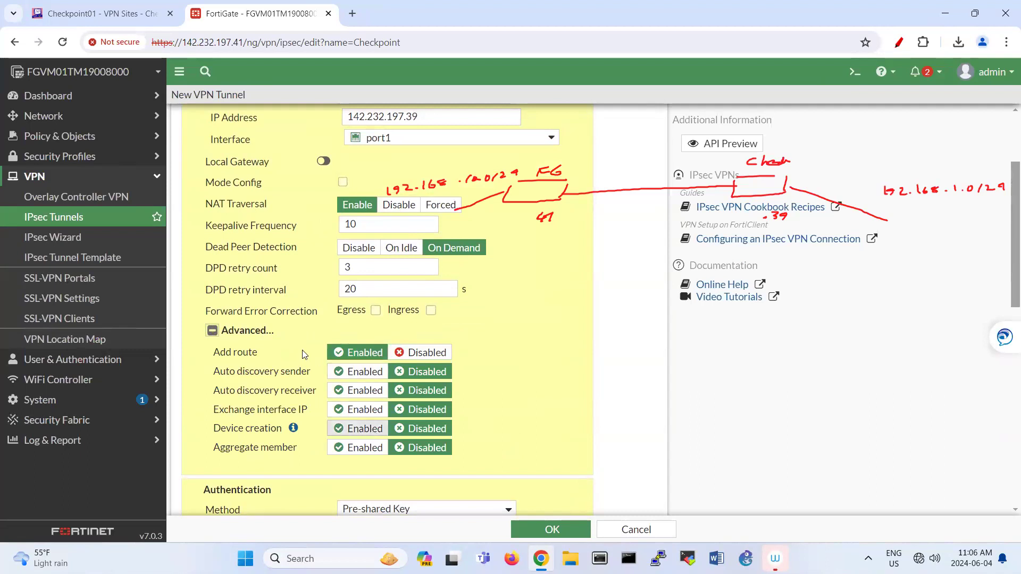
click(212, 331)
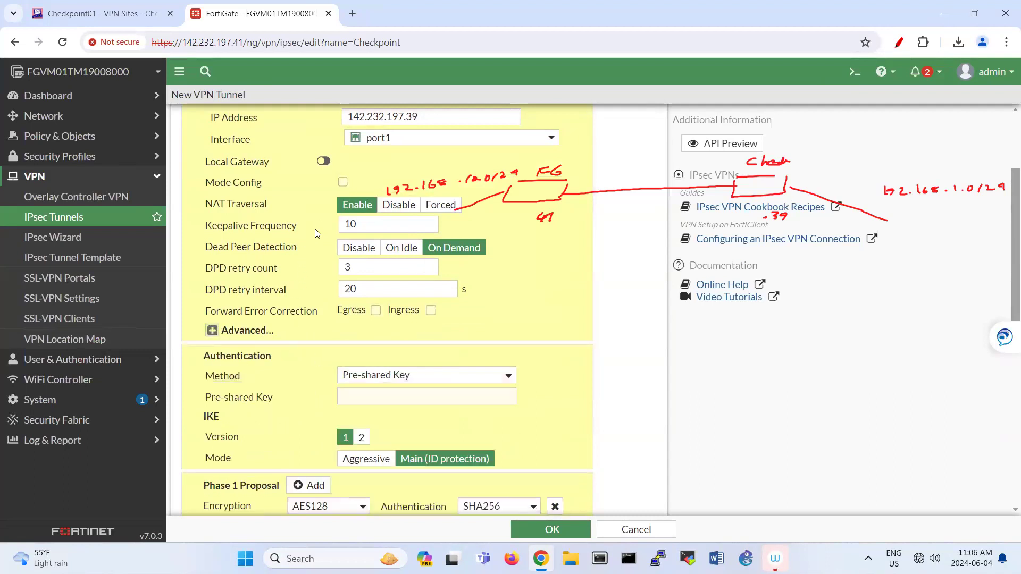
scroll(down, 3)
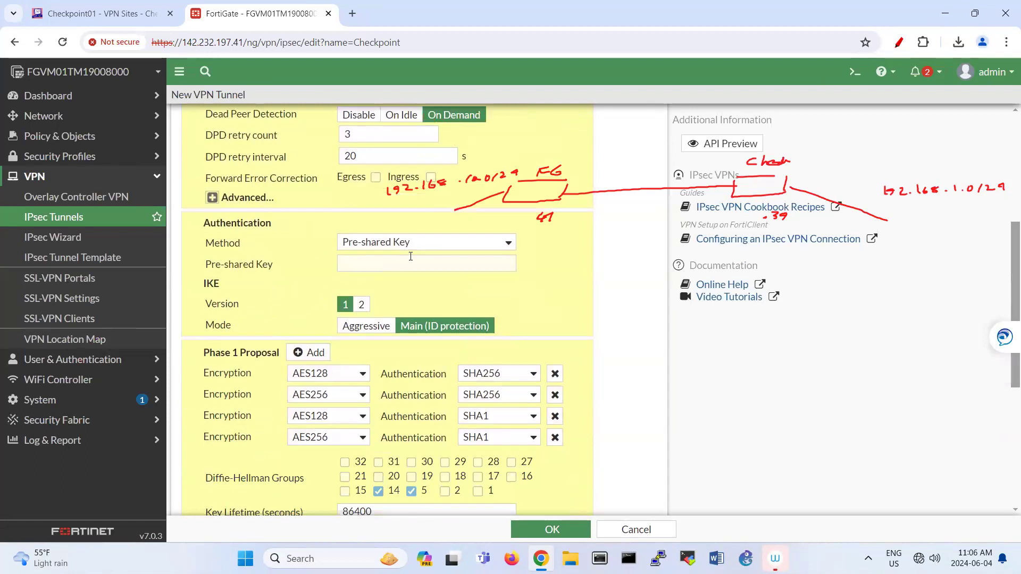
Step: Set Phase 1 authentication to MD5 with only DH group 14, cross-checking the Check Point page
click(427, 263)
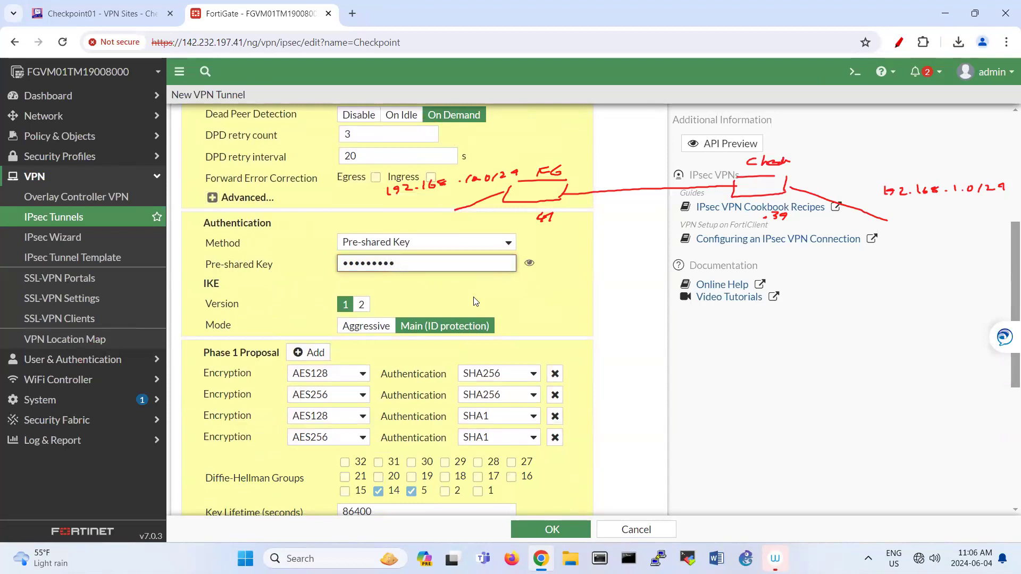
scroll(down, 3)
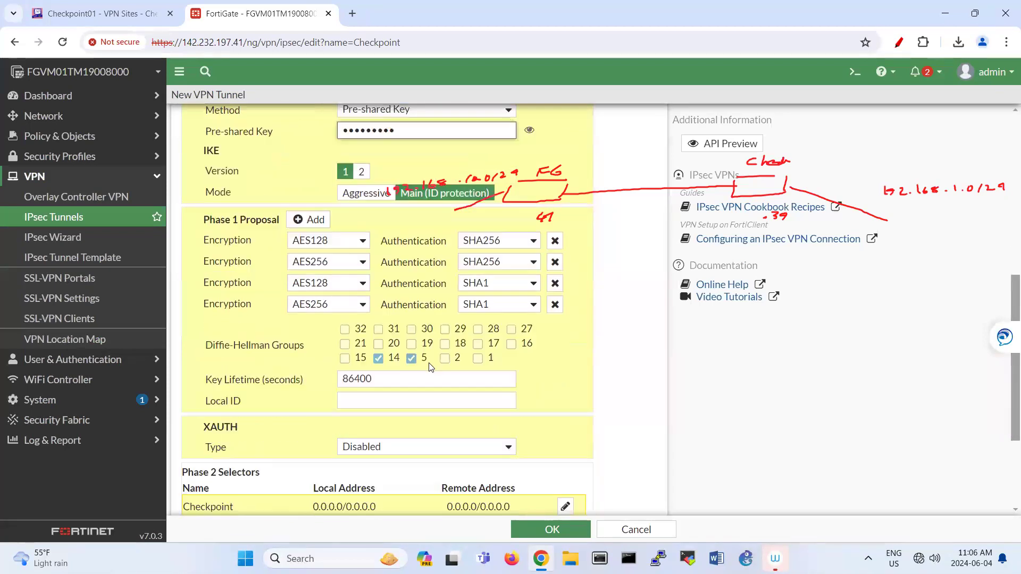
mouse_move(531, 310)
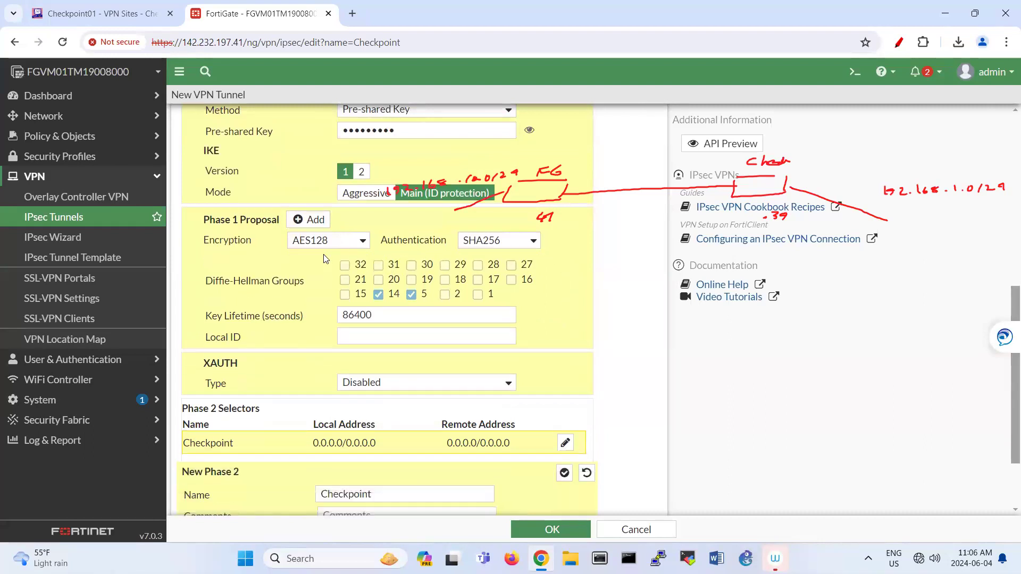
click(499, 241)
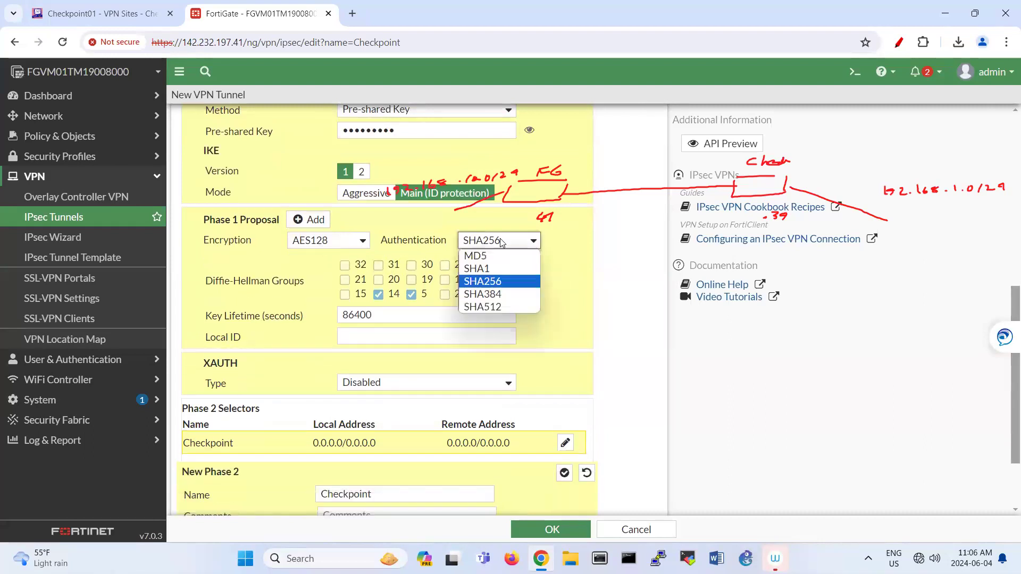
click(475, 256)
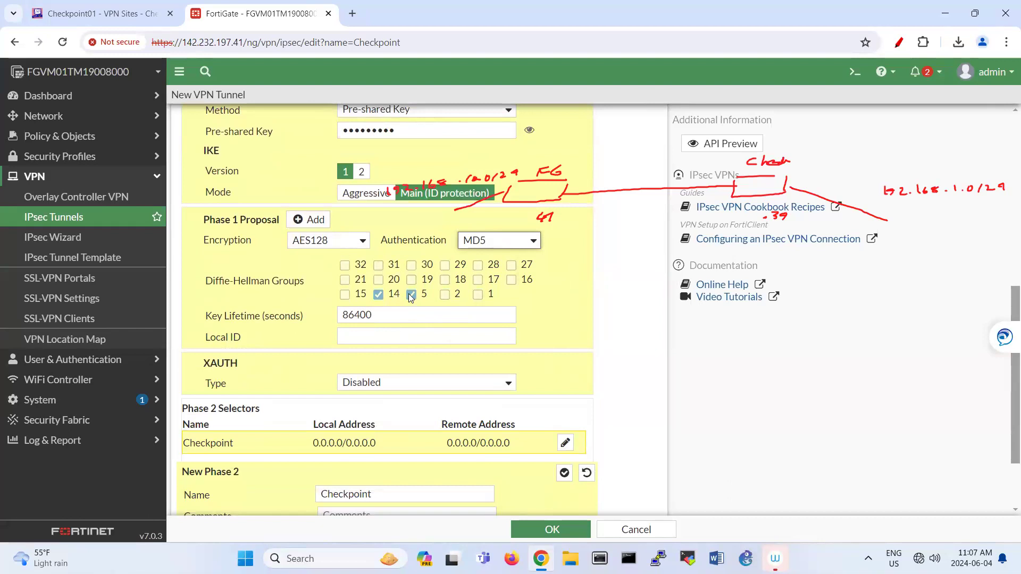
click(411, 294)
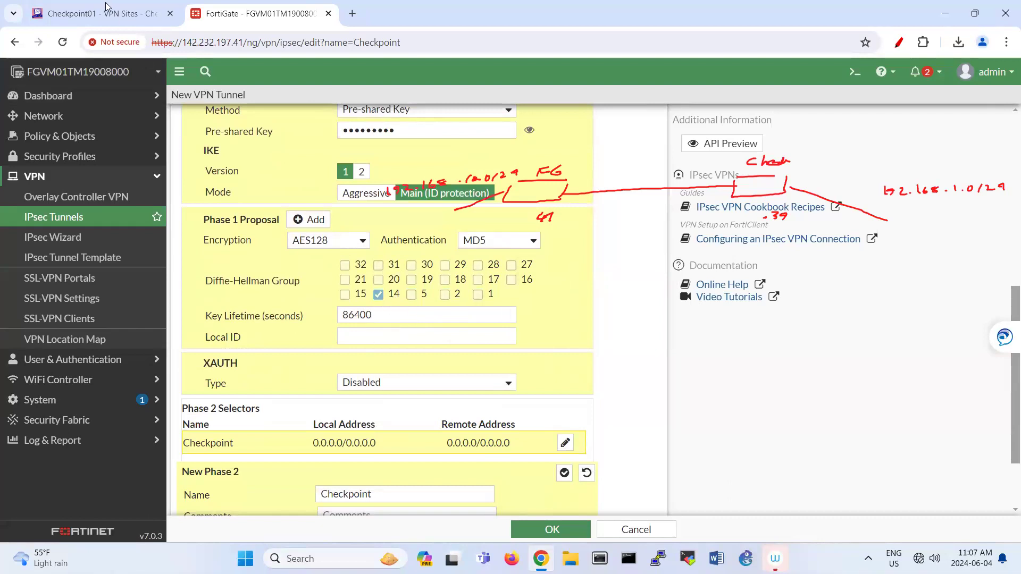
click(98, 13)
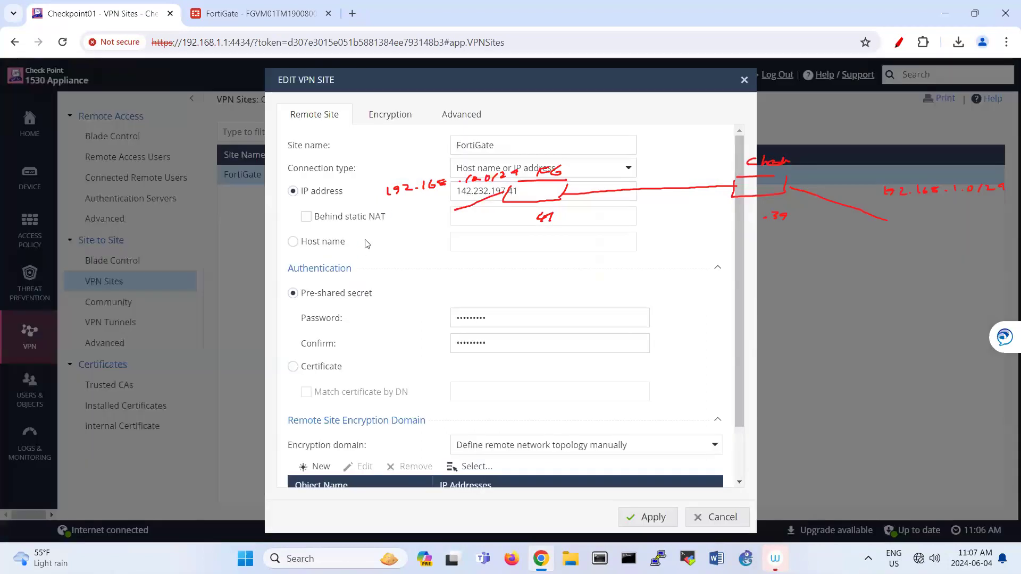
click(390, 114)
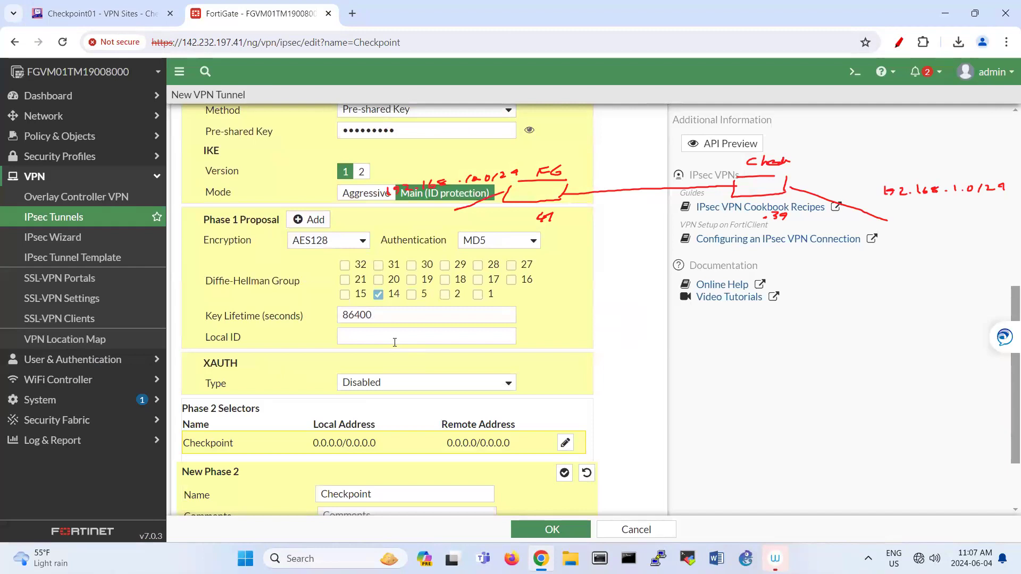
Step: Enter Phase 2 local subnet 192.168.10.0/24 and remote subnet 192.168.1.0/24
scroll(down, 3)
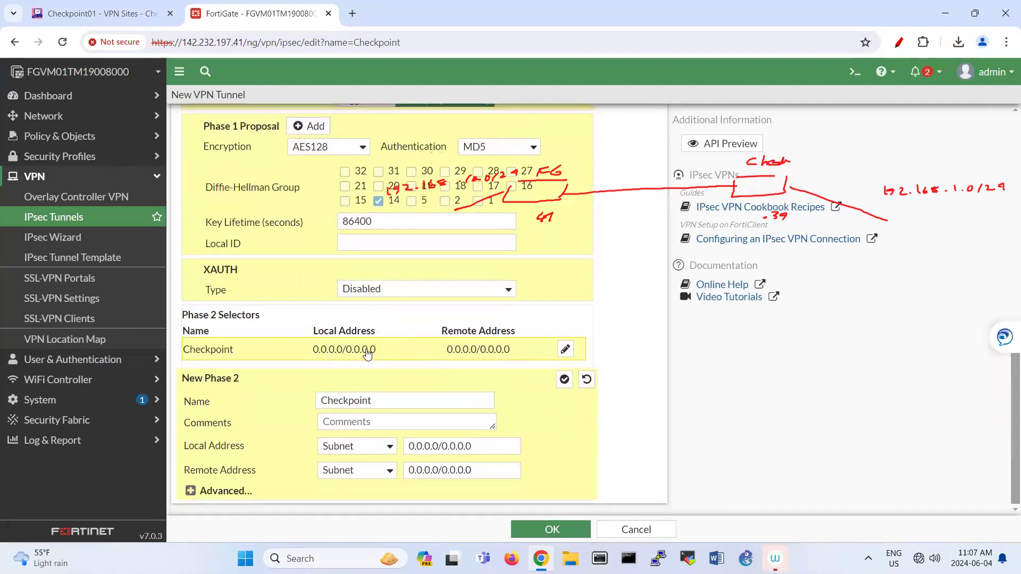
mouse_move(479, 313)
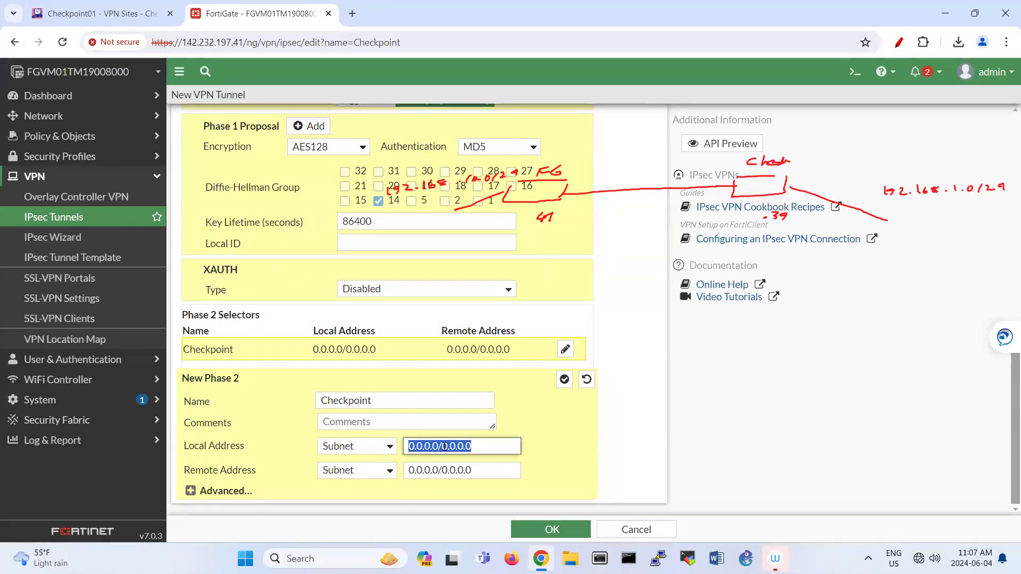
text(192.168.10.0/24)
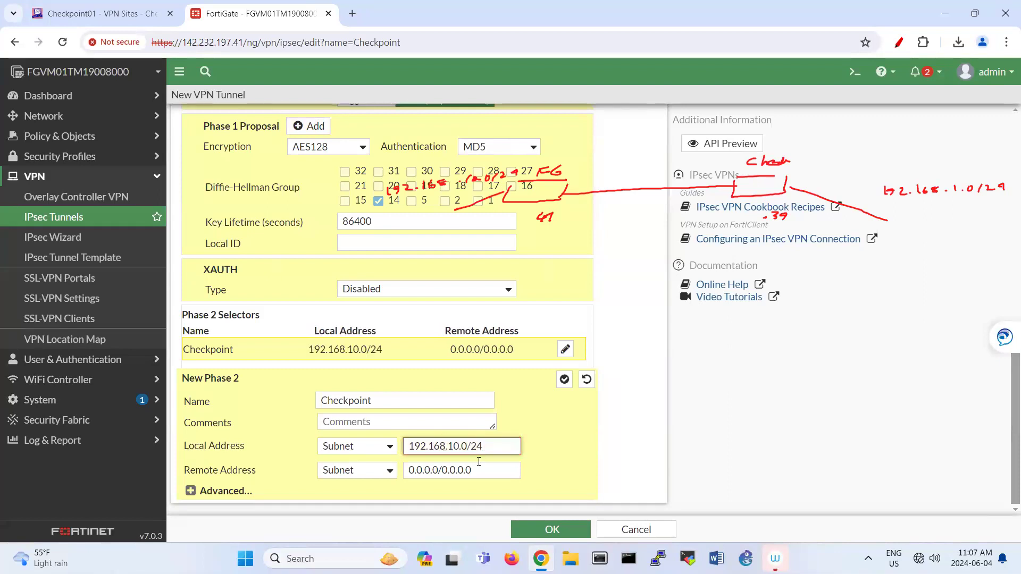
text(192.168.1.0/24)
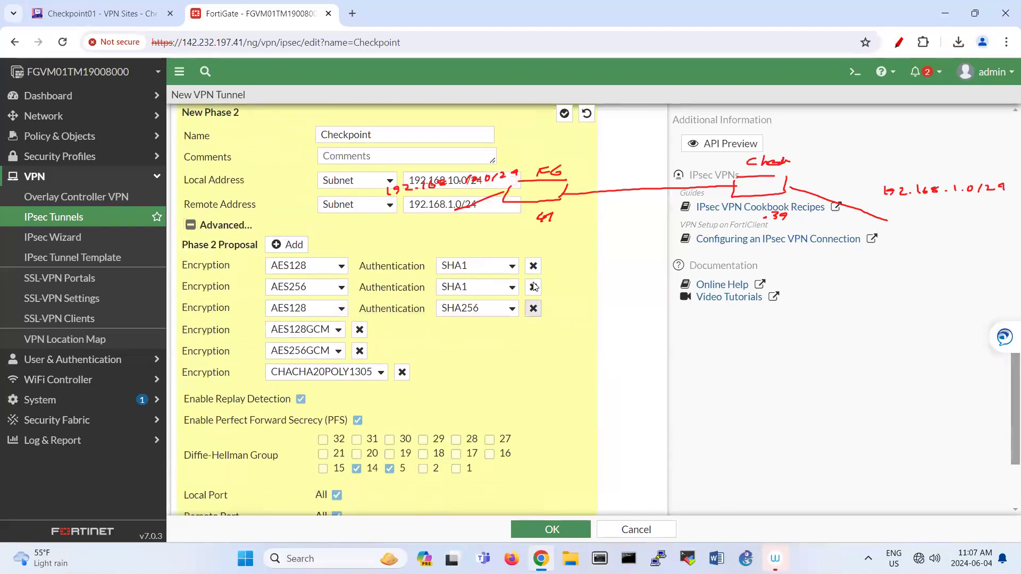
Step: Reduce Phase 2 to a single AES128/MD5 proposal, removing CHACHA20POLY1305 and other extras
click(533, 287)
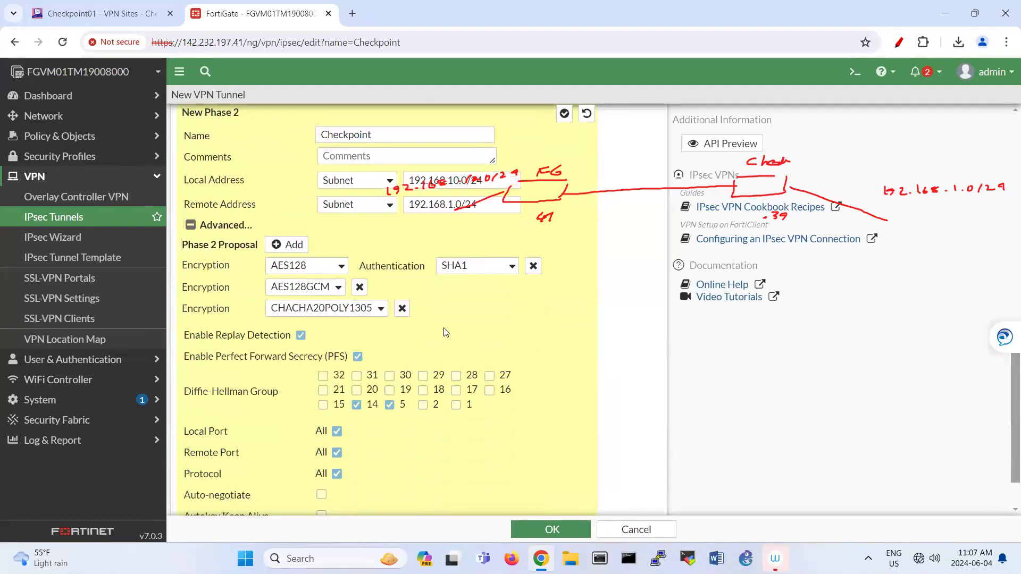
mouse_move(290, 276)
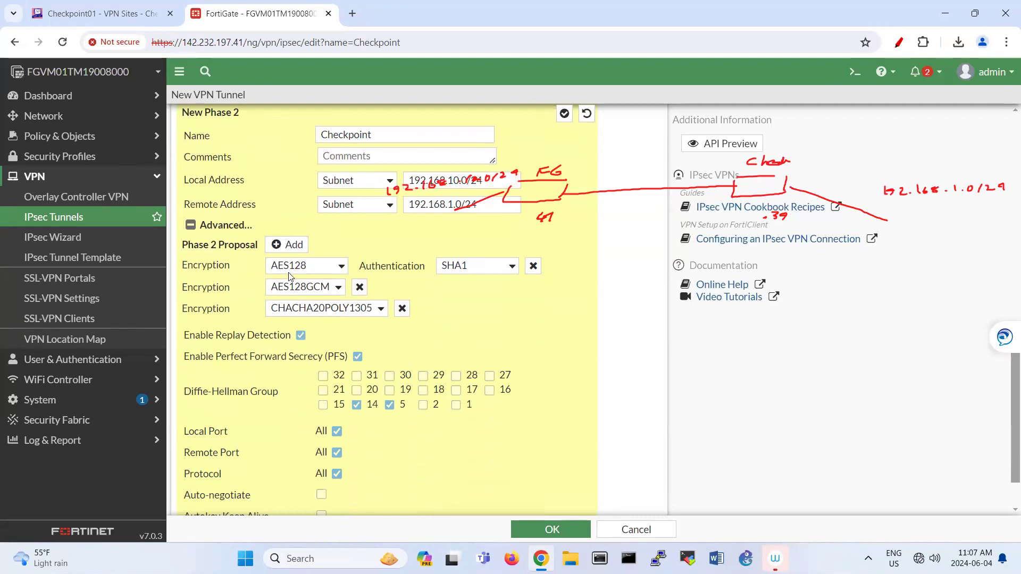
click(476, 265)
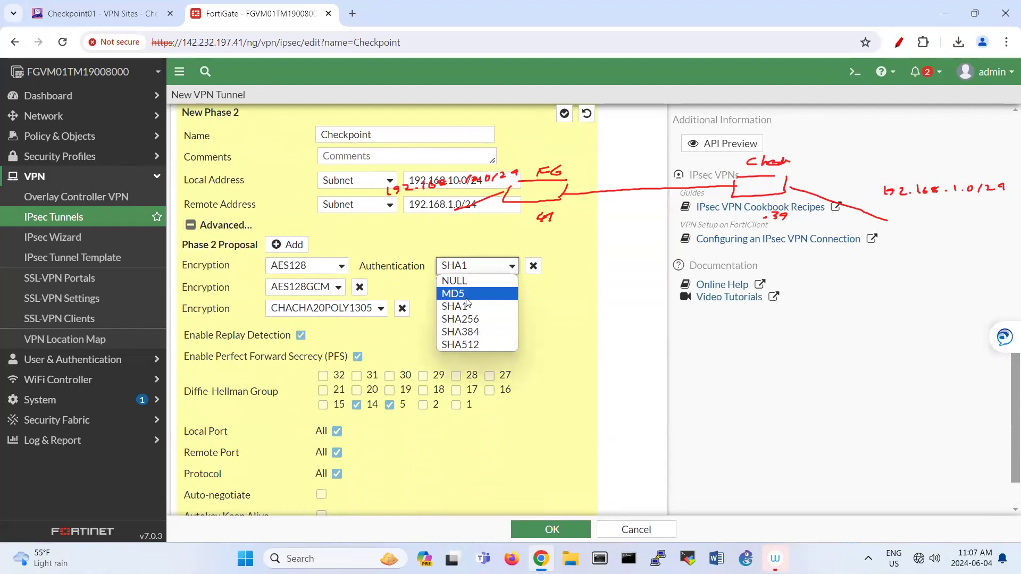
click(452, 293)
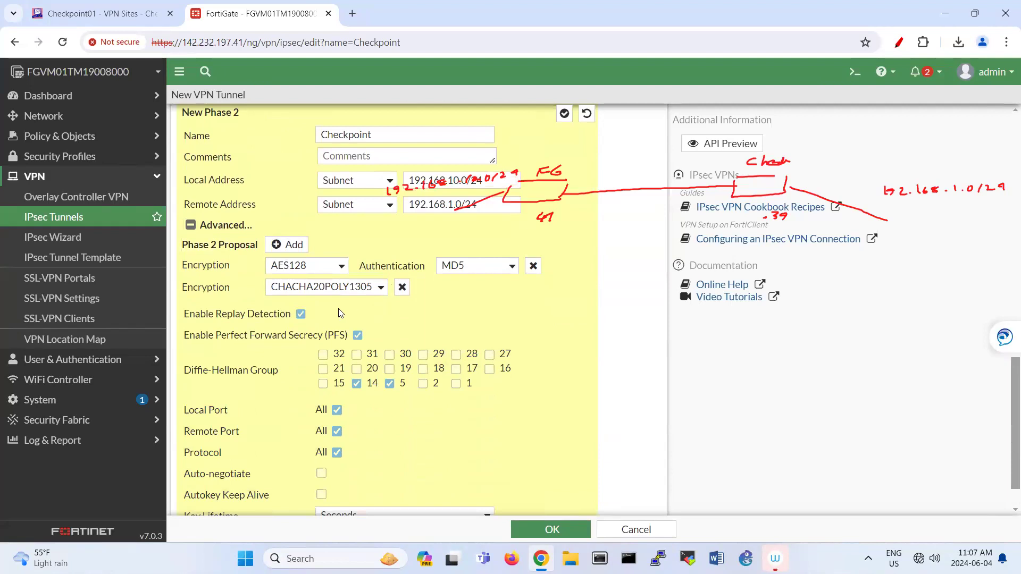
click(401, 286)
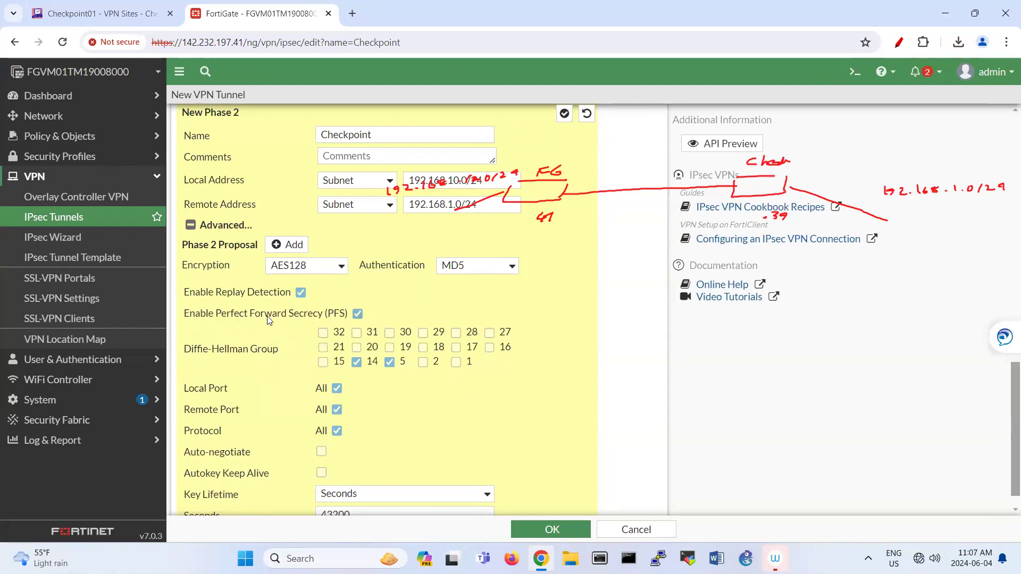
mouse_move(263, 327)
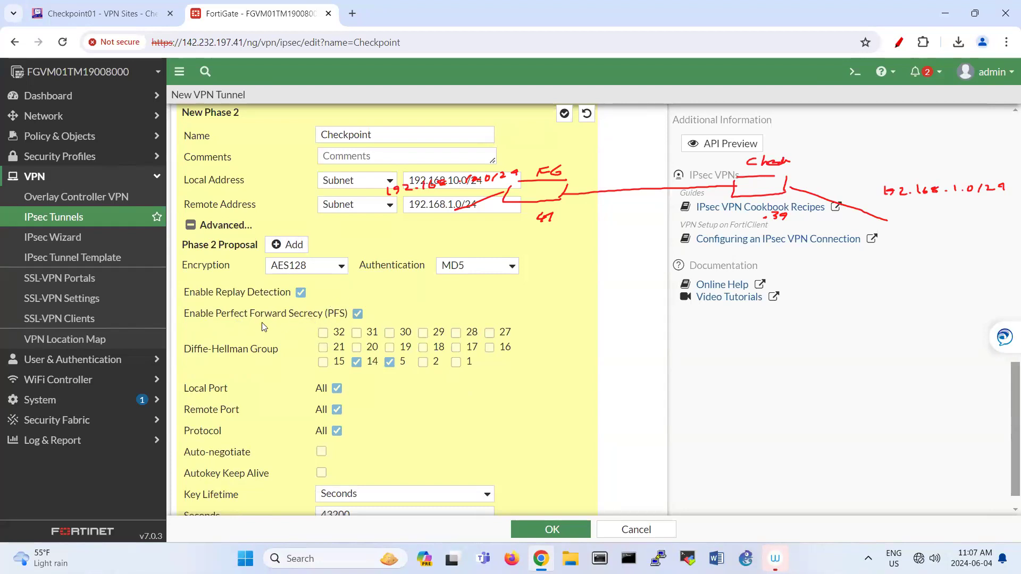
mouse_move(247, 328)
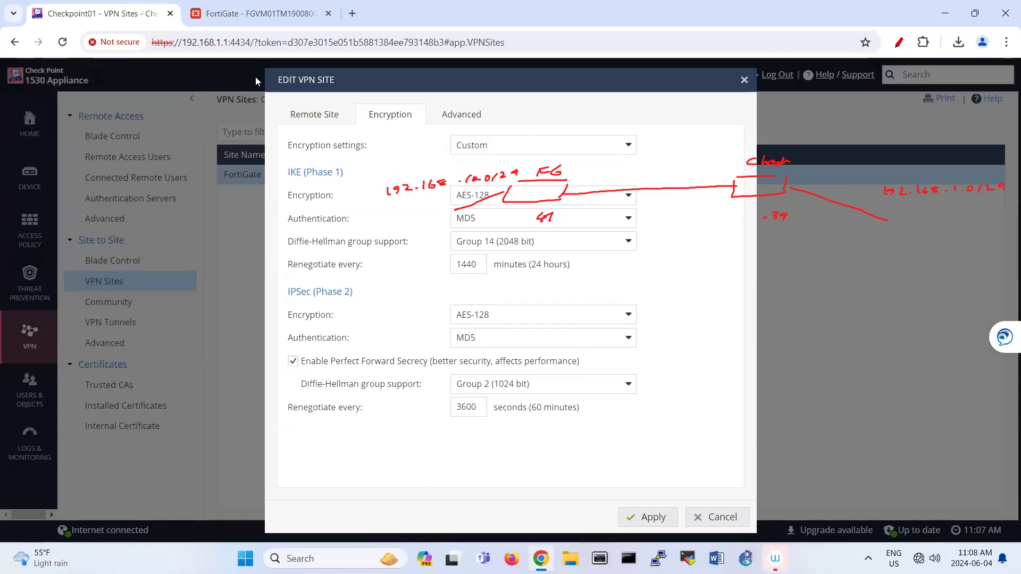
Step: Compare against Check Point's Phase 2 settings and save the Checkpoint tunnel
click(257, 13)
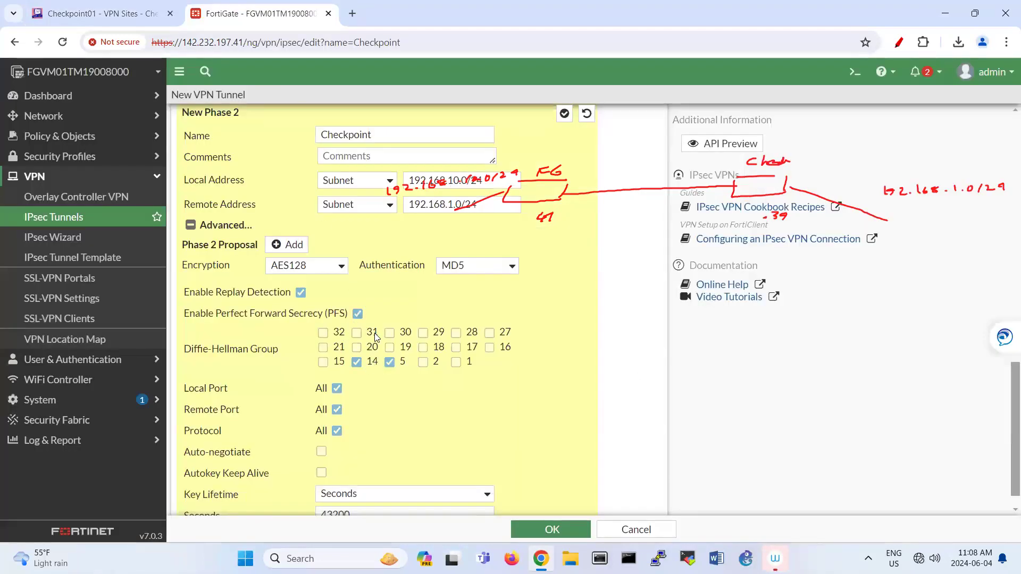
click(98, 12)
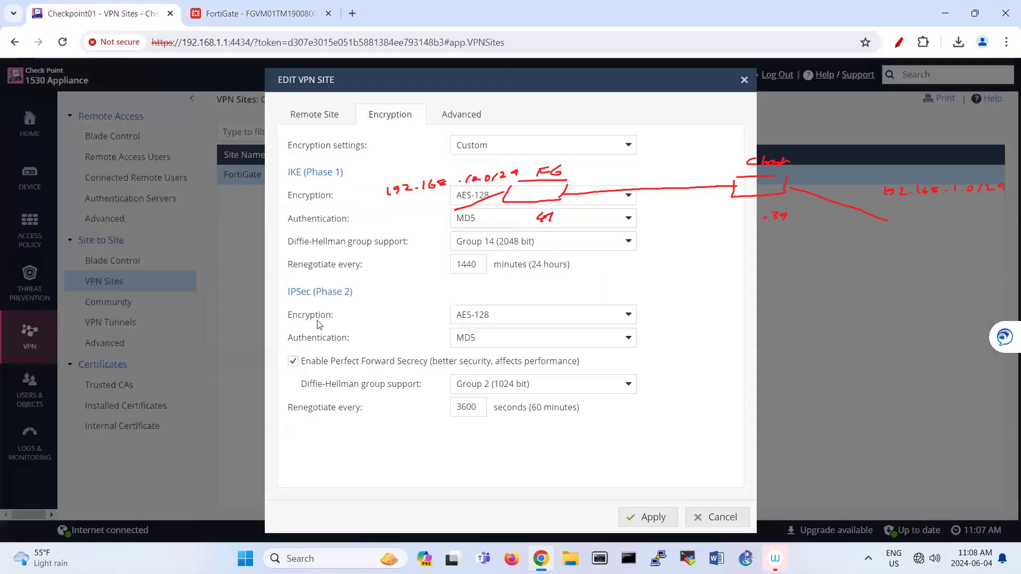
click(258, 12)
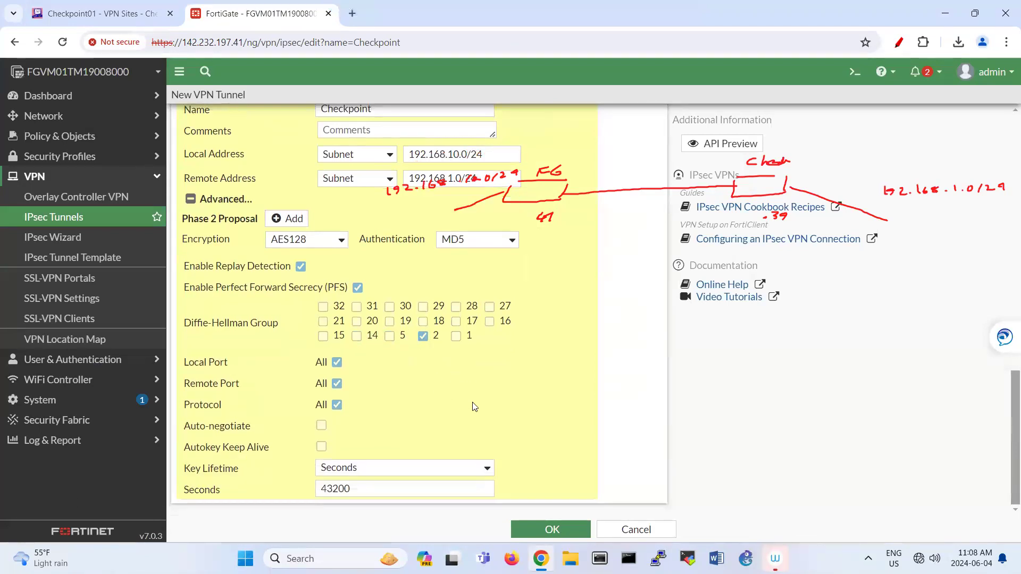
click(551, 529)
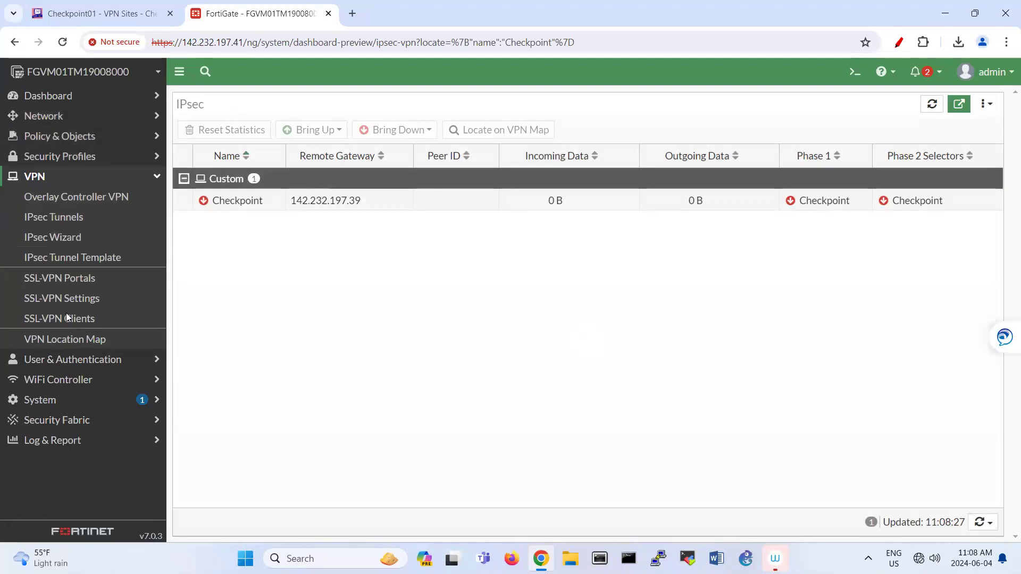
Step: Expand Policy & Objects in the FortiGate left menu
click(61, 136)
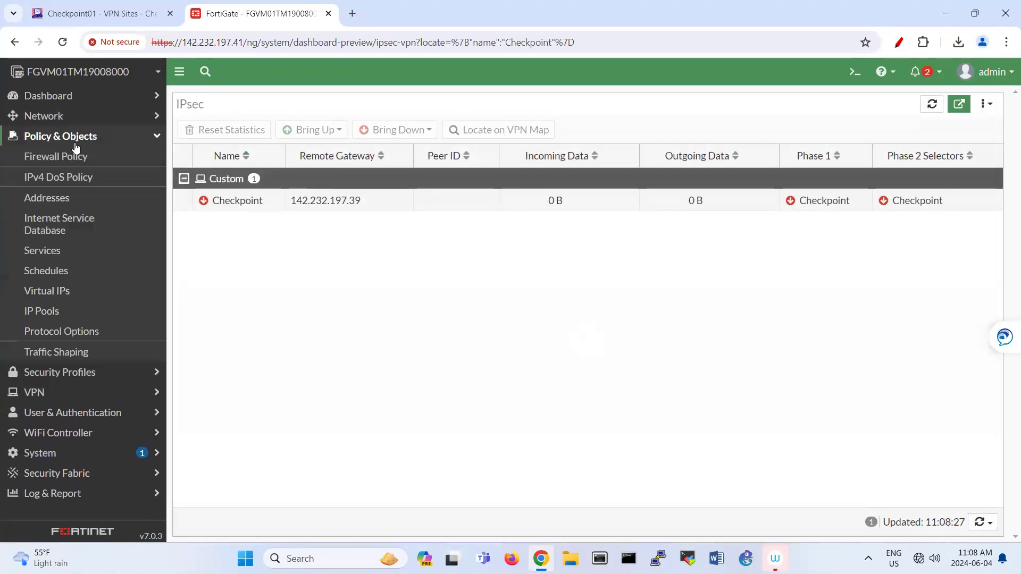
Step: Start a new firewall policy with incoming port2 and outgoing Checkpoint
click(55, 156)
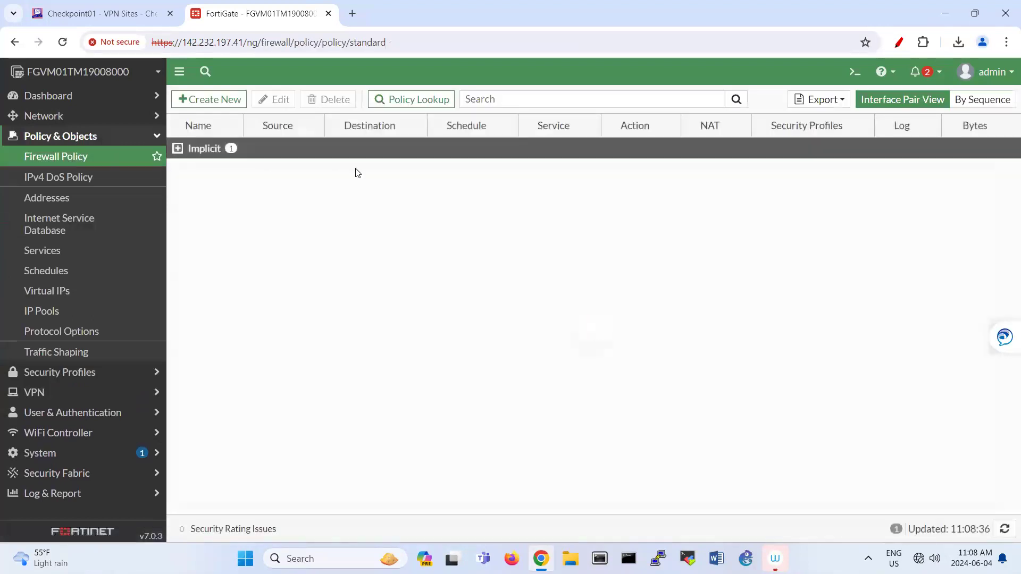
click(208, 99)
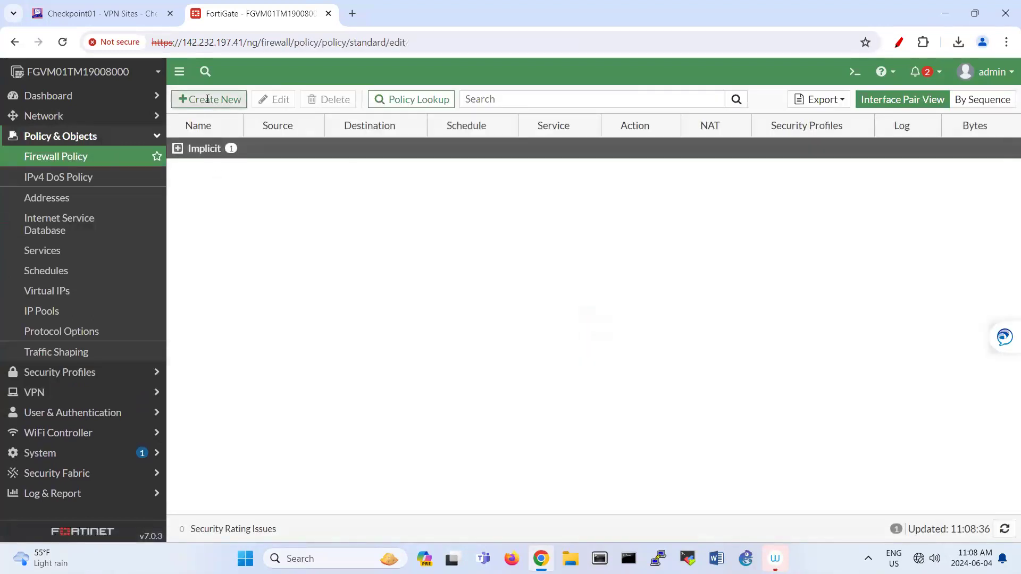
click(208, 99)
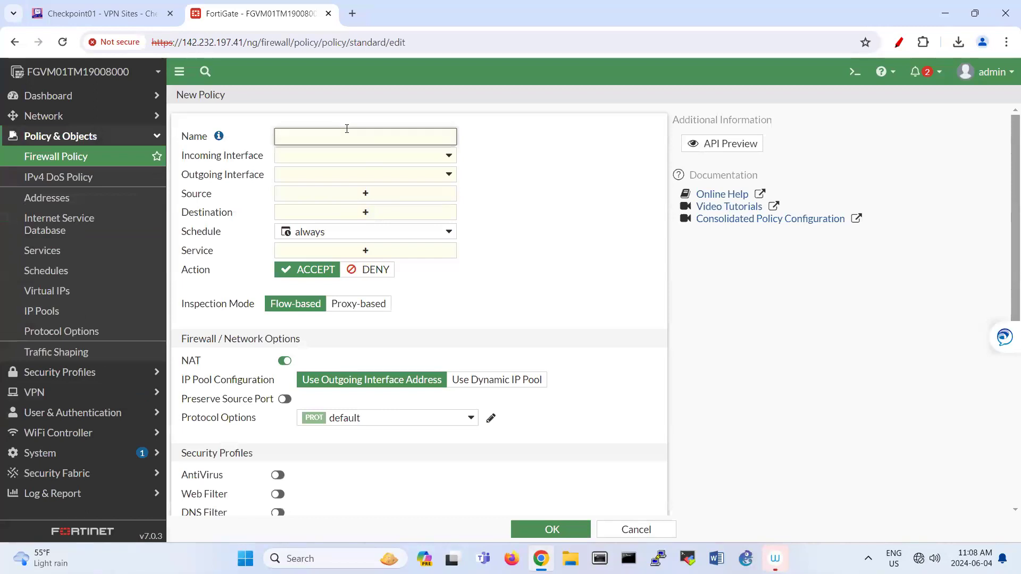
text(P)
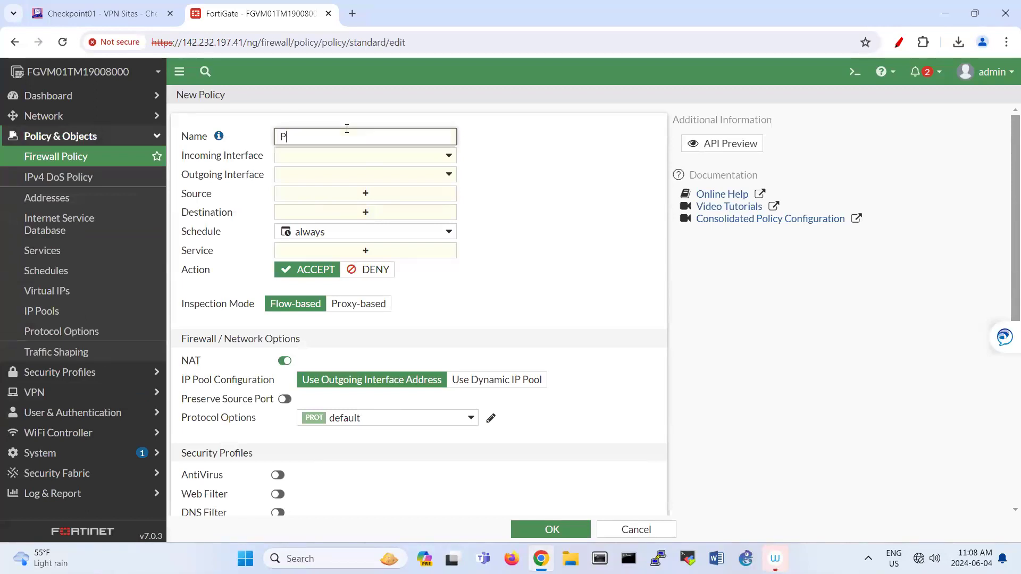
text(ort2-)
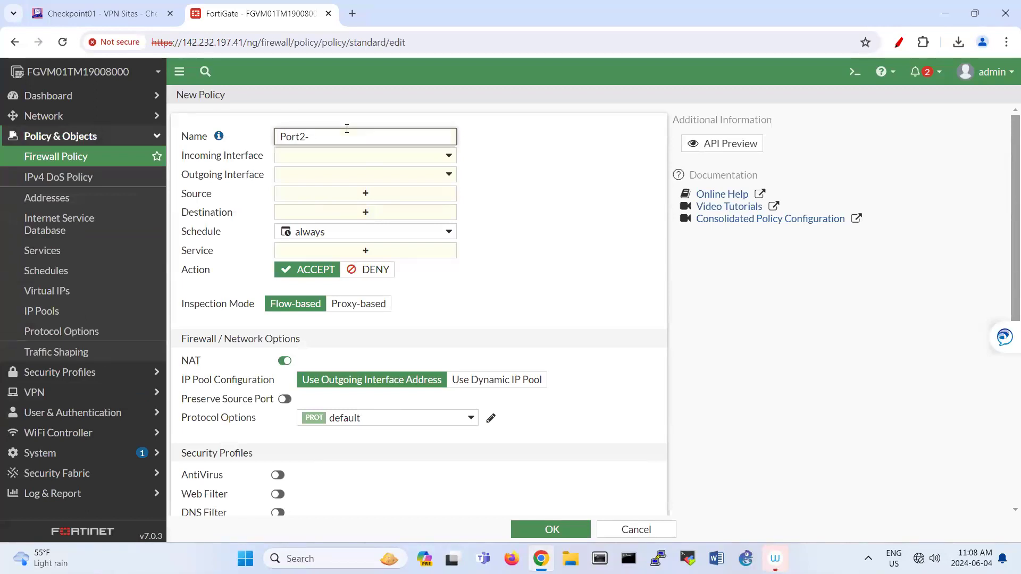
text(Port1)
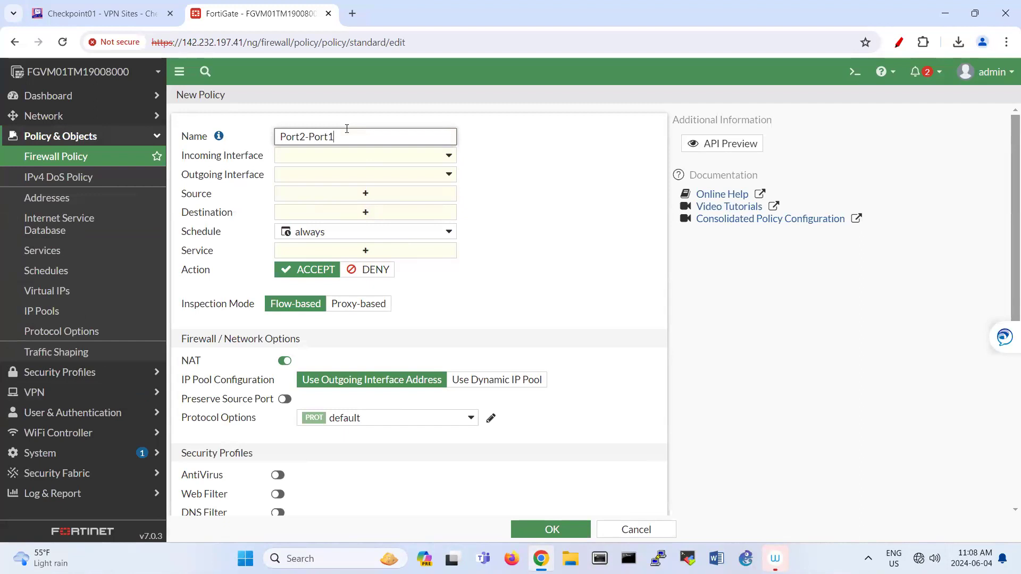
click(365, 155)
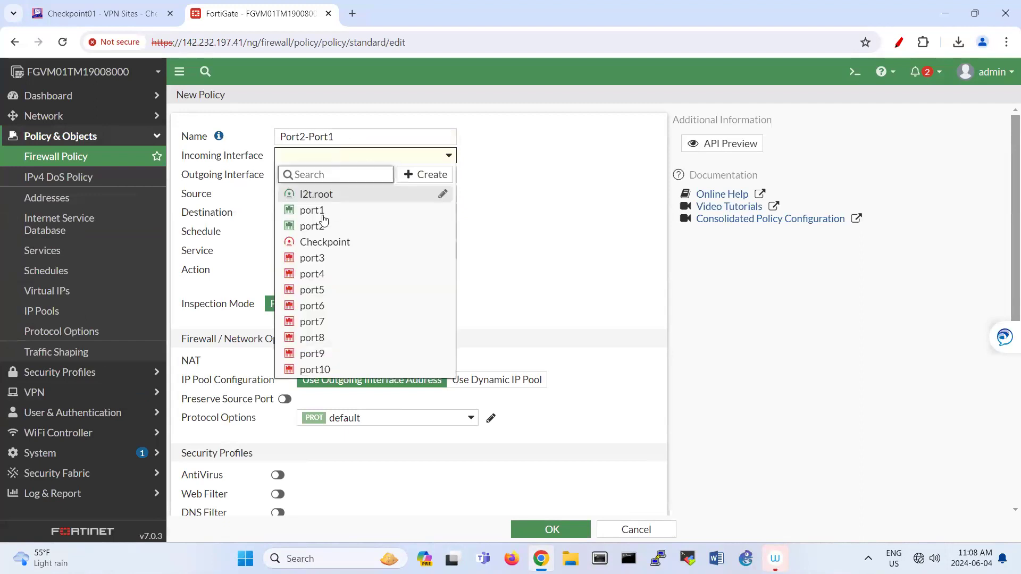
click(312, 226)
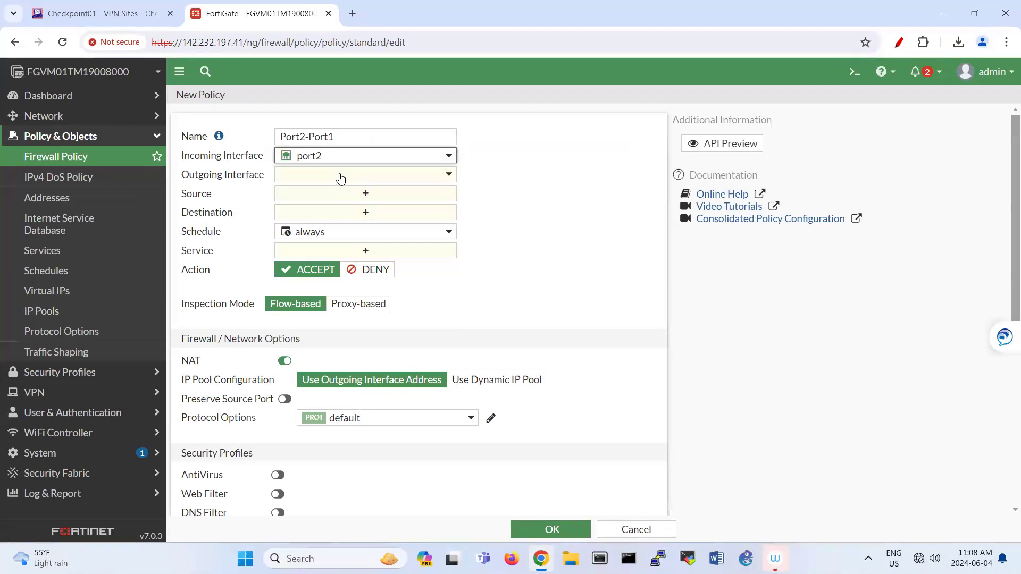
click(365, 174)
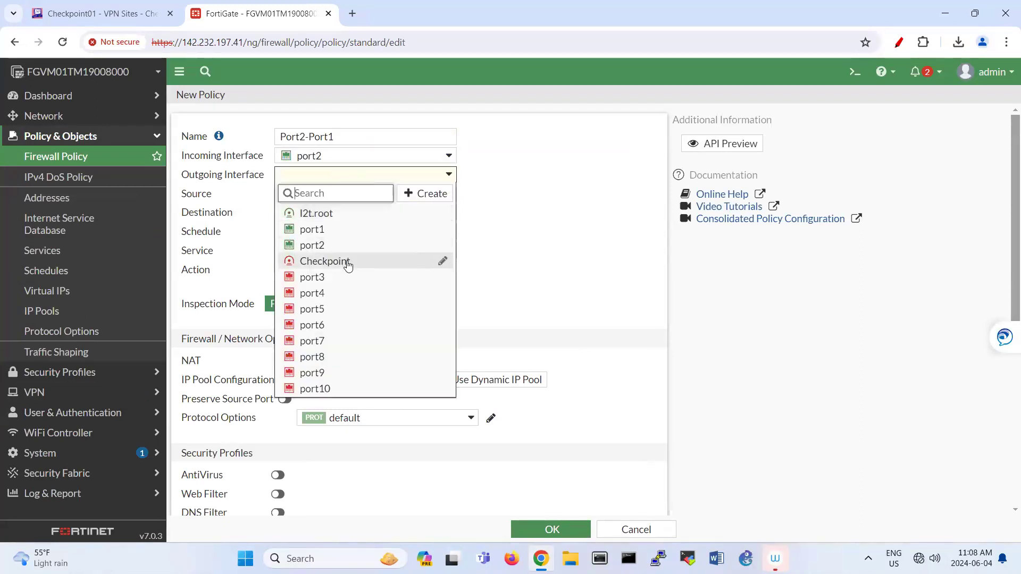
click(324, 261)
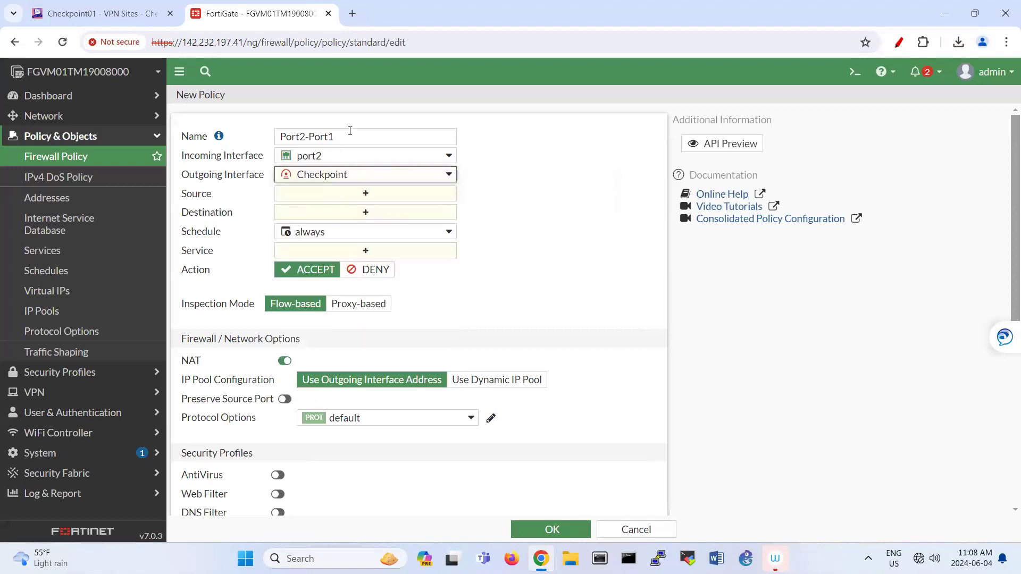
Step: Name it Port2-Tunnel, allow all sources, destinations and service ALL, and disable NAT
double_click(319, 137)
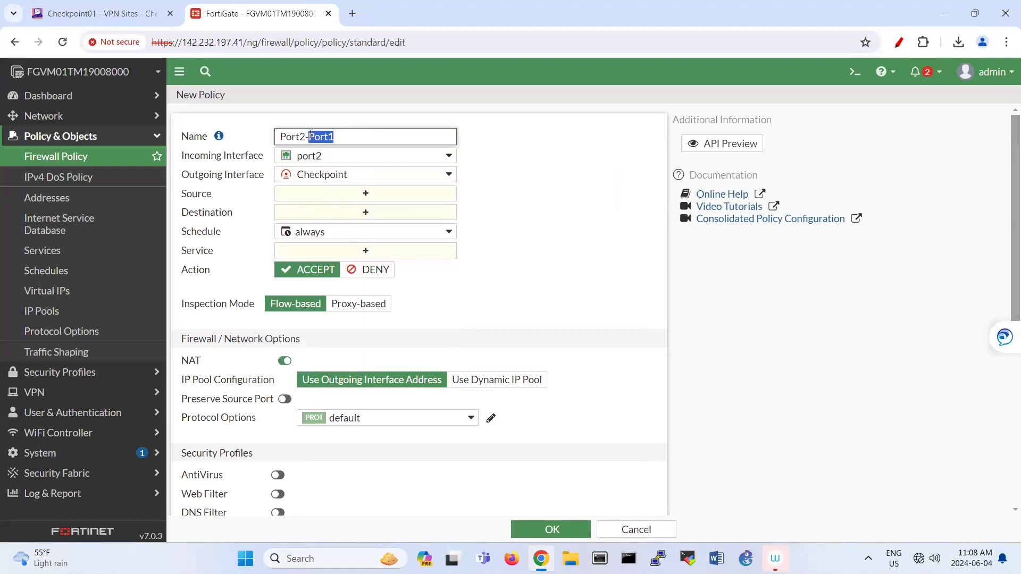
text(Tunnel)
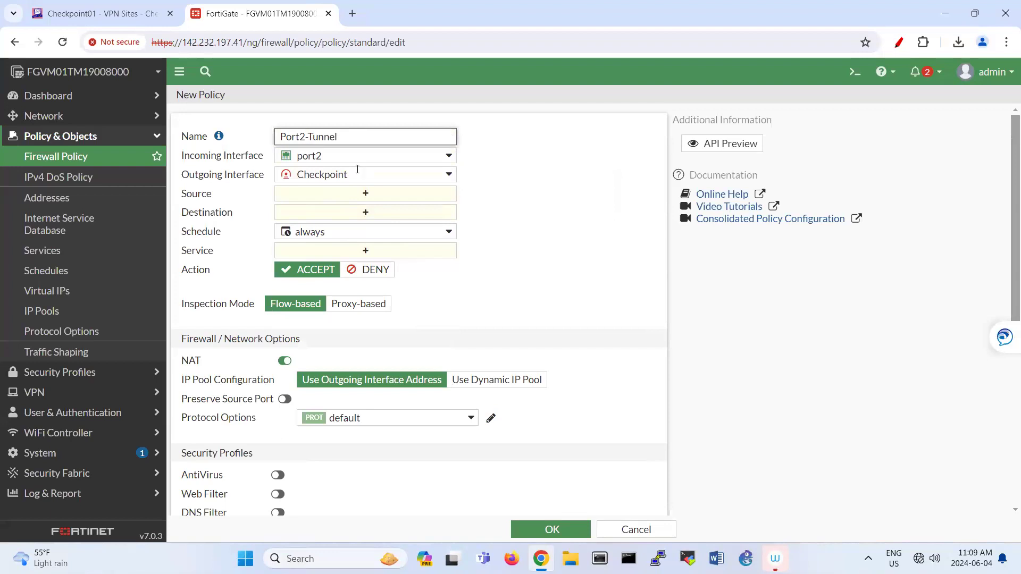
click(365, 194)
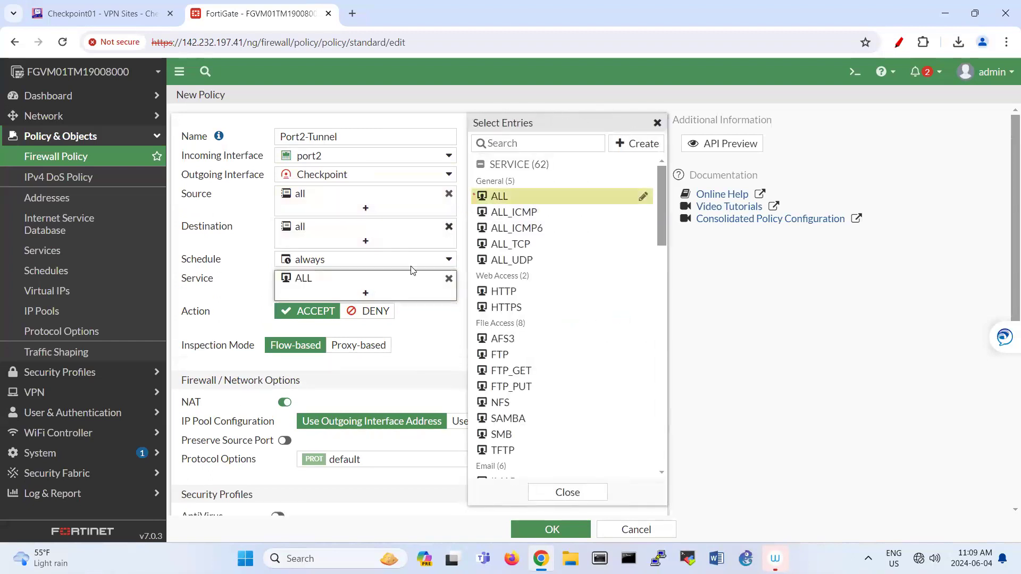
click(566, 491)
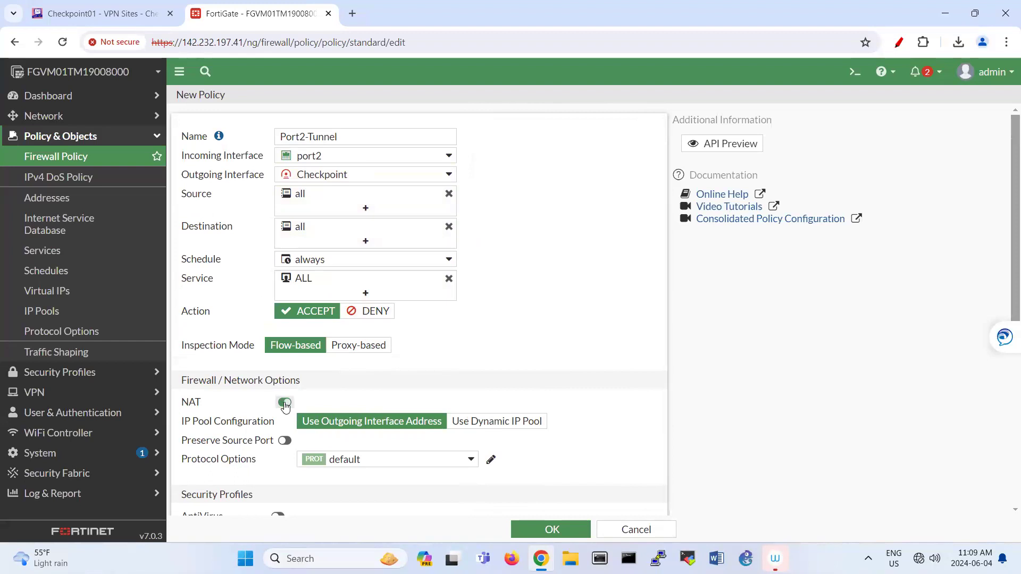
click(254, 402)
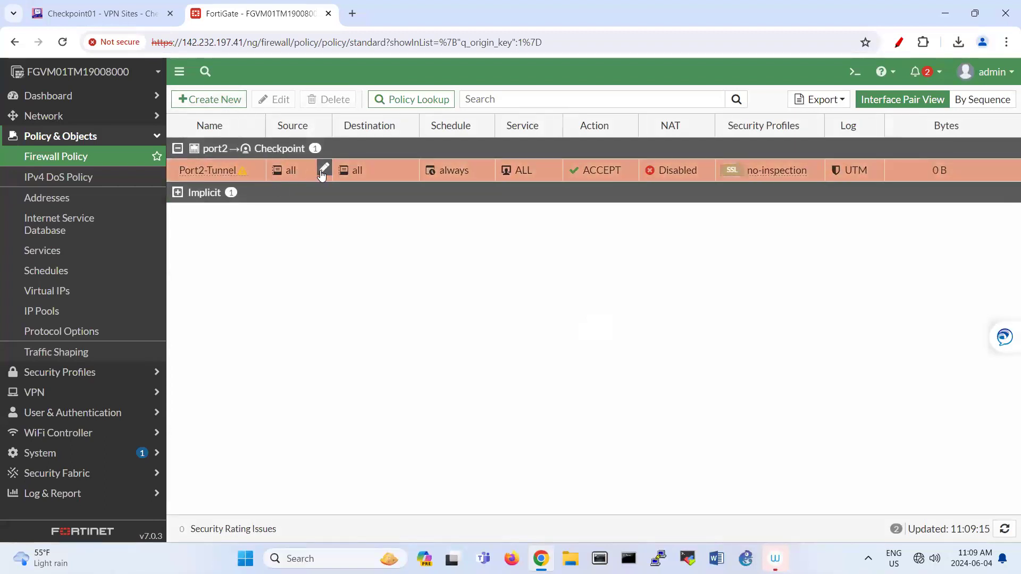
Step: Clone Port2-Tunnel as enabled Tunnel-Port2, incoming Checkpoint, outgoing port2, and save
right_click(456, 170)
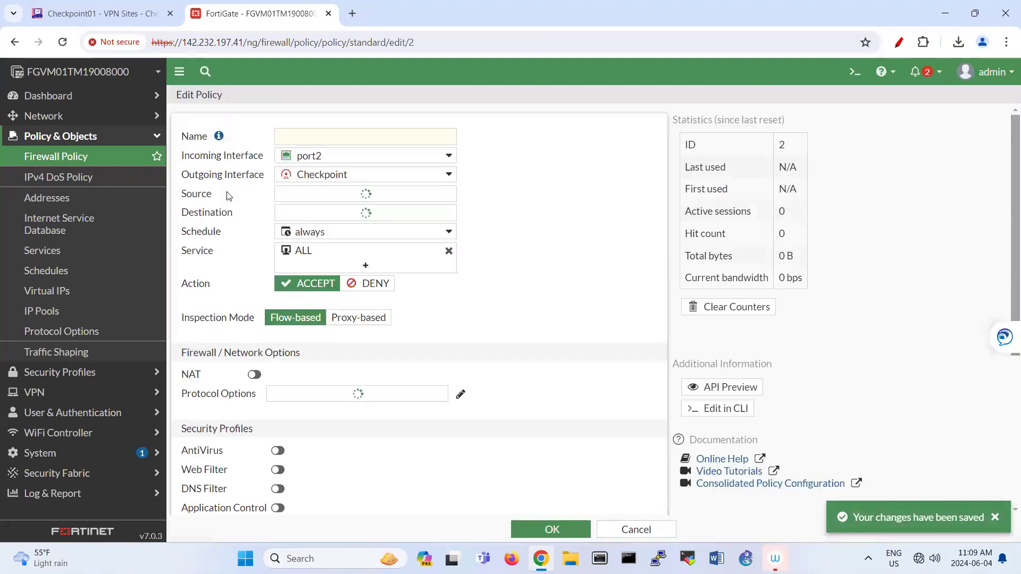
click(366, 155)
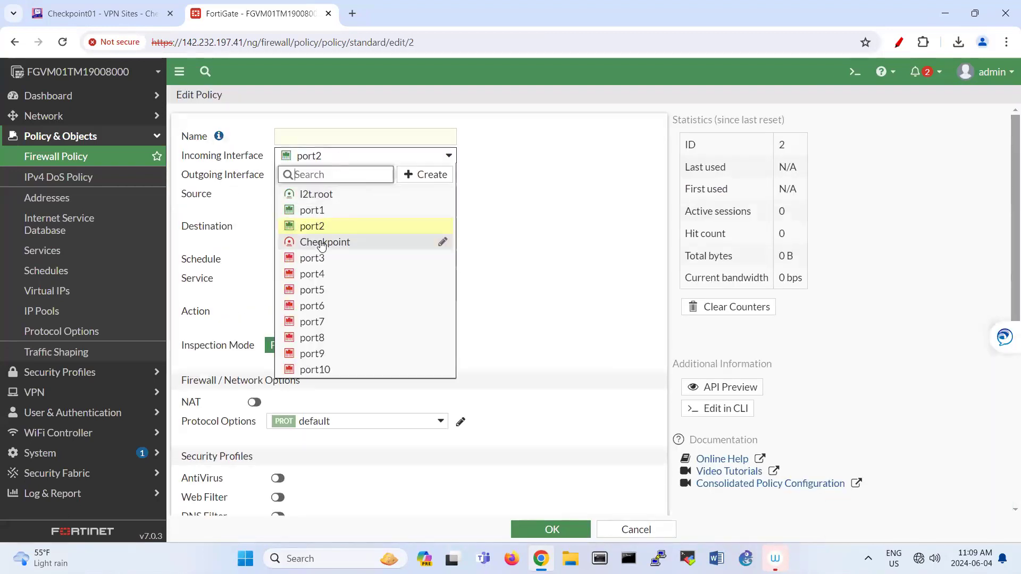
click(325, 242)
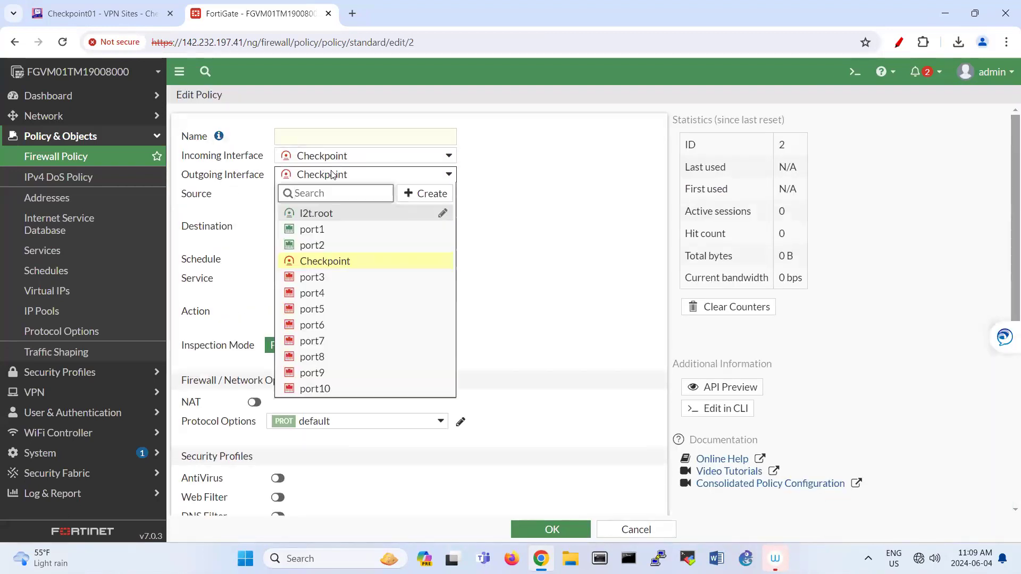
click(311, 244)
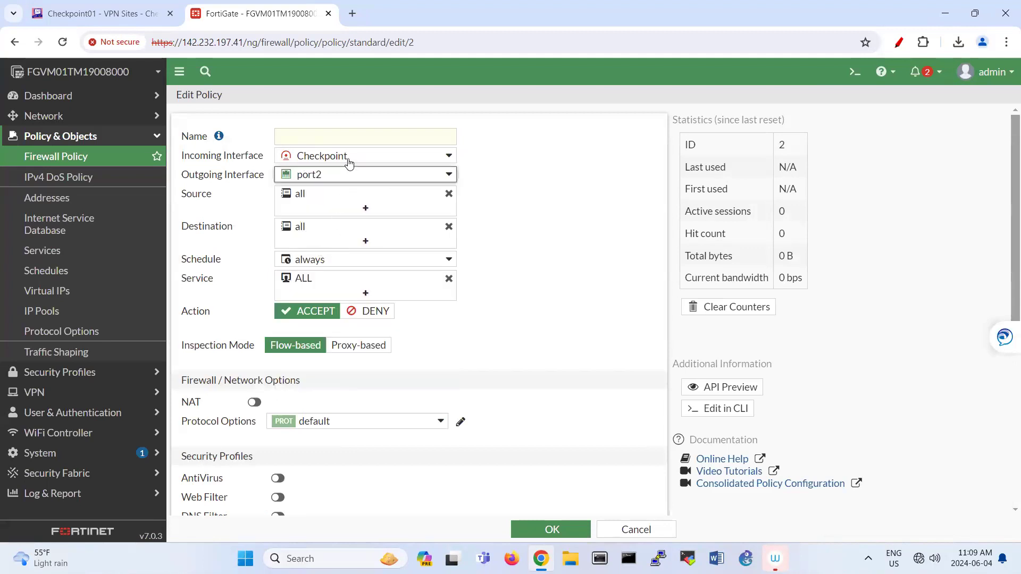
text(T)
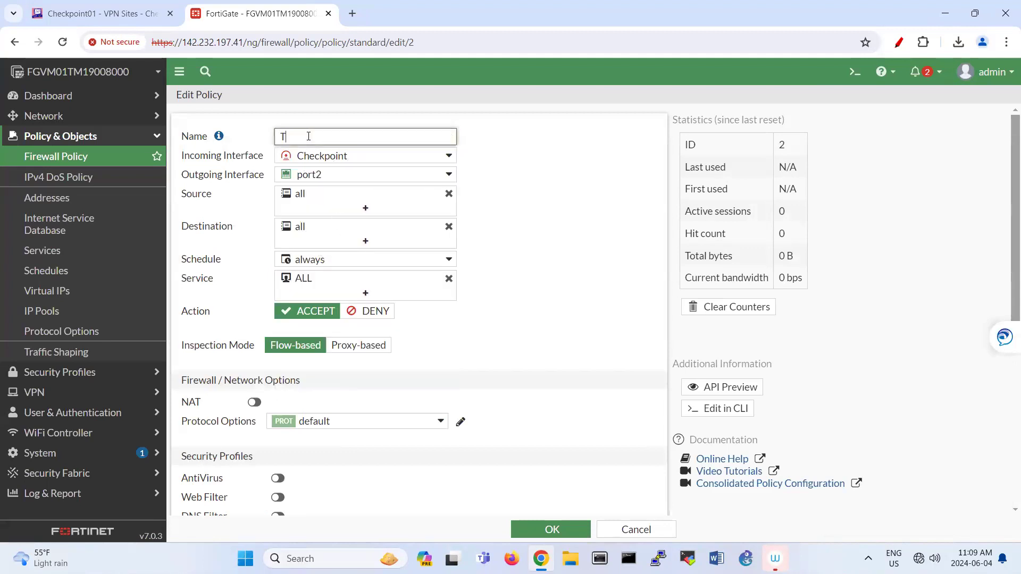
text(unnel)
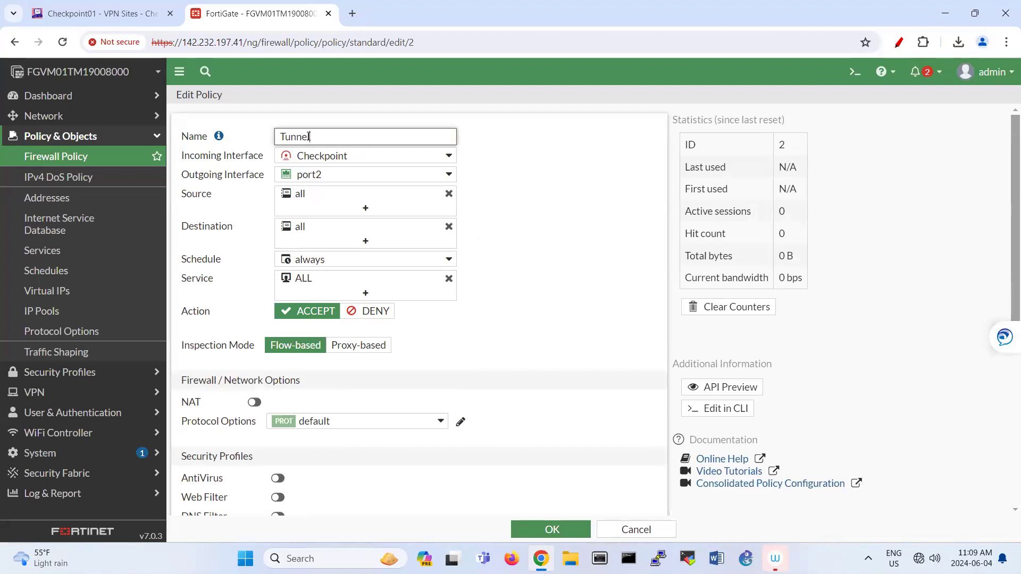
text(-Port2)
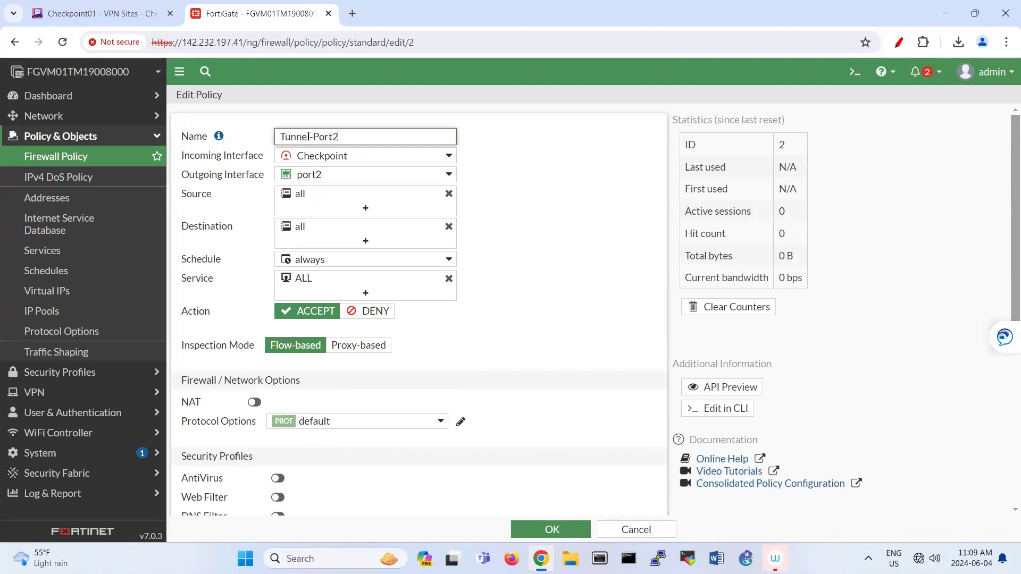
mouse_move(312, 414)
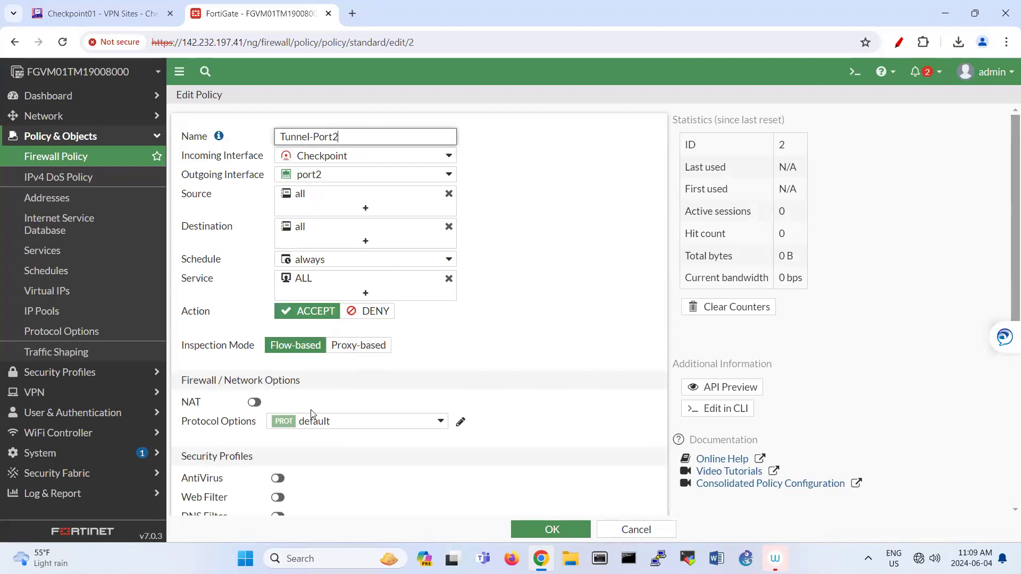
scroll(down, 3)
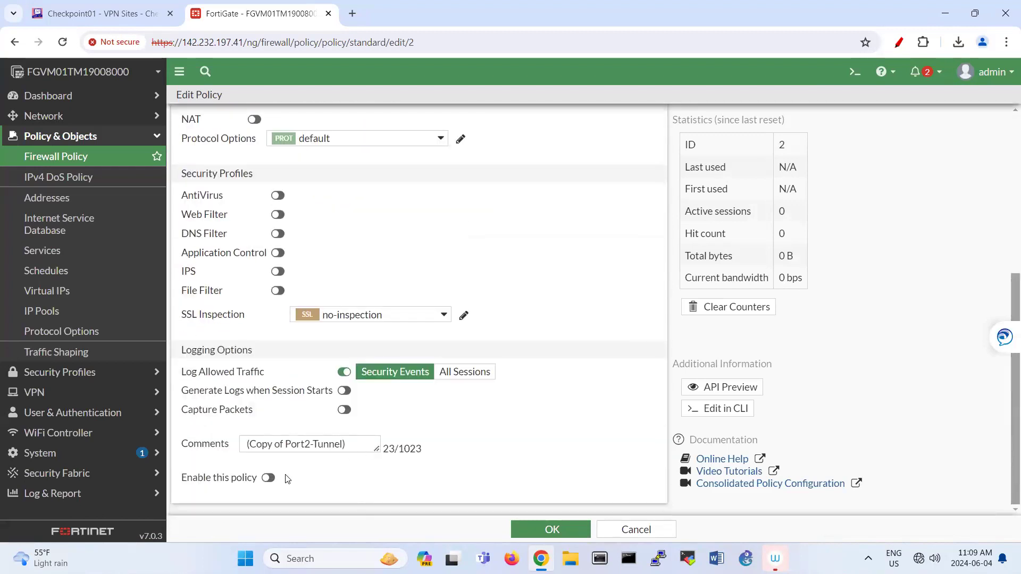
click(267, 478)
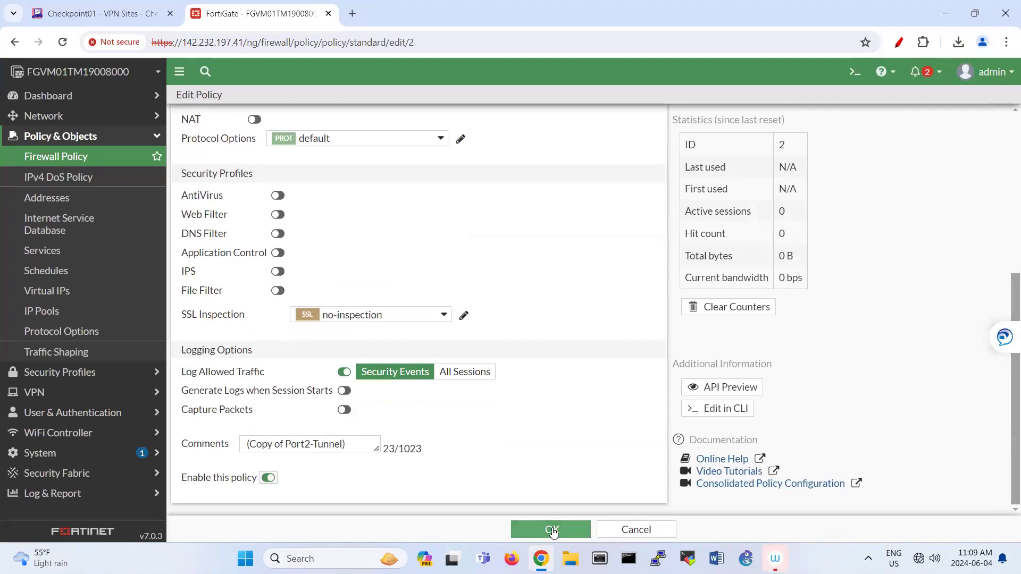
click(551, 529)
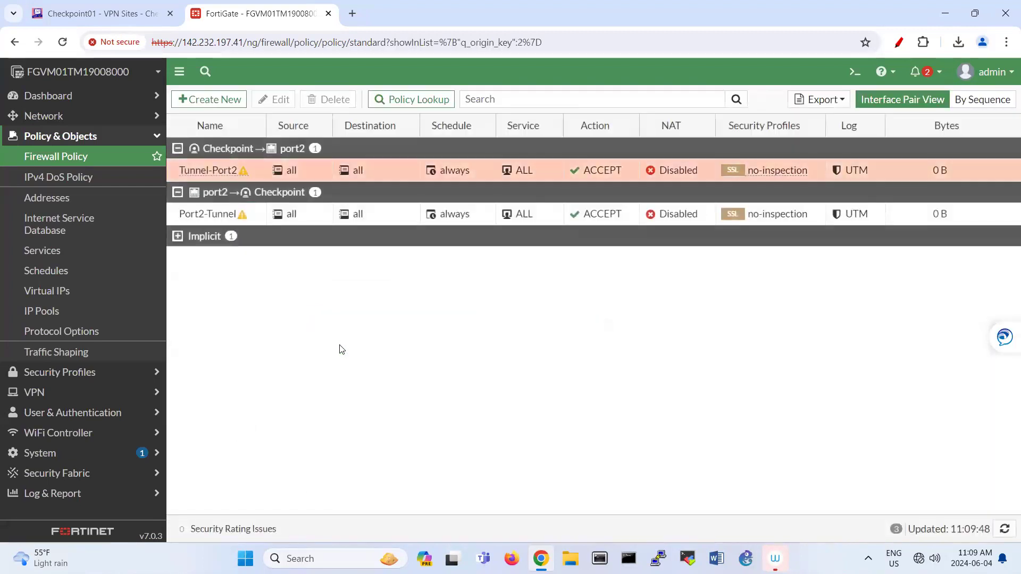
Step: Create a default static route 0.0.0.0/0 through the Checkpoint interface
click(43, 116)
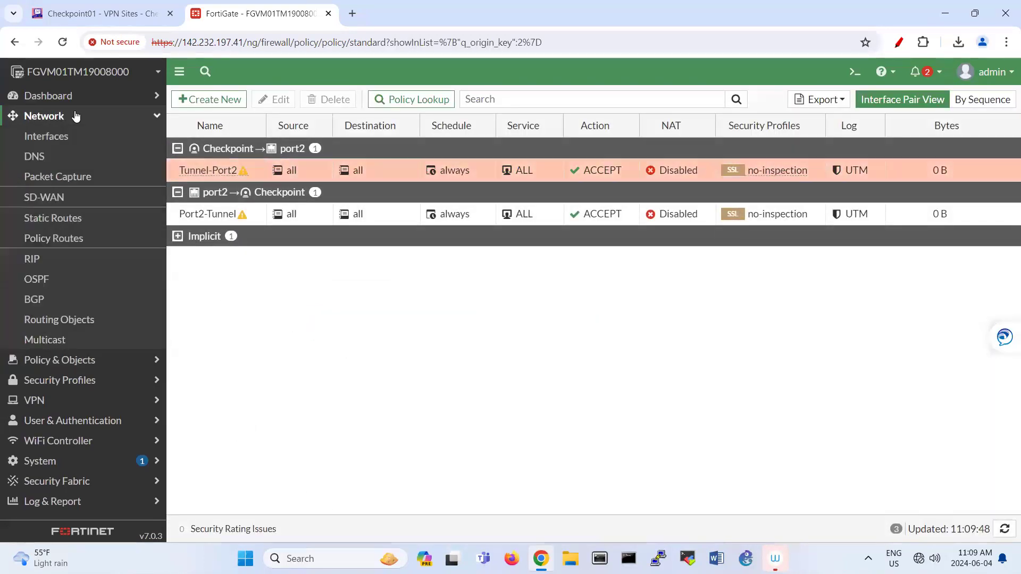
click(53, 218)
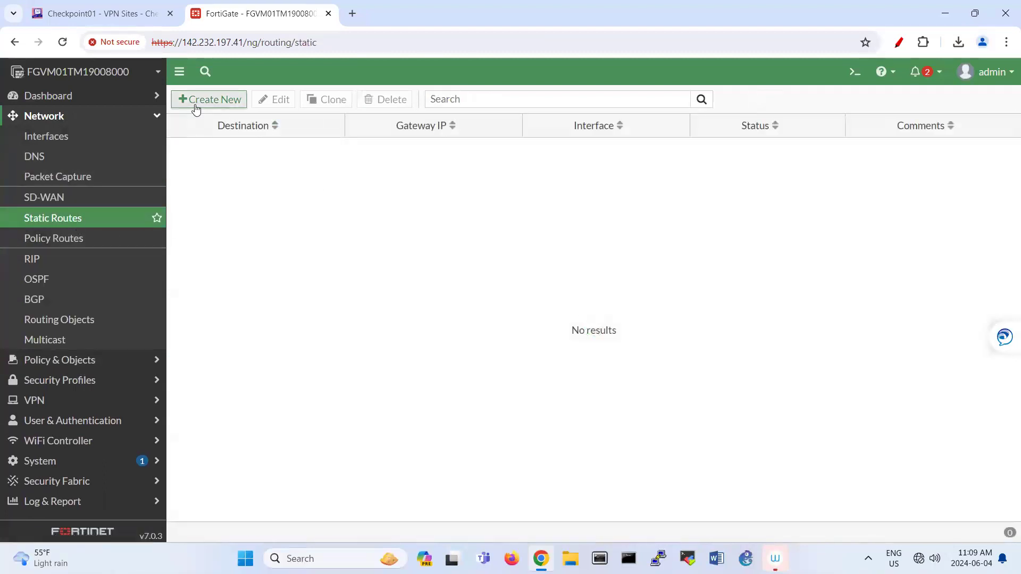
click(210, 99)
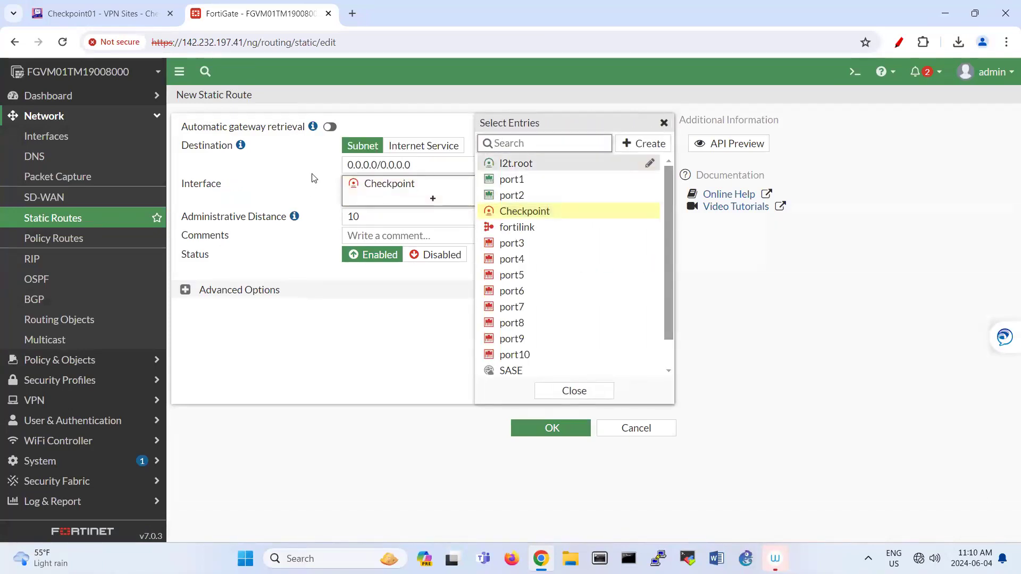
click(551, 427)
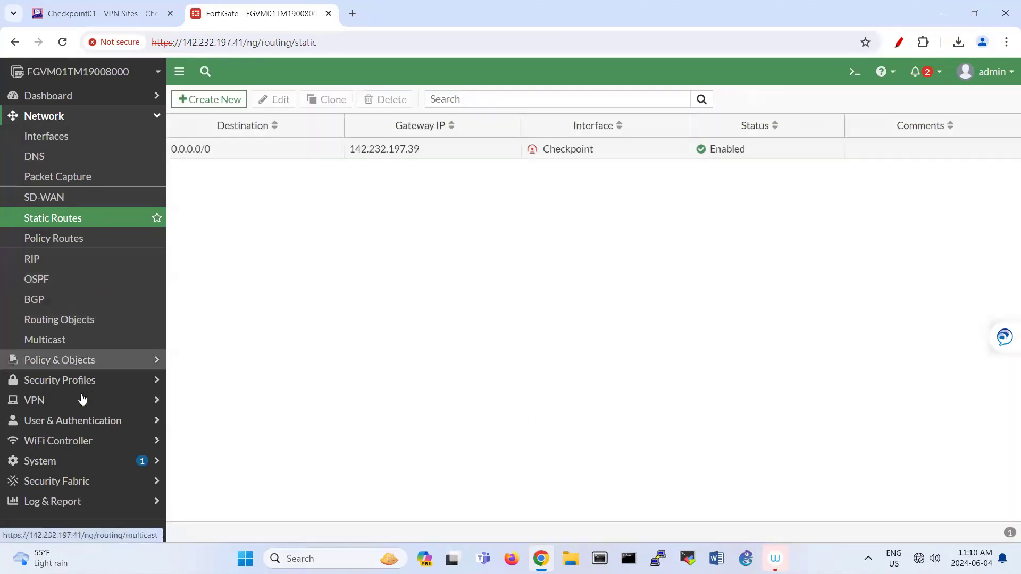
Step: Open the Checkpoint tunnel in the IPsec monitor and bring up its row actions
click(34, 400)
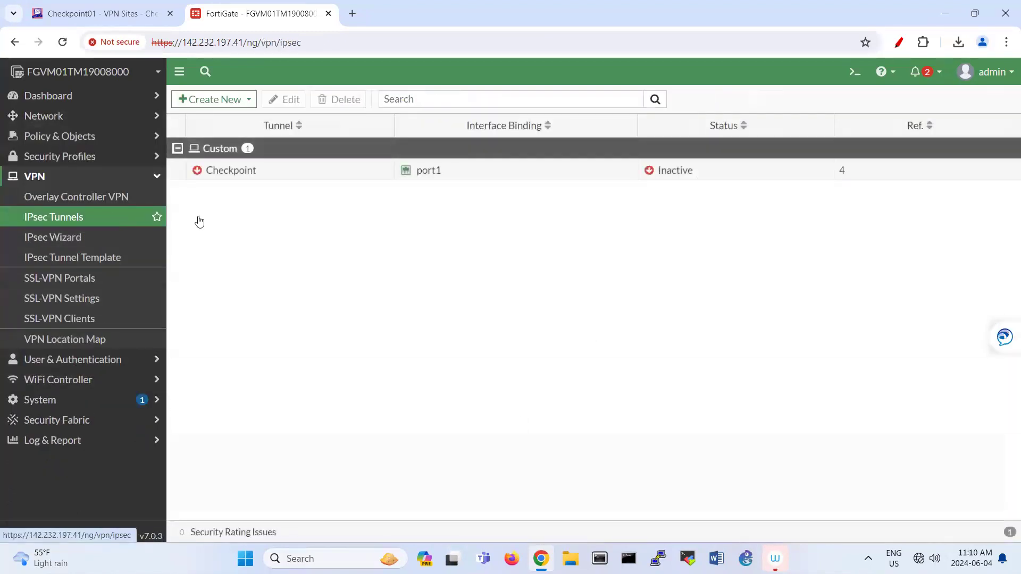
double_click(229, 170)
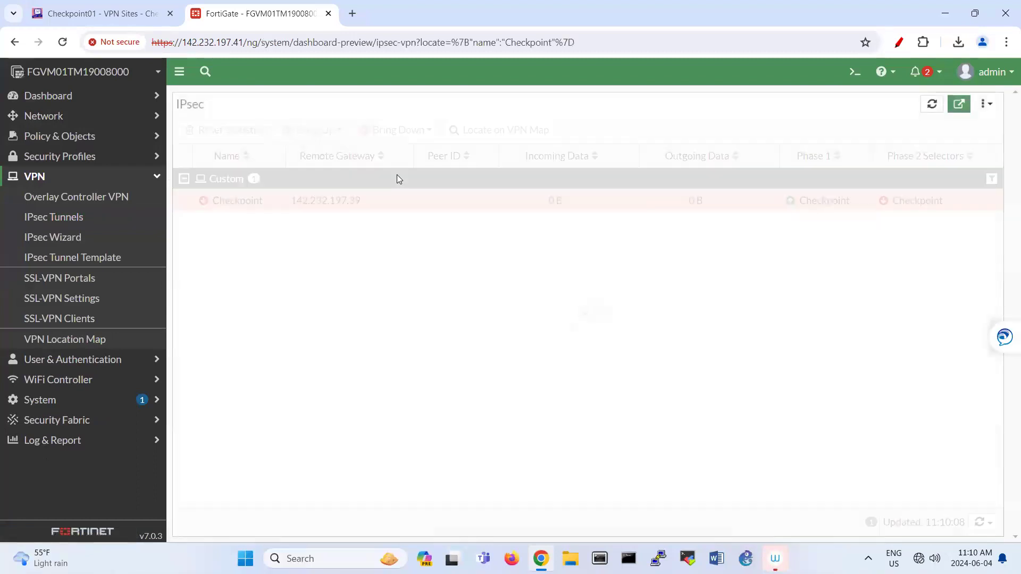
right_click(237, 200)
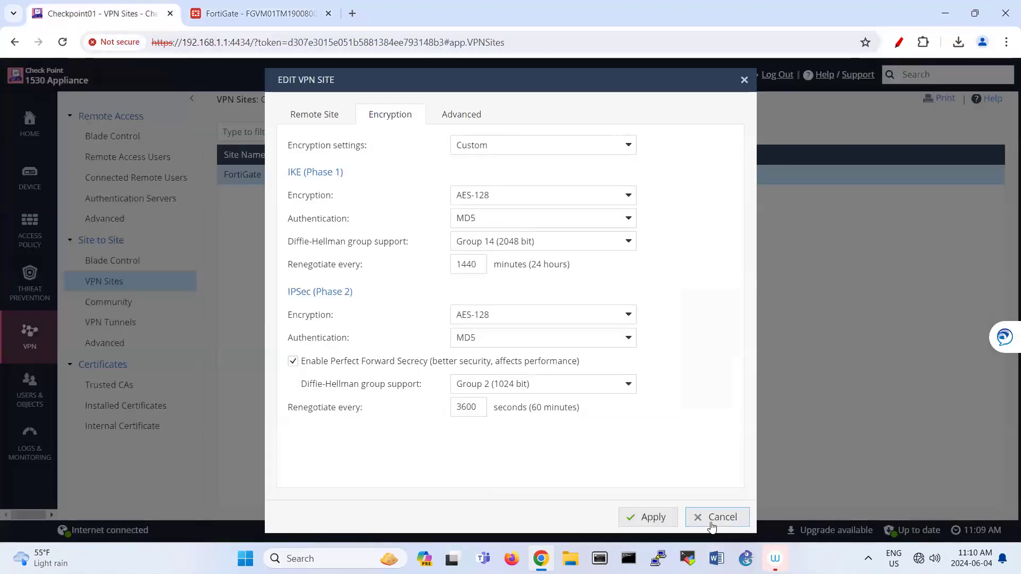
Step: Cancel the site edit and confirm the FortiGate tunnel to 142.232.197.41 shows Active
click(716, 517)
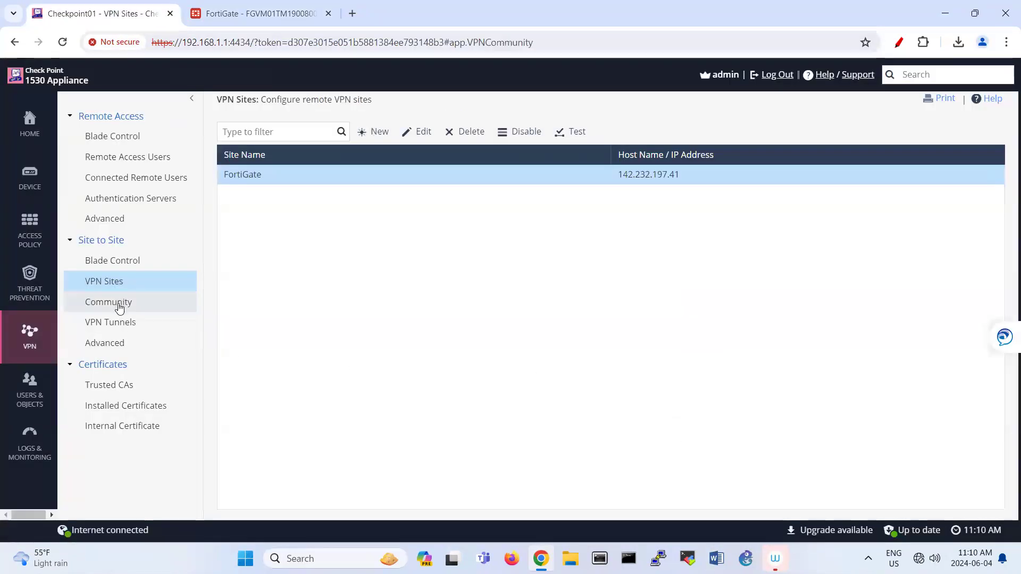
click(111, 322)
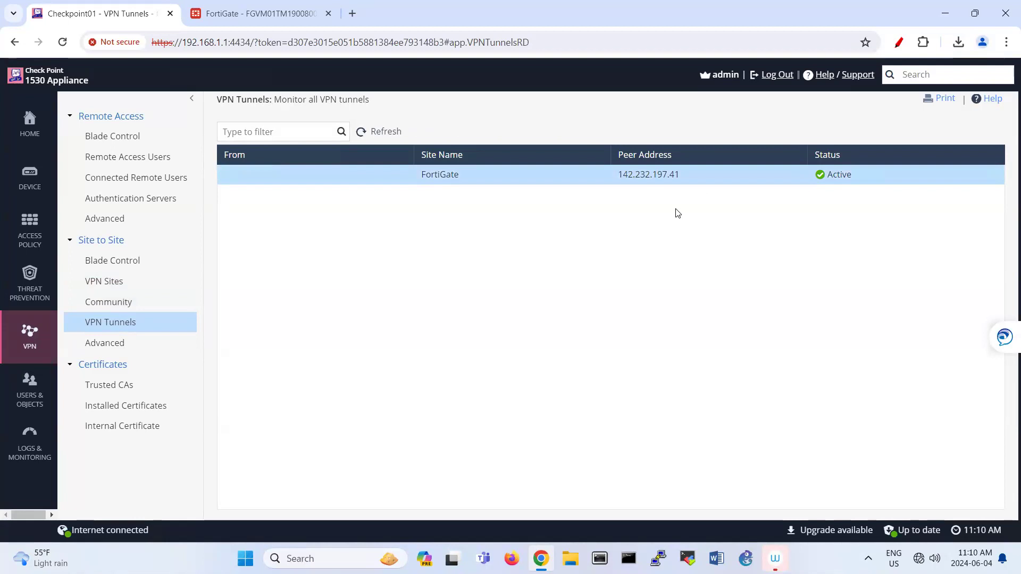
click(29, 389)
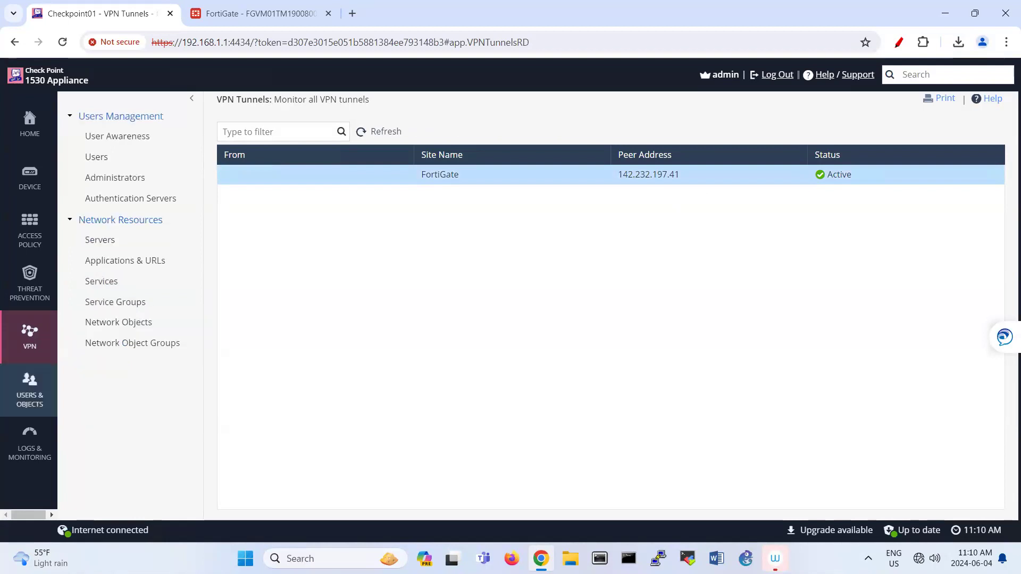